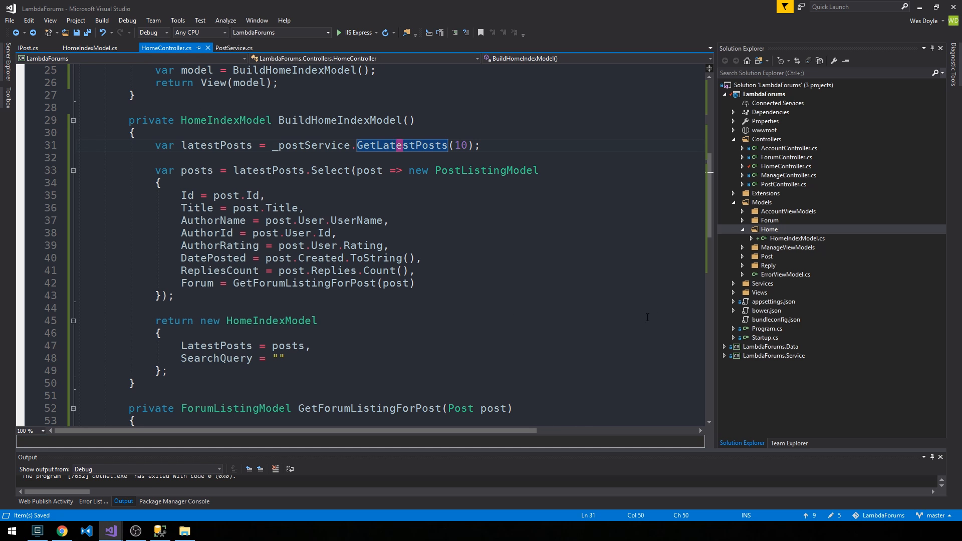
Collapse Models in Solution Explorer and open Views > Home > Index.cshtml.
{"action": "left_click", "coordinate": [769, 229]}
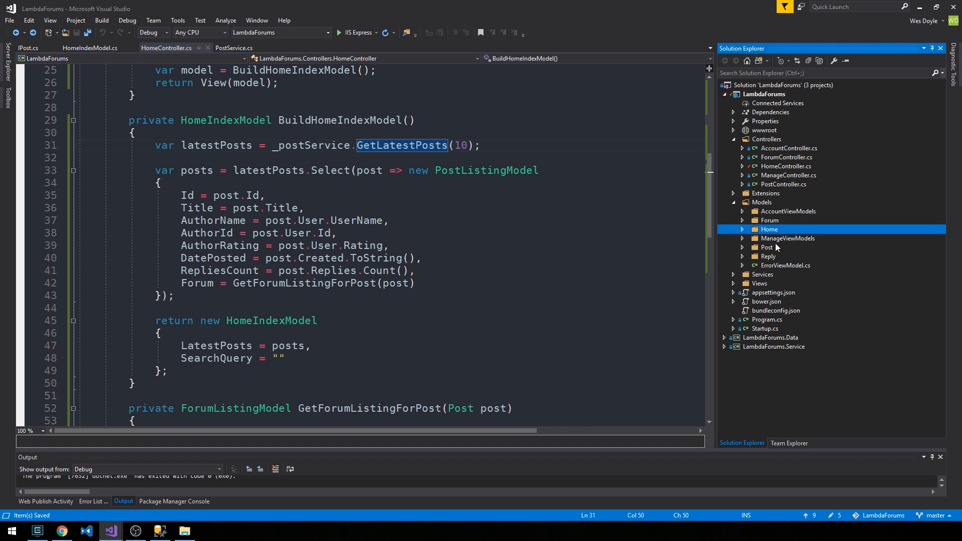
{"action": "left_click", "coordinate": [734, 202]}
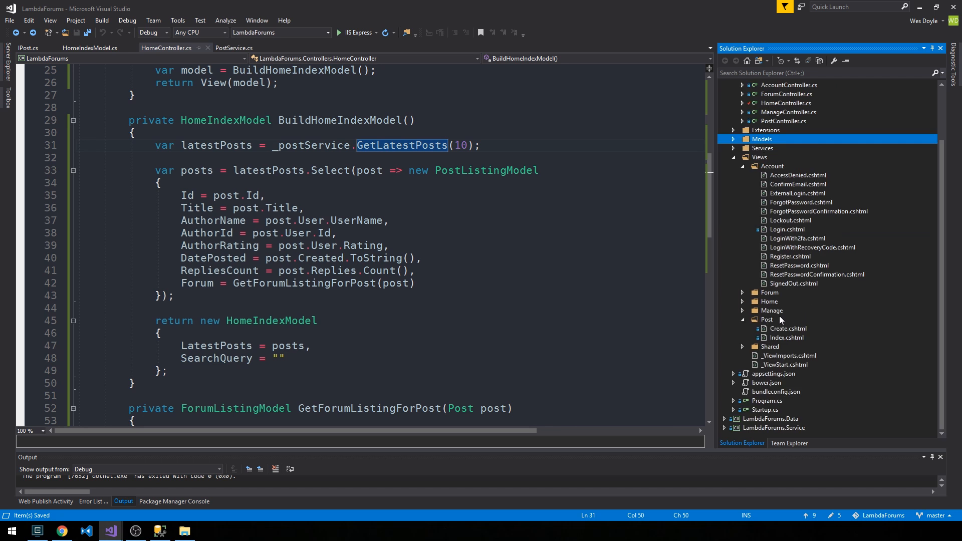
{"action": "left_click", "coordinate": [742, 301]}
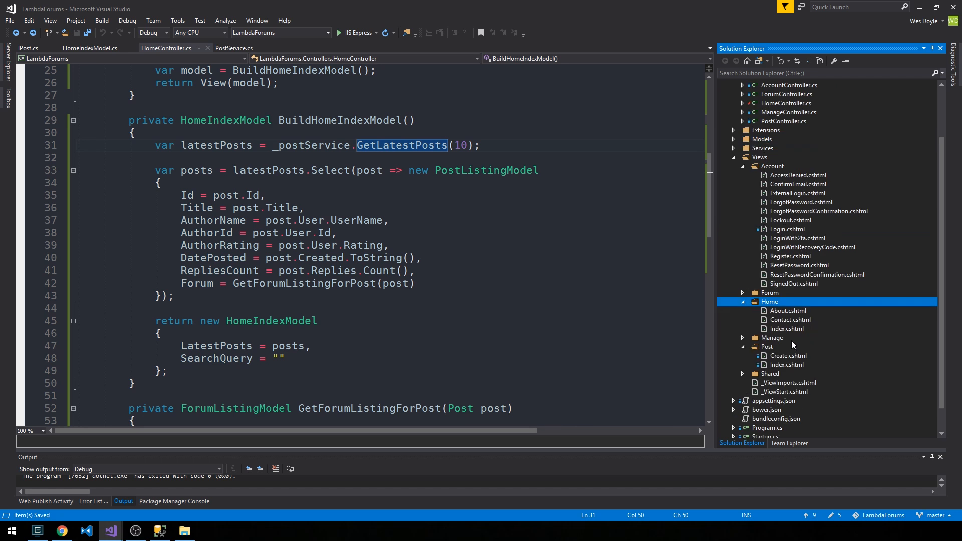
{"action": "double_click", "coordinate": [787, 329]}
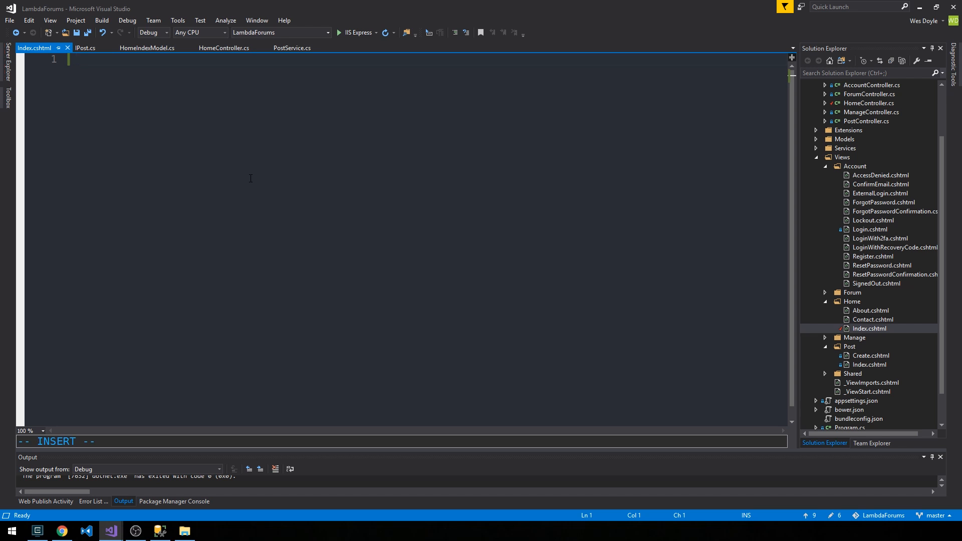
{"action": "type", "text": "@mode"}
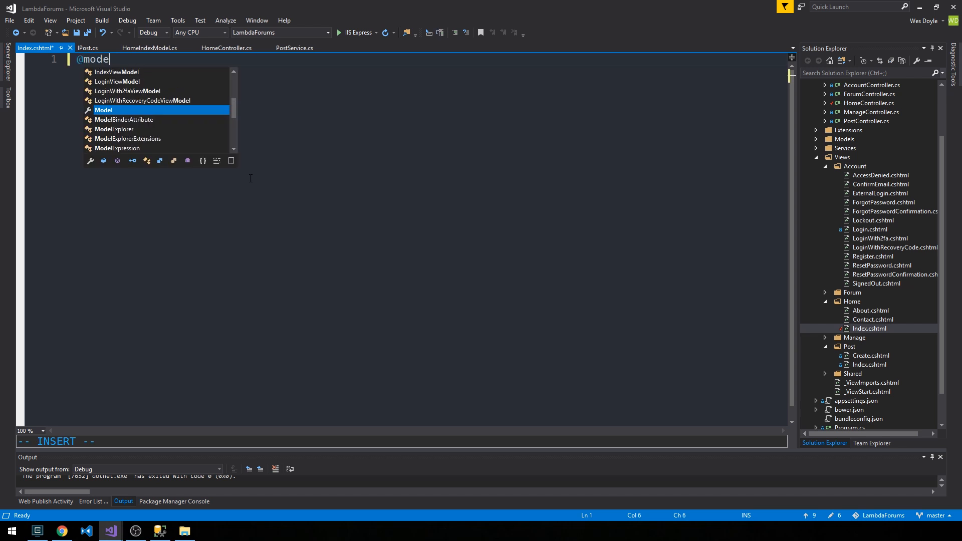
{"action": "type", "text": "l"}
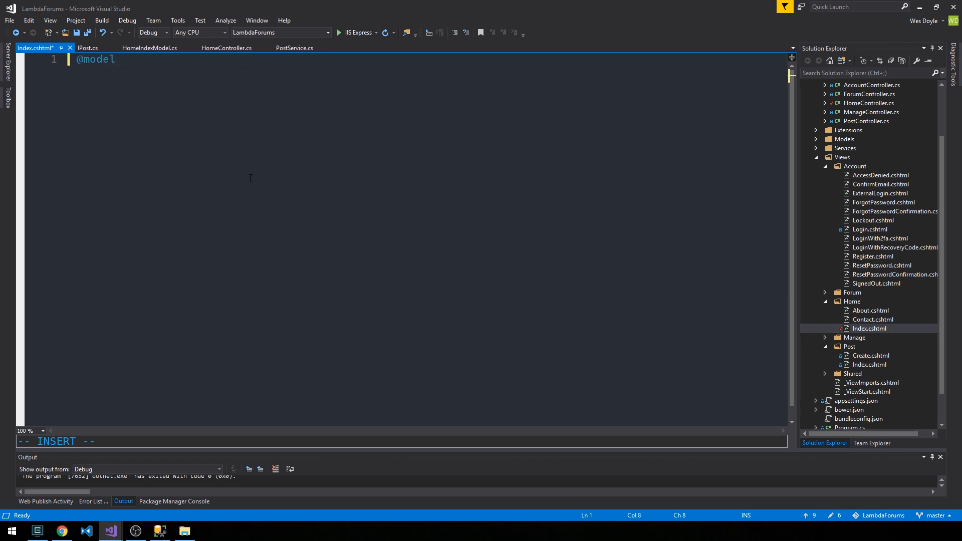
{"action": "type", "text": "La"}
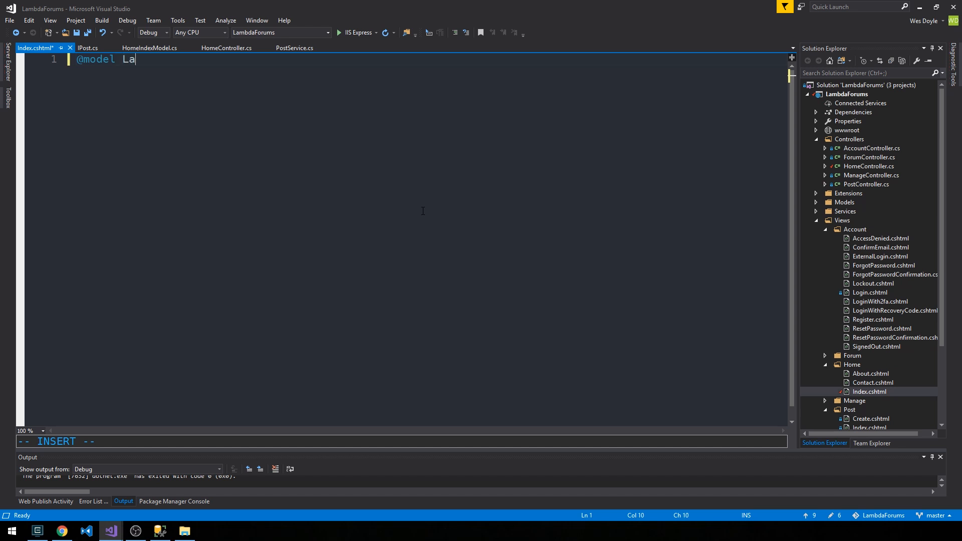
{"action": "type", "text": "mbdaForums.Data."}
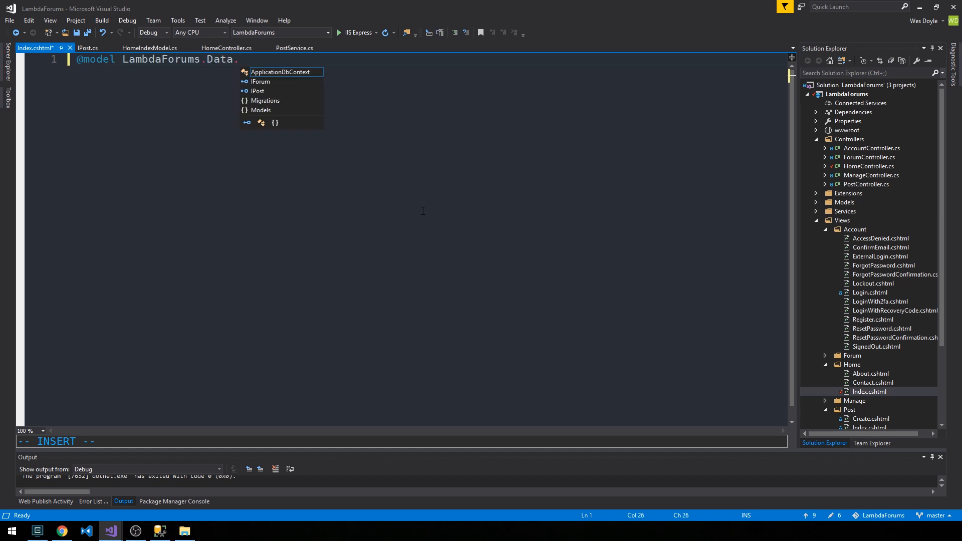
{"action": "type", "text": "D"}
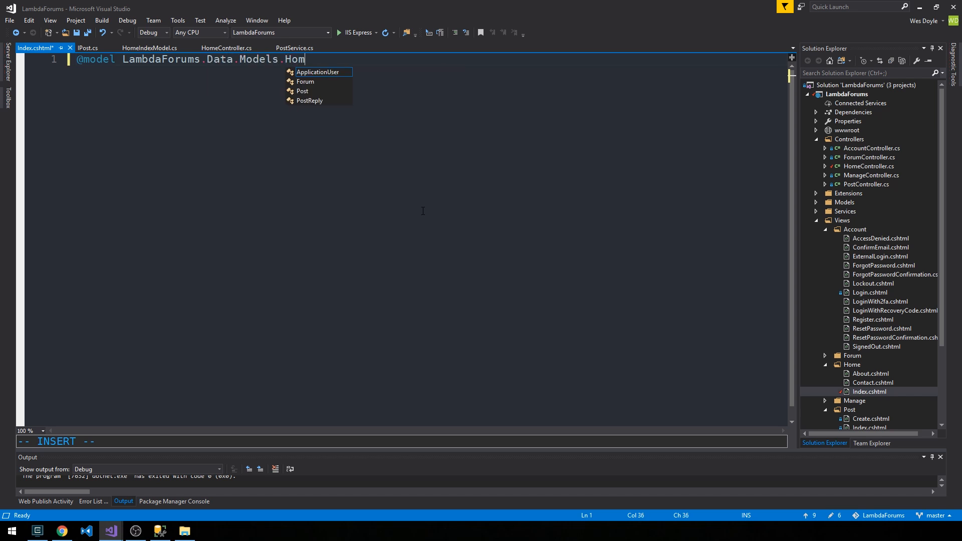
{"action": "key", "text": "Backspace"}
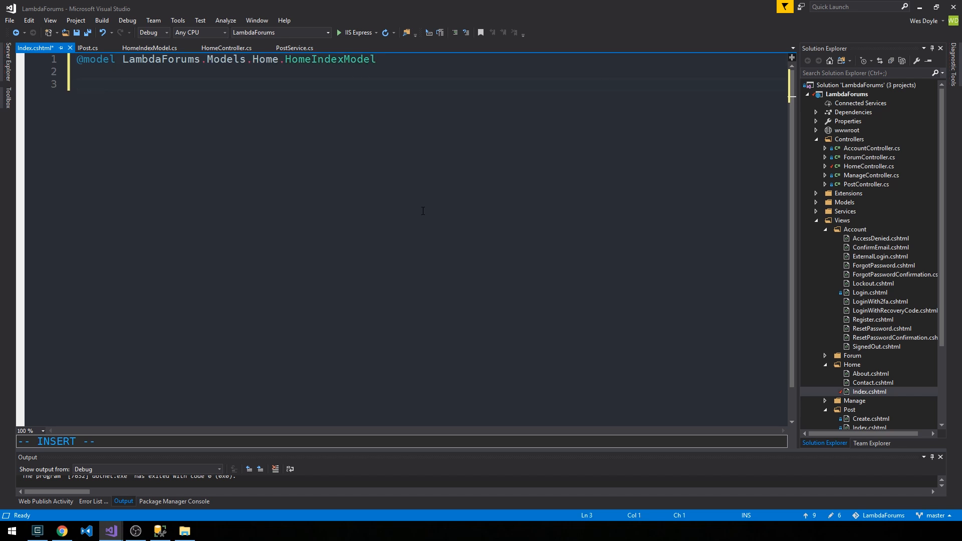
Nest divs classed 'container body-content', 'row frontPageSplash' and 'col-md-6 frontPageLearn'.
{"action": "type", "text": "<div>"}
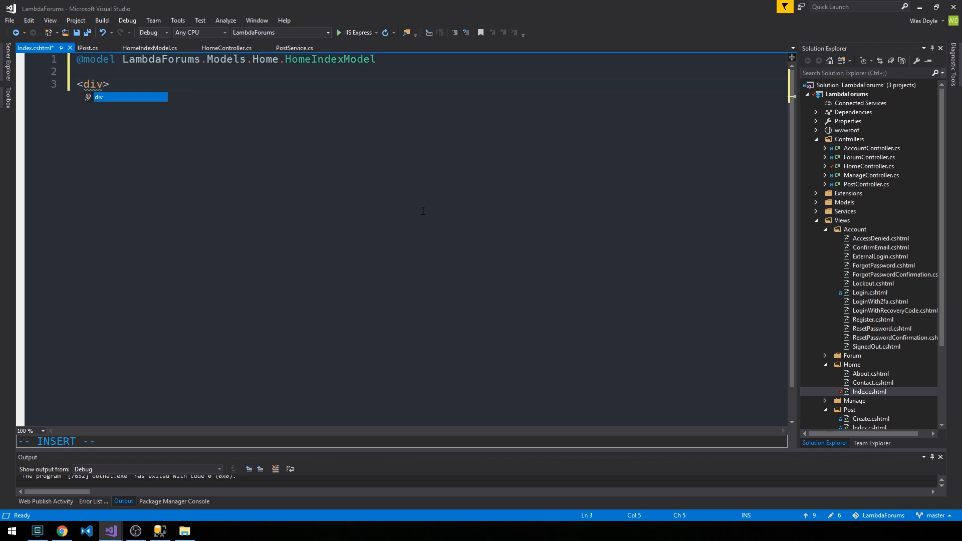
{"action": "type", "text": "class=\""}
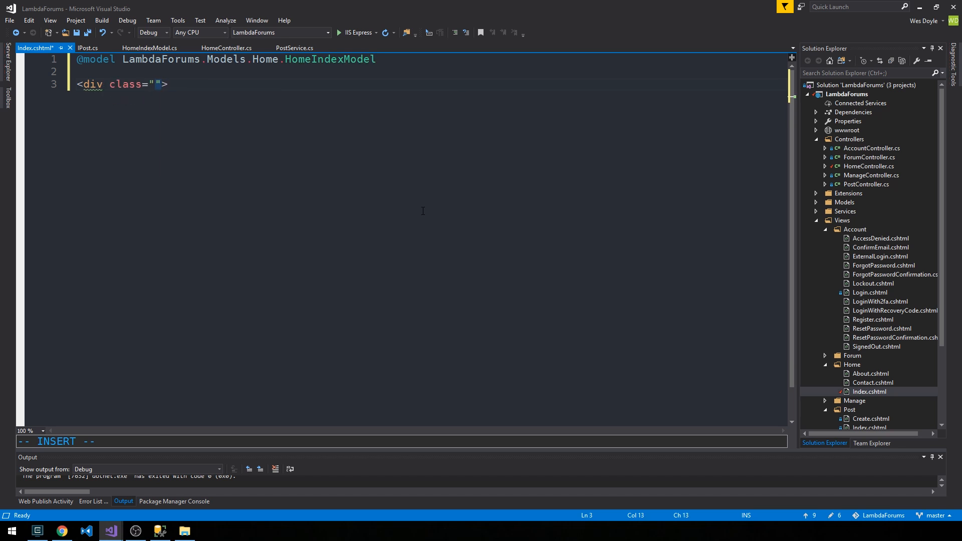
{"action": "type", "text": "container body-content"}
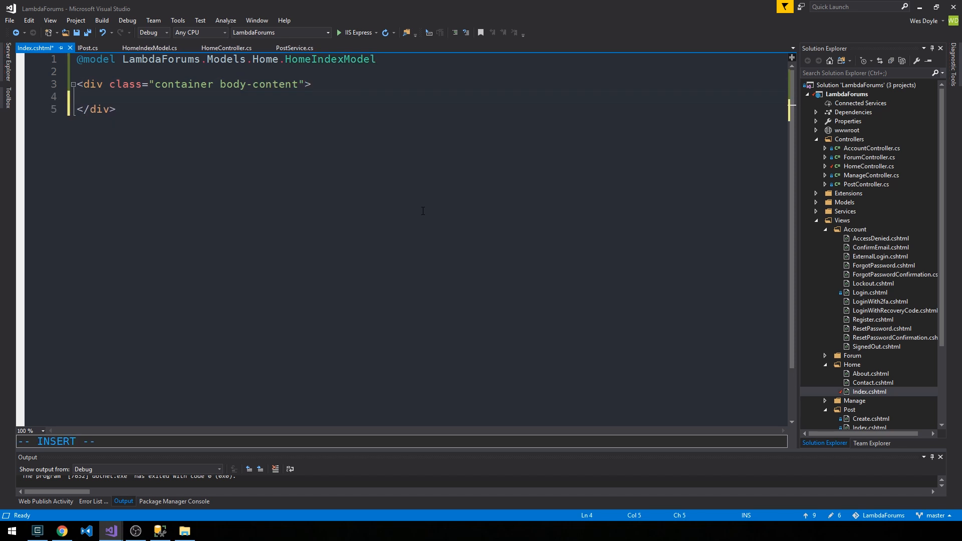
{"action": "type", "text": "<"}
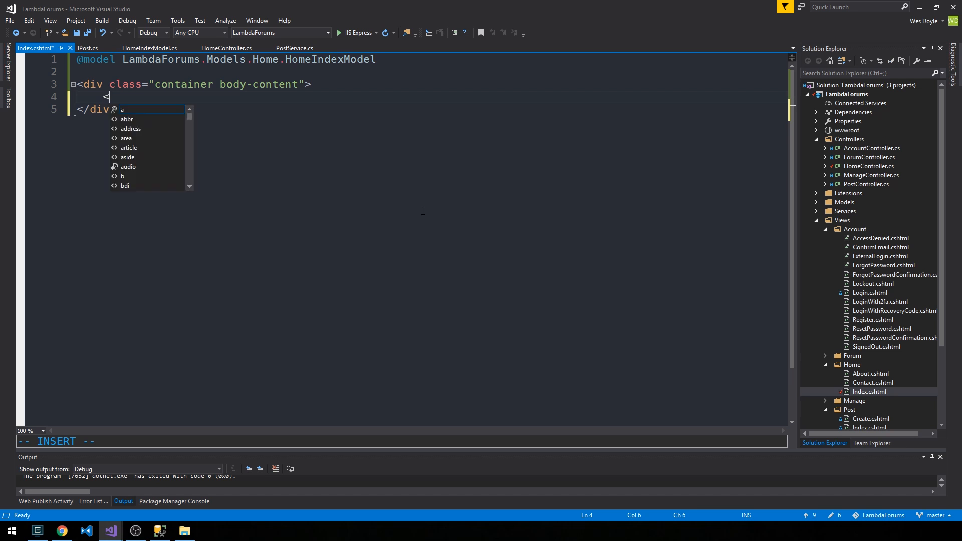
{"action": "type", "text": "div class=\""}
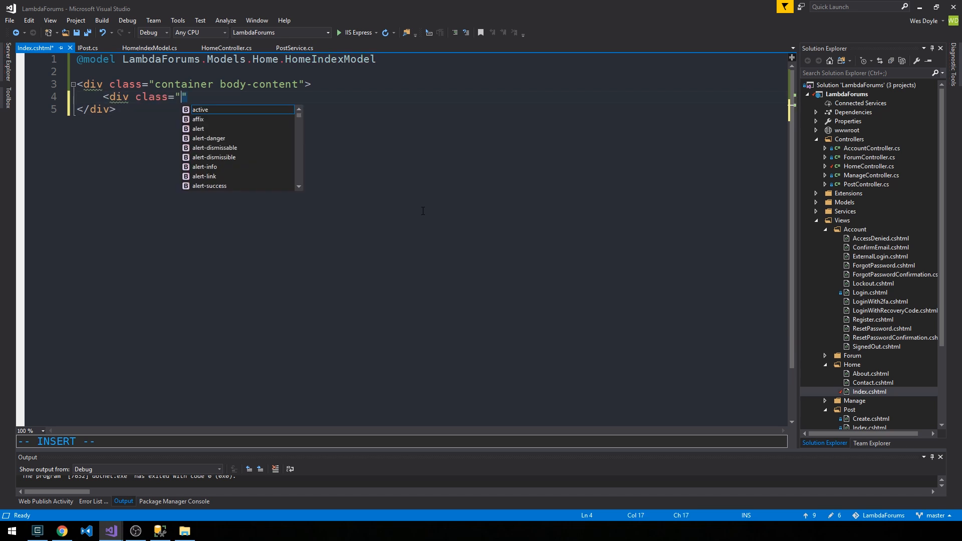
{"action": "type", "text": "row"}
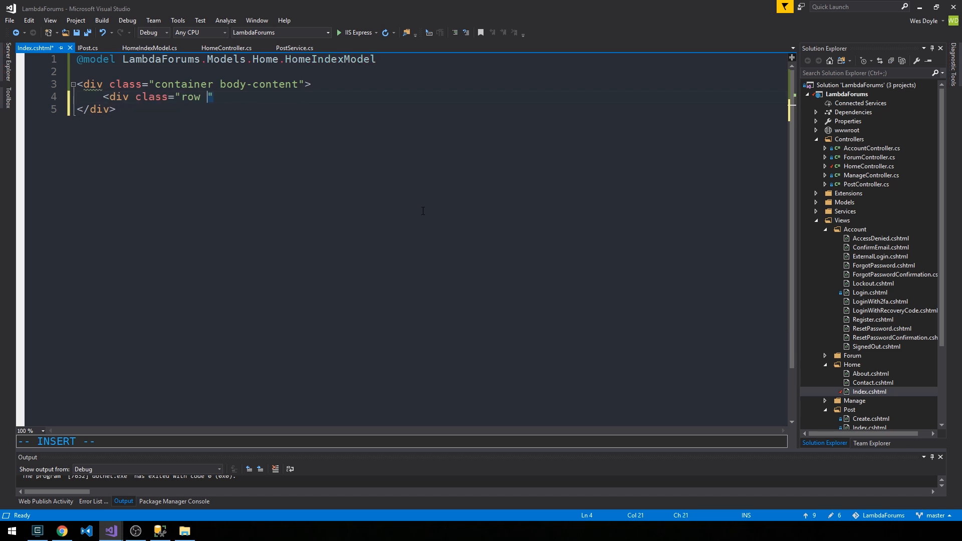
{"action": "type", "text": "frontPageSplash"}
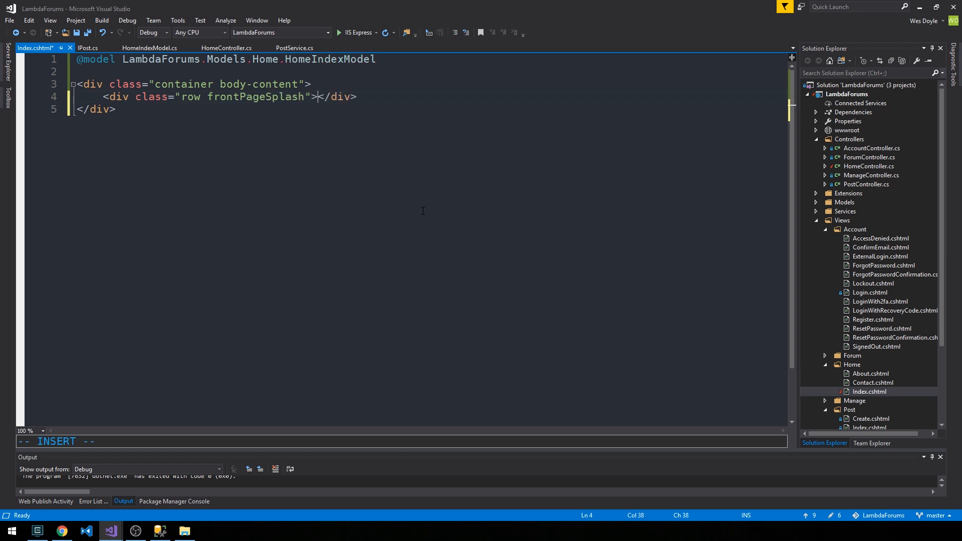
{"action": "type", "text": "<"}
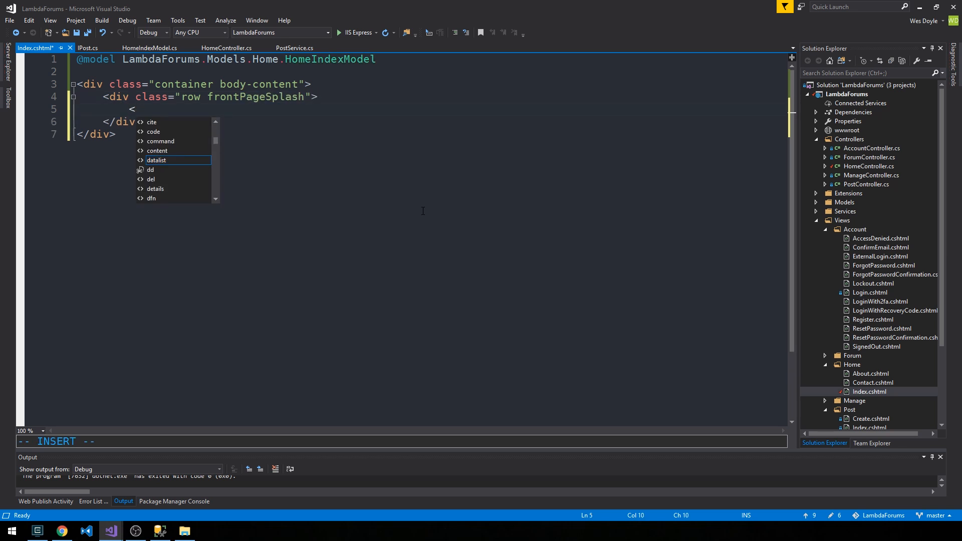
{"action": "type", "text": "div class=\"col-md-6\" f"}
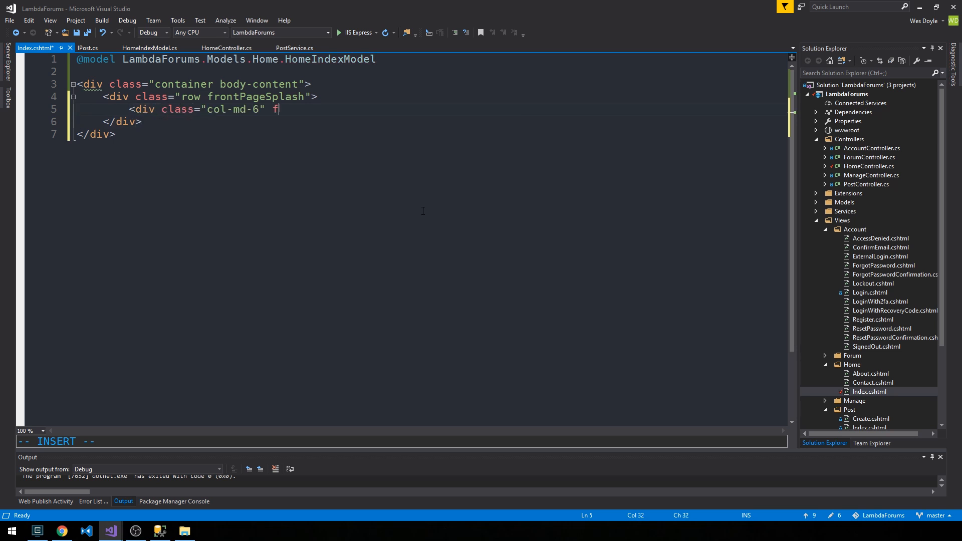
{"action": "type", "text": "rontPageLearn\">"}
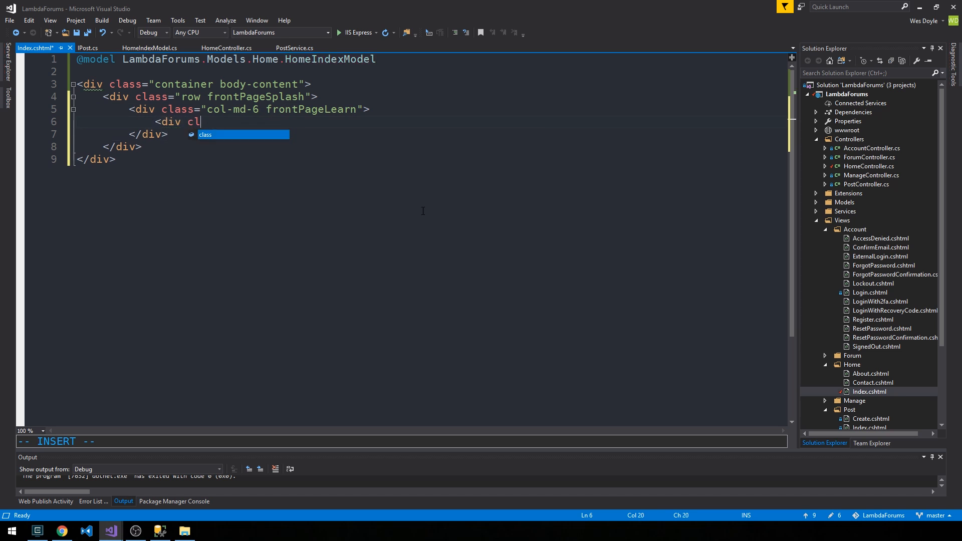
Add a frontPageHeading div reading 'Learn, Collaborate, Share Knowledge' and save the file.
{"action": "type", "text": "ass=\"frontPageHeading\"></div>"}
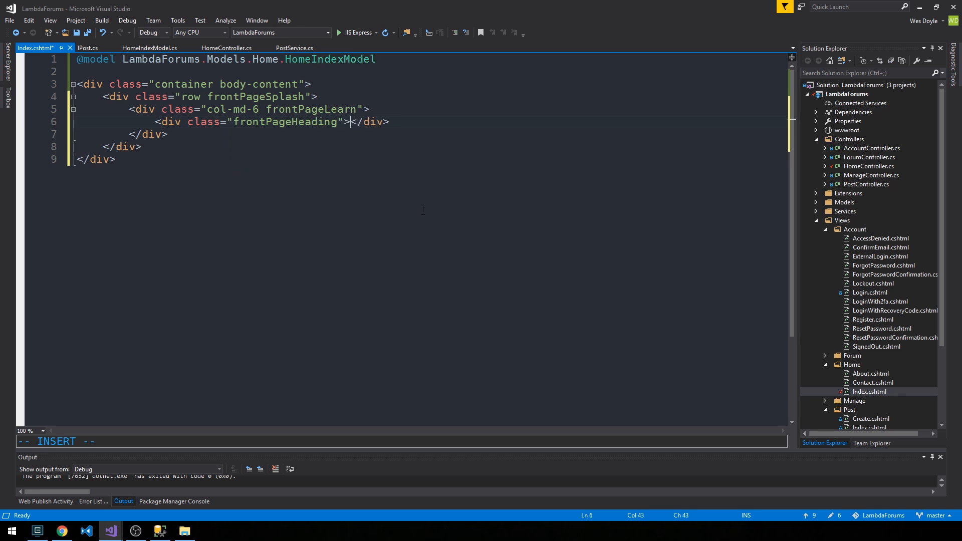
{"action": "type", "text": "Learn"}
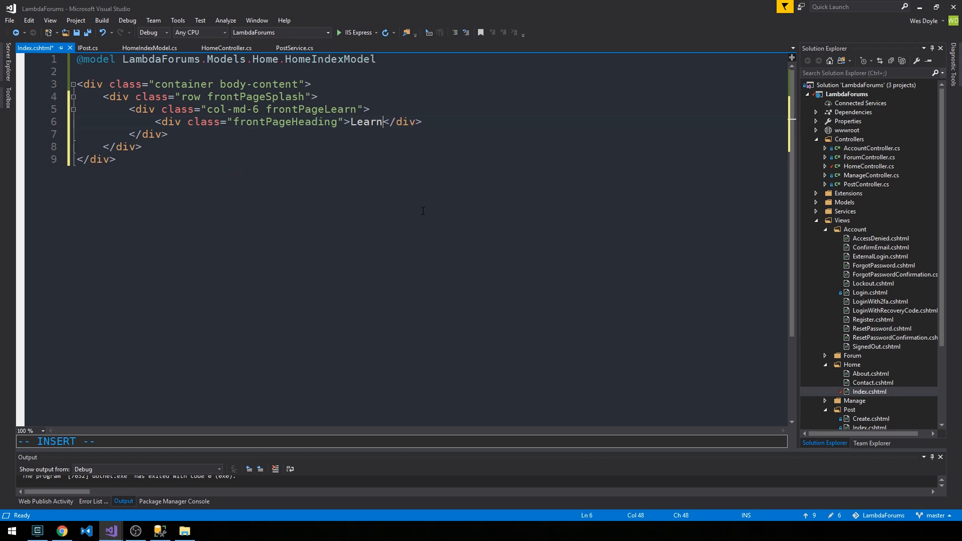
{"action": "type", "text": ", Collaborate,"}
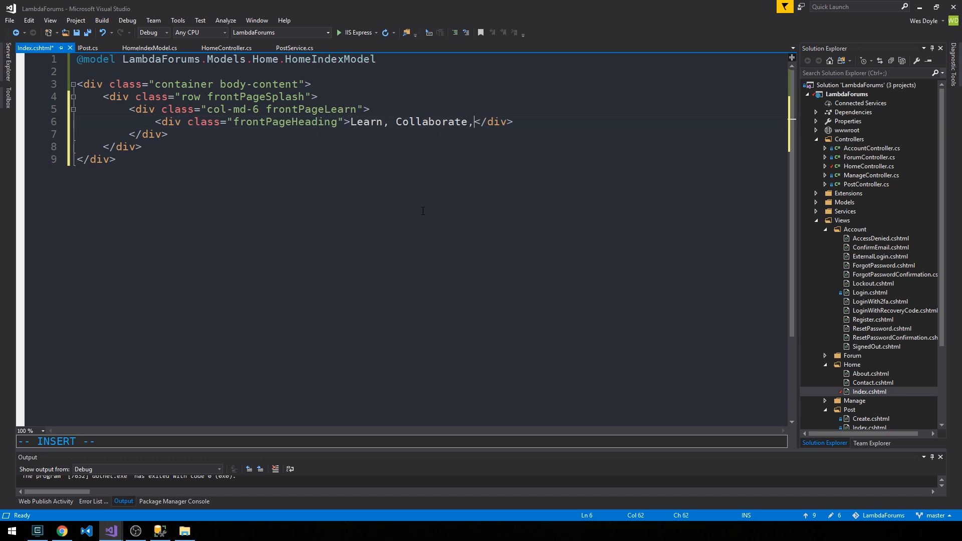
{"action": "type", "text": "Share Kn"}
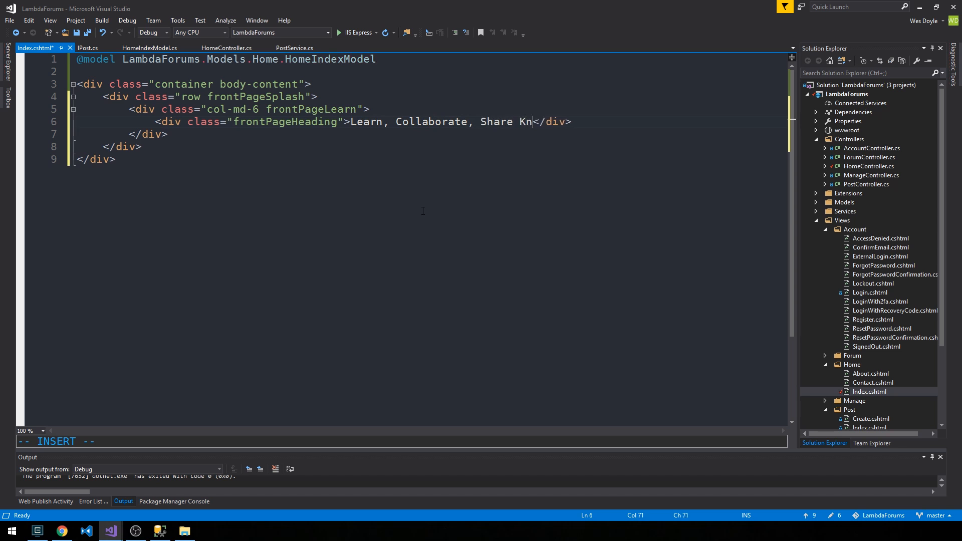
{"action": "type", "text": "owledge"}
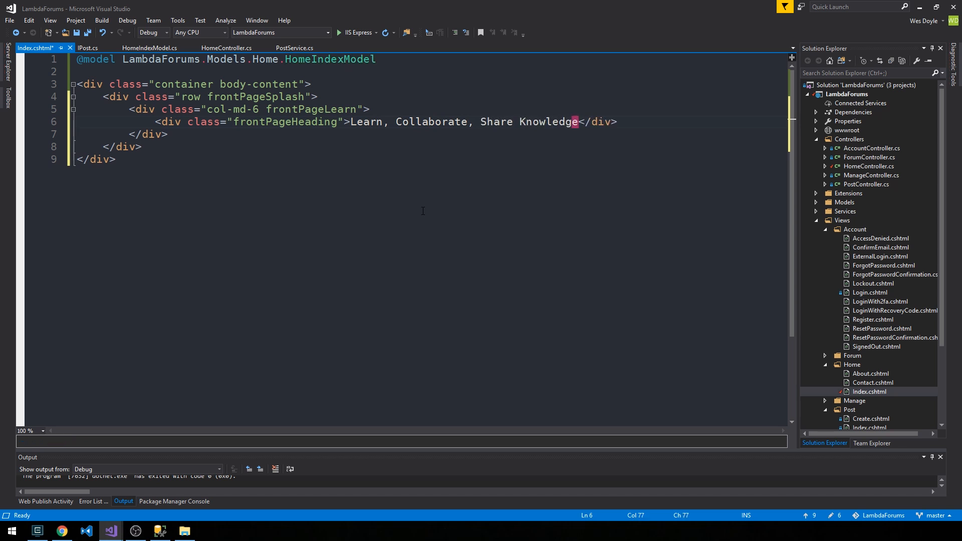
{"action": "key", "text": "ctrl+s"}
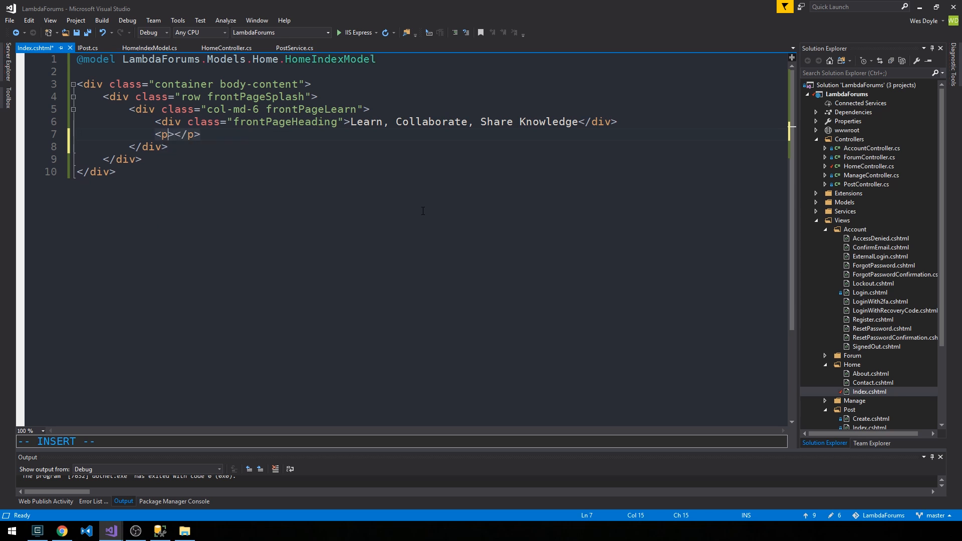
Type the frontPageSubHeading paragraph: 'Lambda Forums is the world's fastest growing coding forum'.
{"action": "type", "text": "class=\"\""}
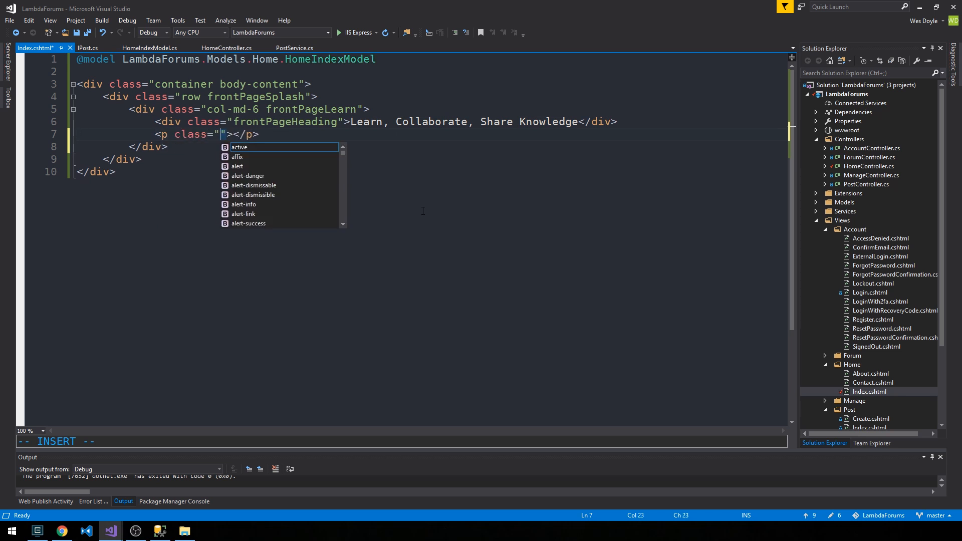
{"action": "type", "text": "frontPageSubHeading"}
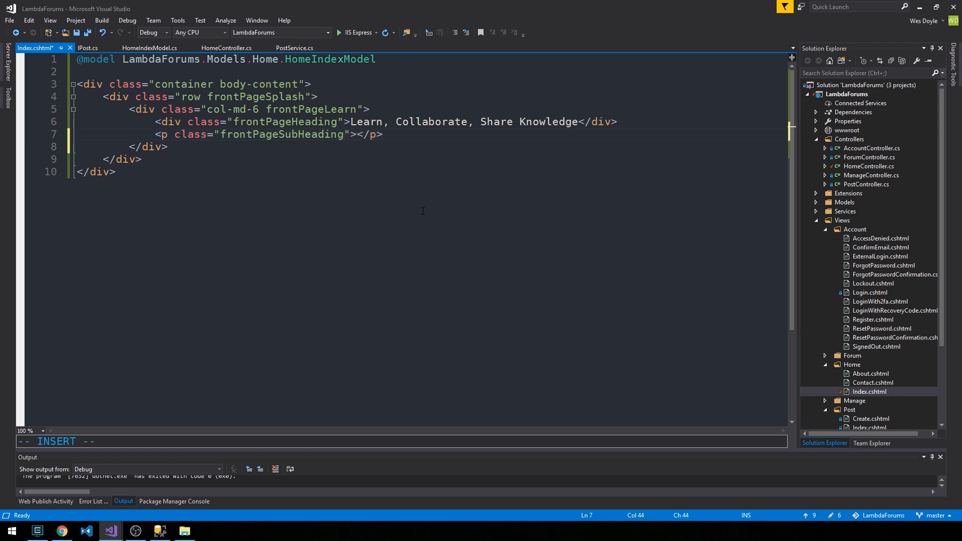
{"action": "type", "text": "Lambda Forums is the wo"}
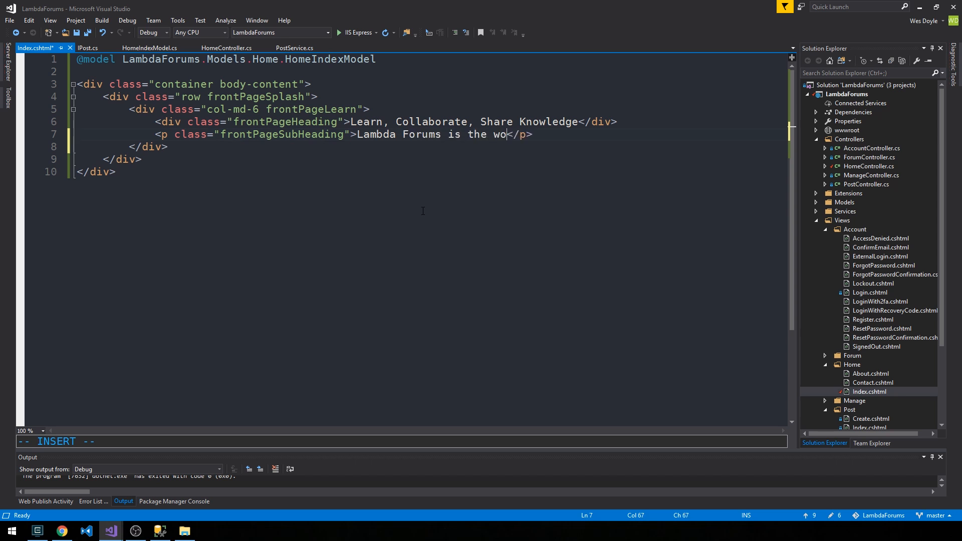
{"action": "type", "text": "rld's fastest frow"}
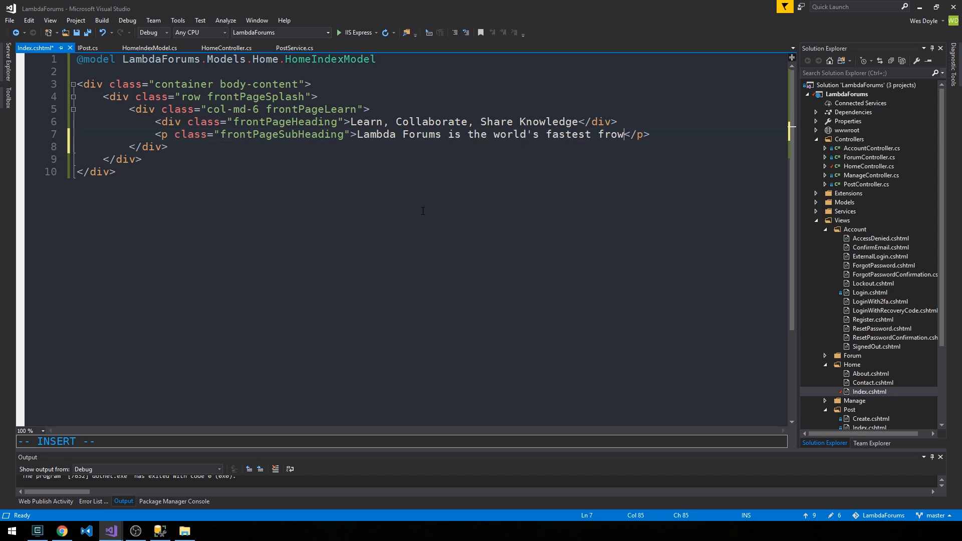
{"action": "type", "text": "growing"}
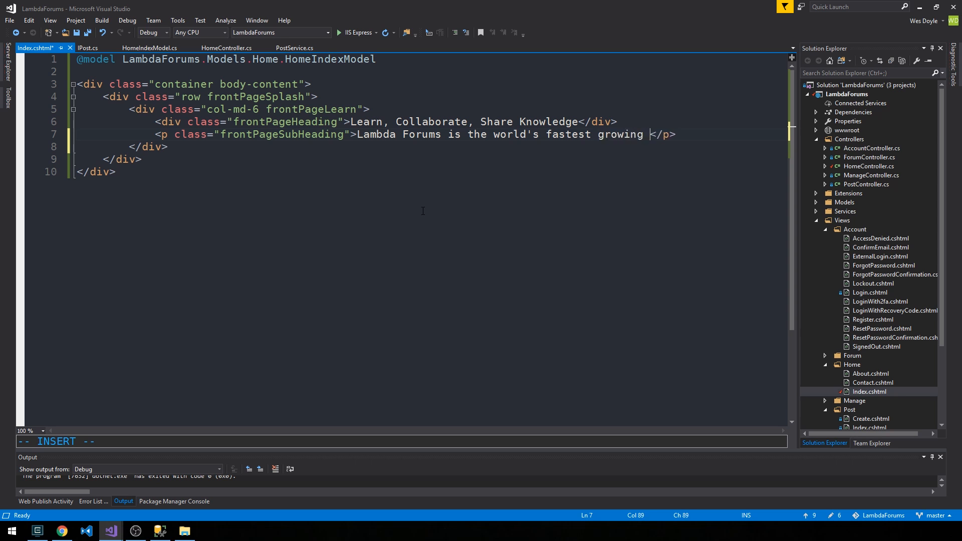
{"action": "type", "text": "coding forum"}
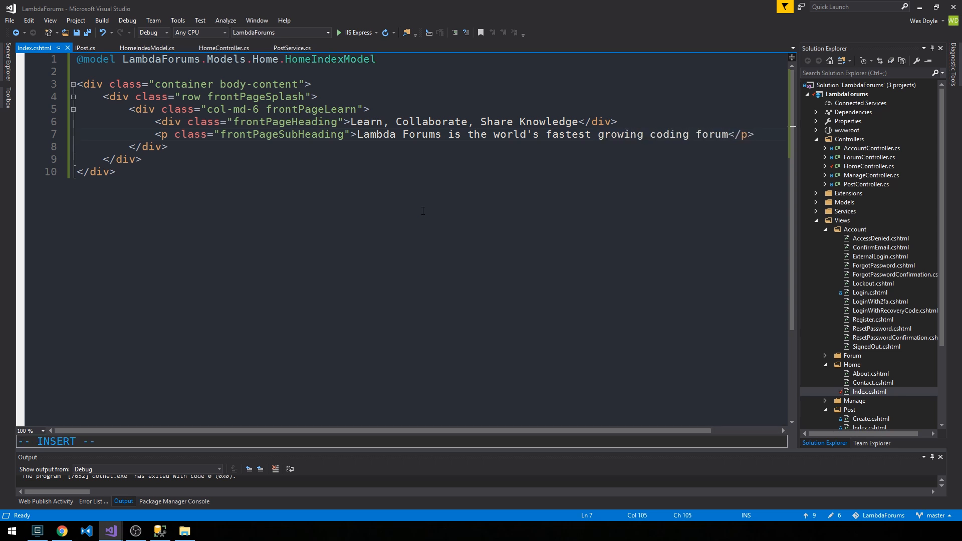
Add a new div below the subheading paragraph with a blank line inside.
{"action": "type", "text": "<>"}
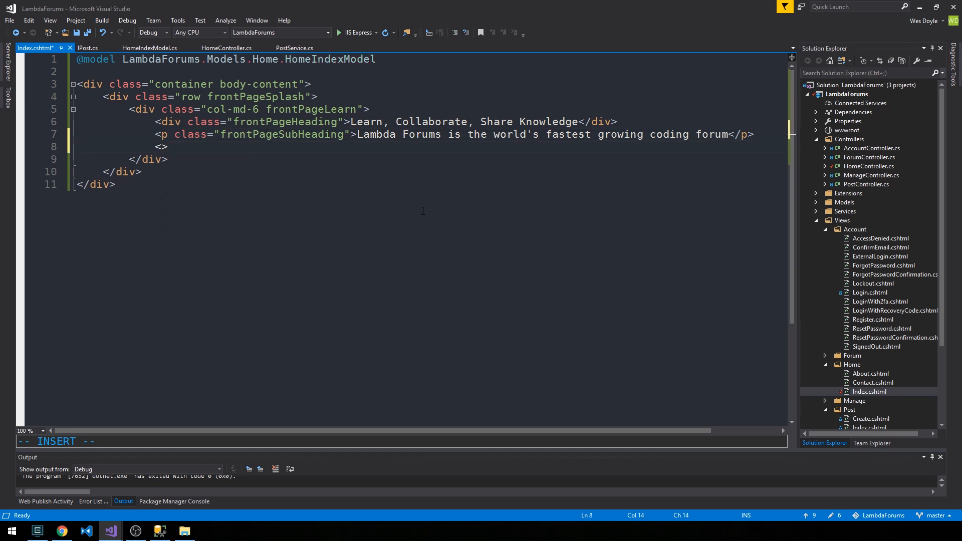
{"action": "type", "text": "div"}
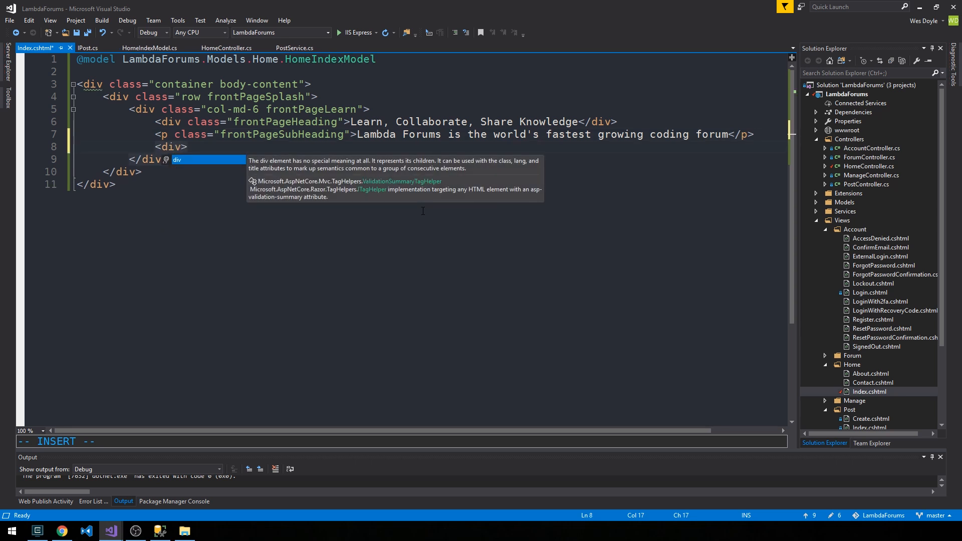
{"action": "key", "text": "Enter"}
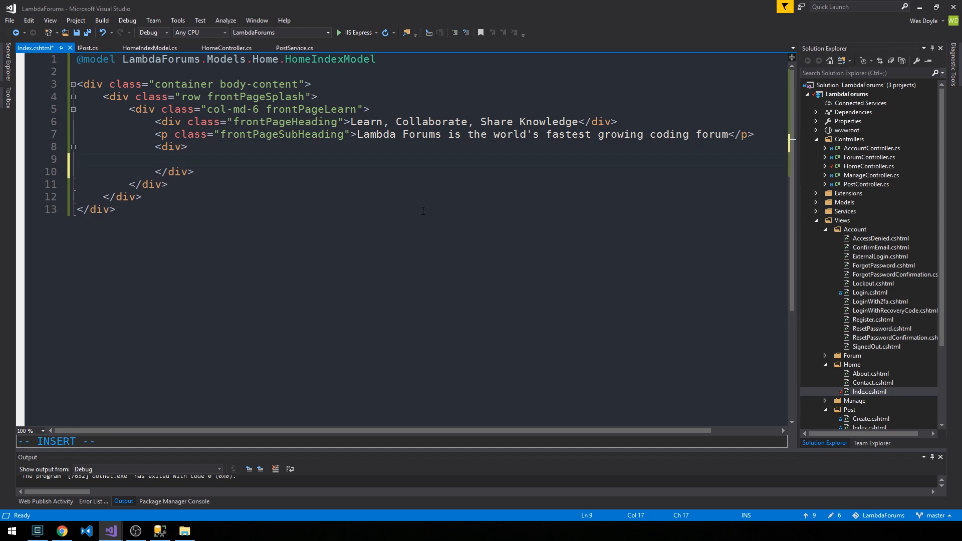
Type a form with asp-controller 'Search', asp-action 'Search' and method 'post'.
{"action": "type", "text": "<"}
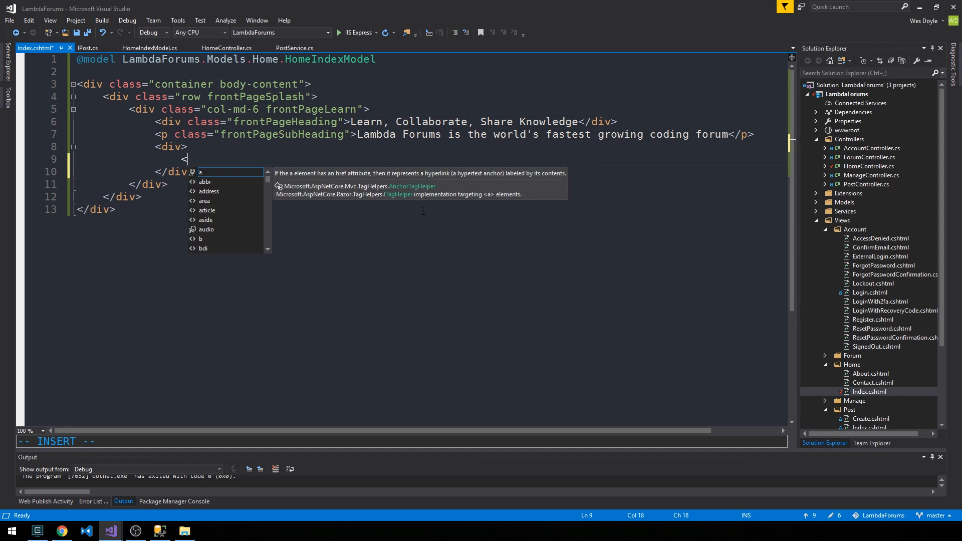
{"action": "type", "text": "form"}
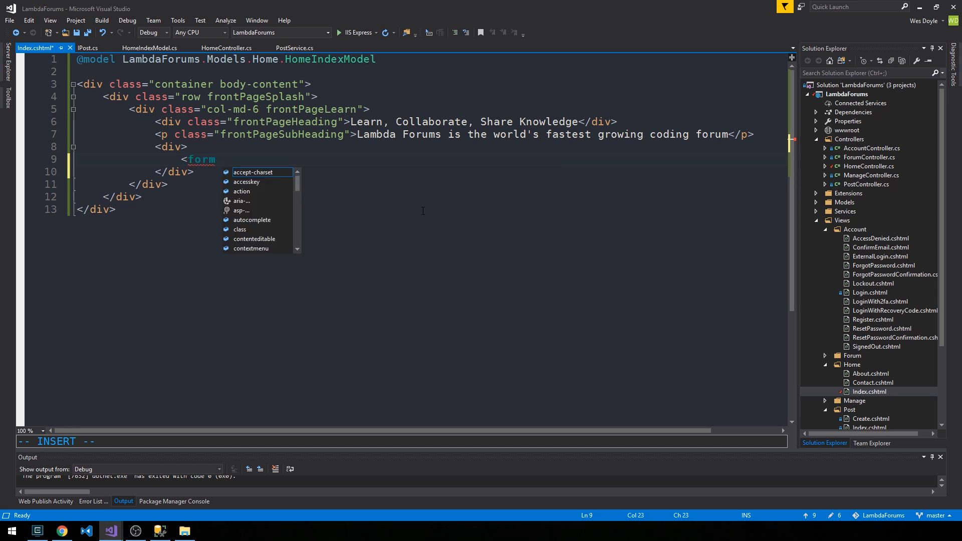
{"action": "type", "text": "asp"}
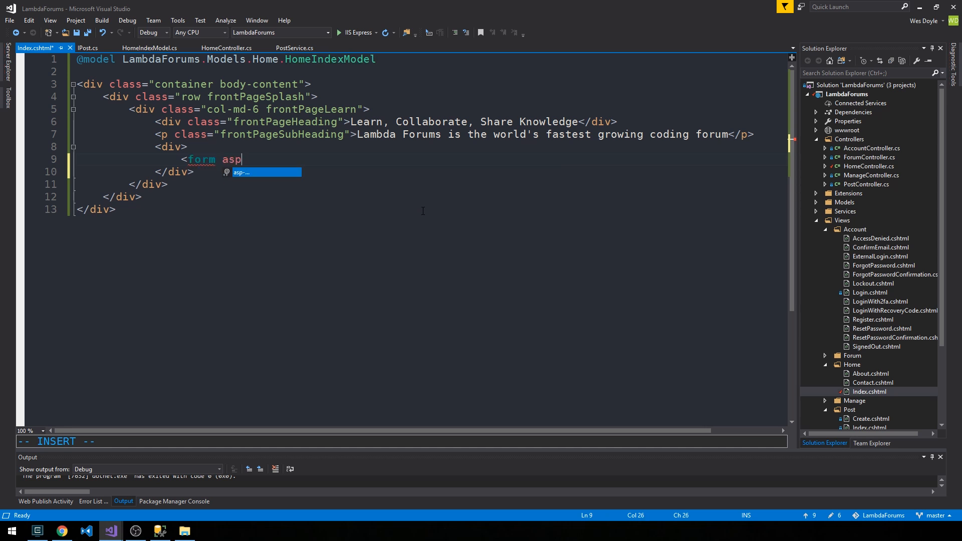
{"action": "type", "text": "-c"}
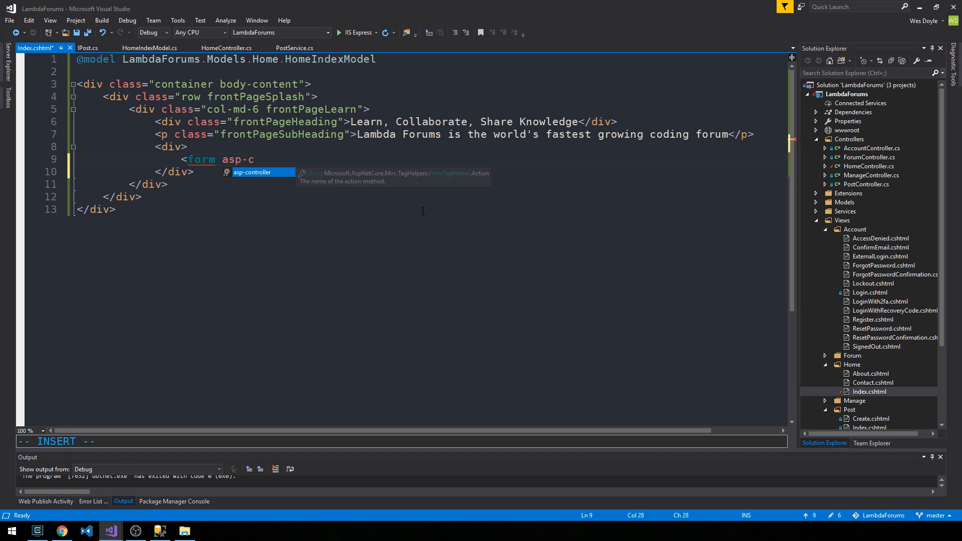
{"action": "type", "text": "ontroller"}
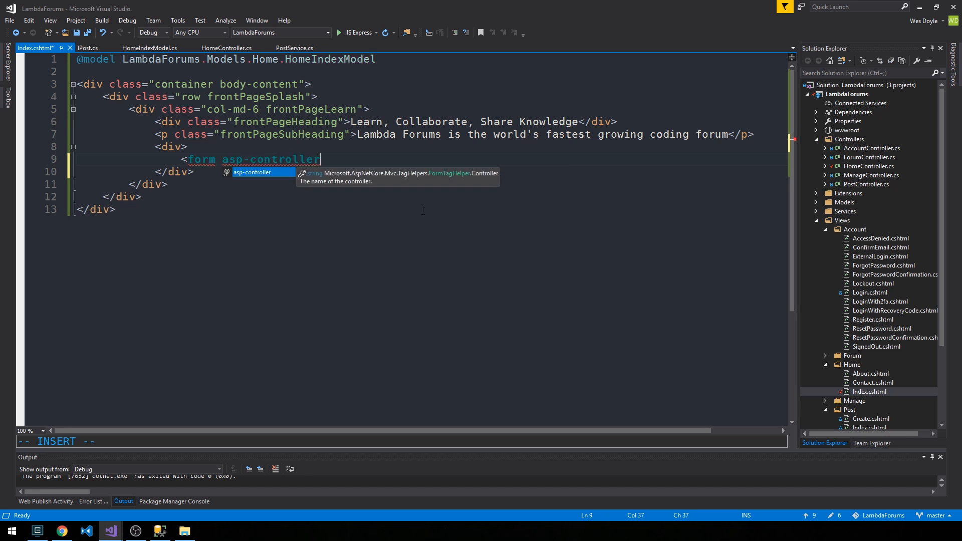
{"action": "type", "text": "=\""}
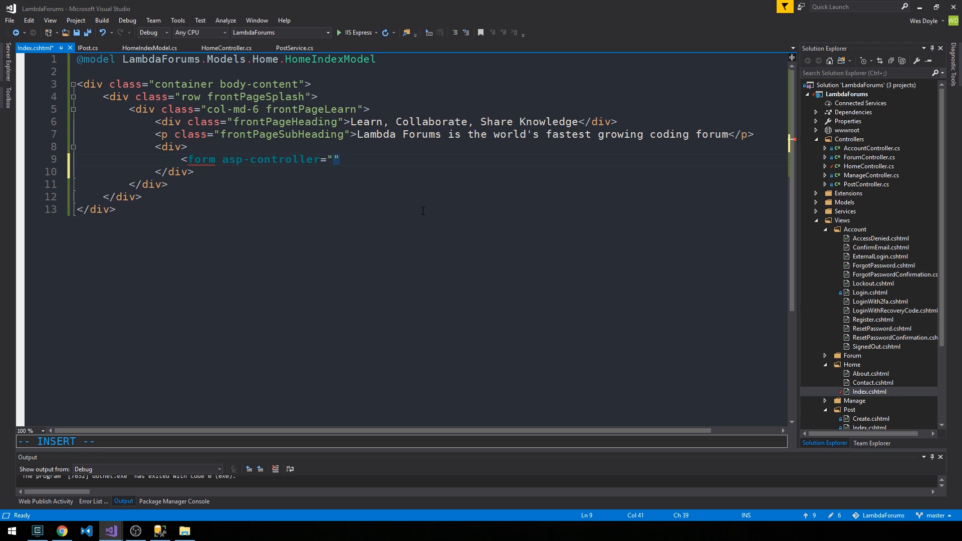
{"action": "type", "text": "Search"}
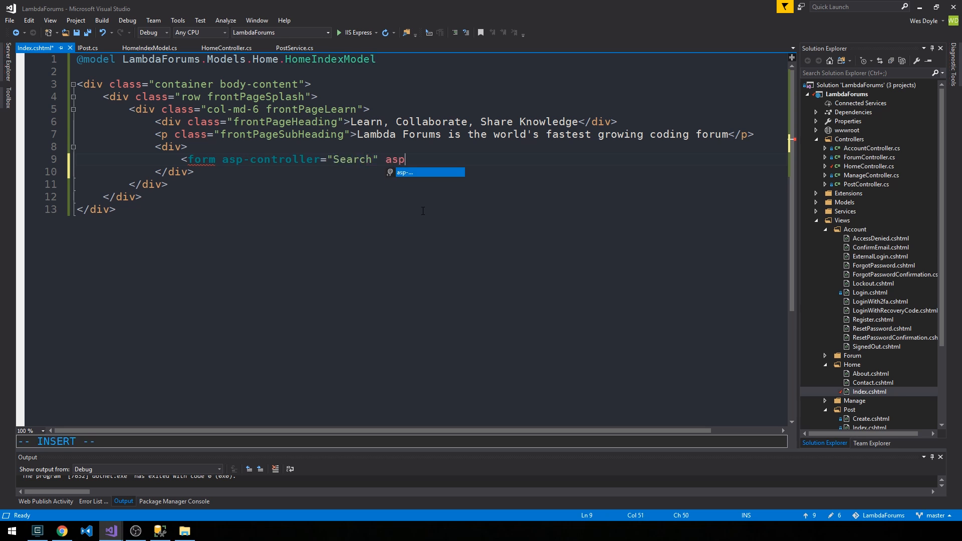
{"action": "type", "text": "-action=\"Sea\""}
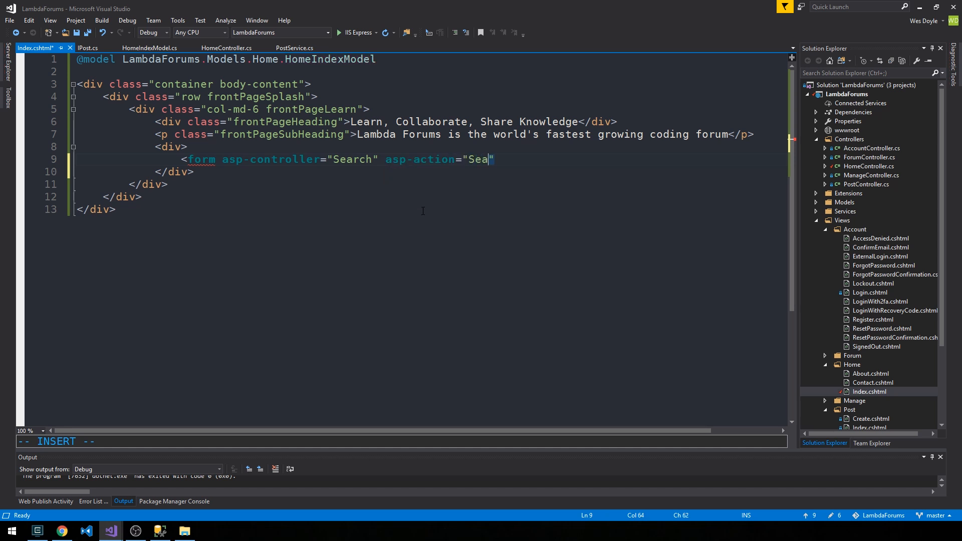
{"action": "type", "text": "rch"}
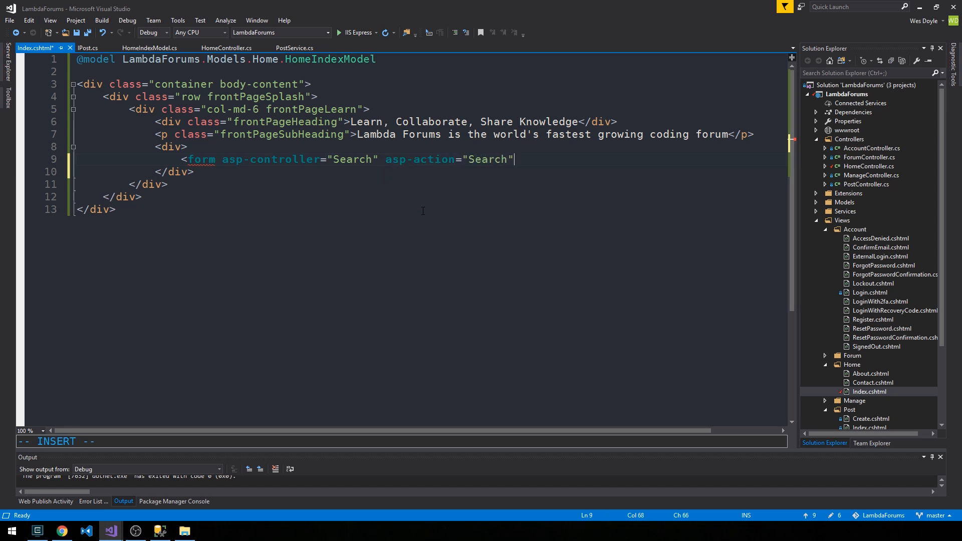
{"action": "type", "text": "method=\"post\">"}
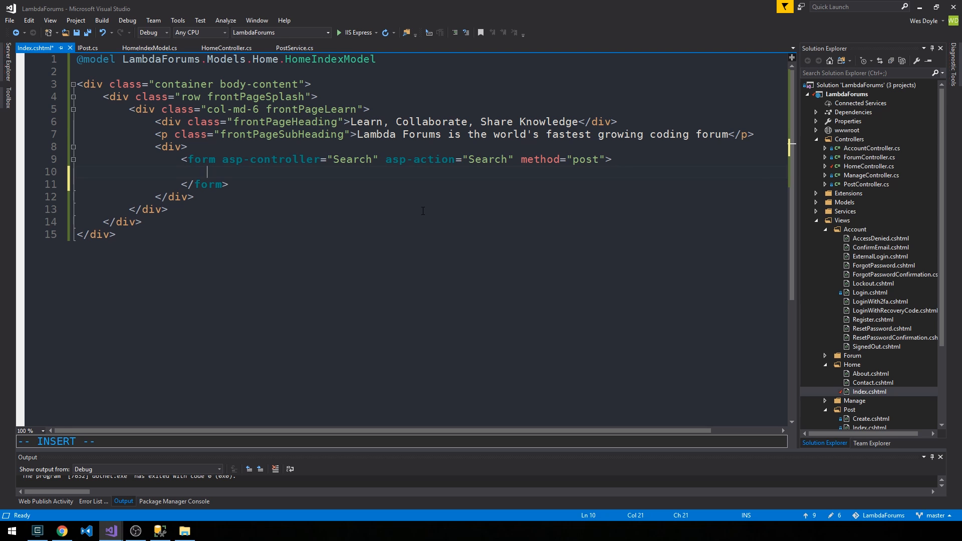
Add a self-closing text input: asp-for SearchQuery, class homeSearch, placeholder 'Search...'.
{"action": "type", "text": "<input asp-"}
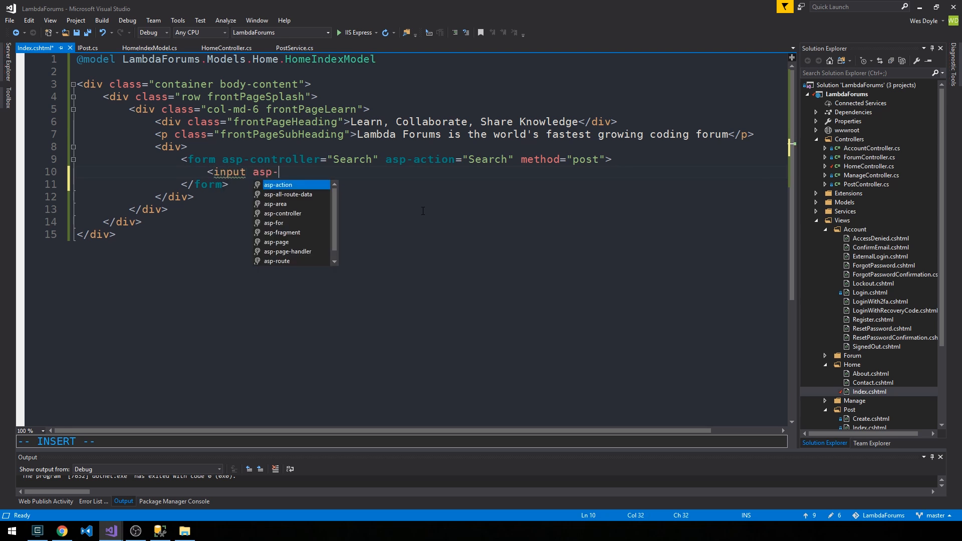
{"action": "type", "text": "for"}
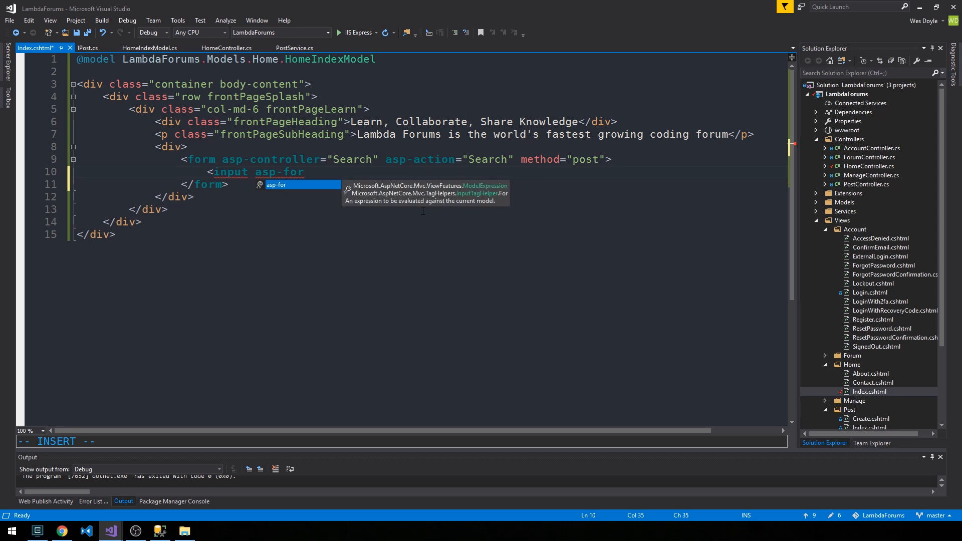
{"action": "type", "text": "=\"SearchQuery\""}
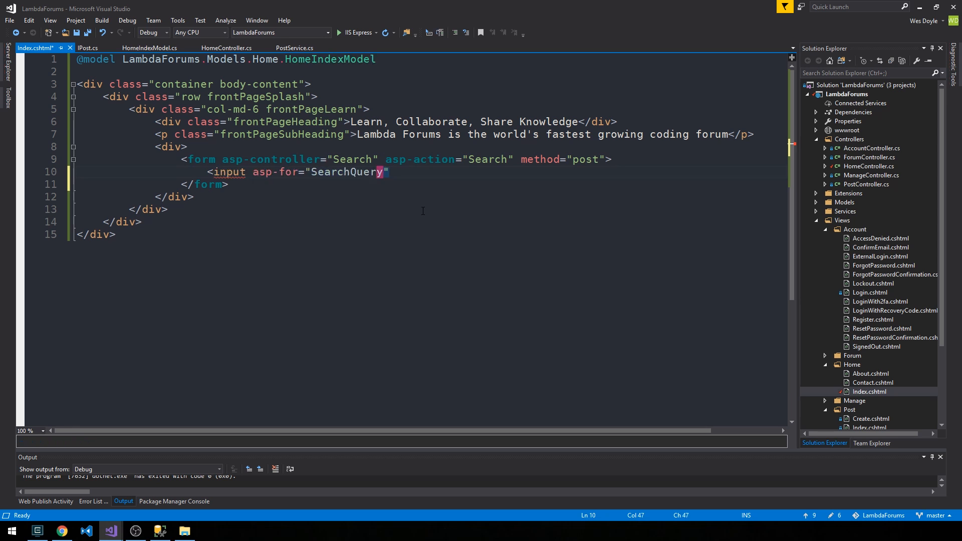
{"action": "type", "text": "type=\"te"}
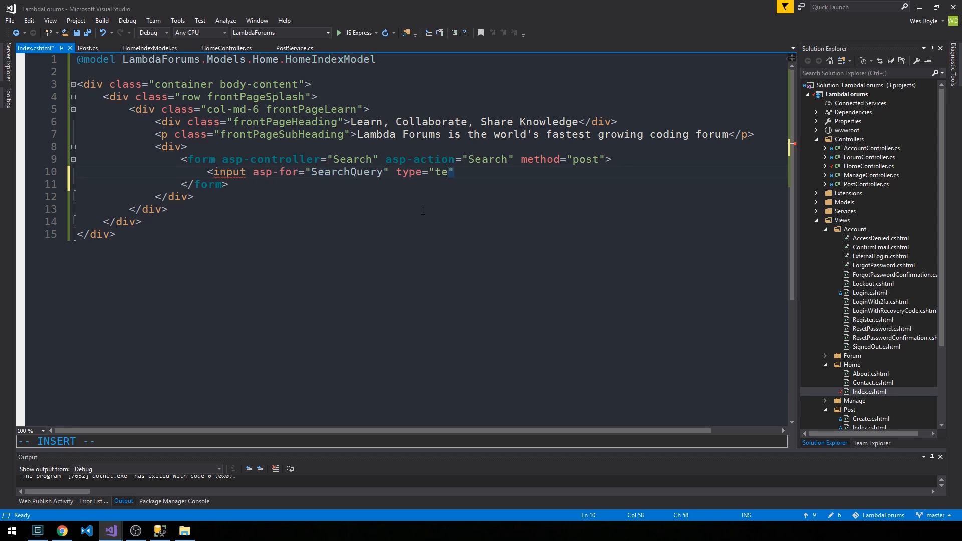
{"action": "type", "text": "xt"}
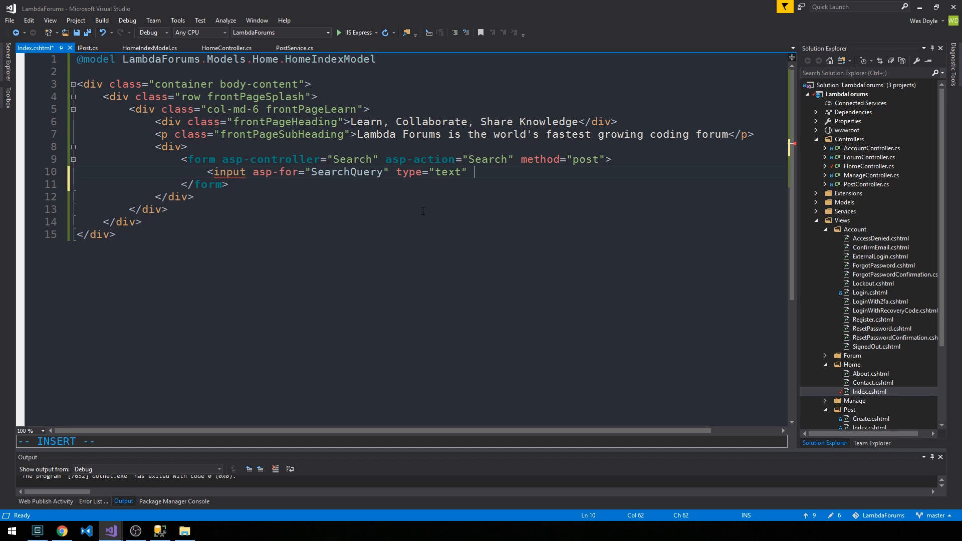
{"action": "type", "text": "class=\"\""}
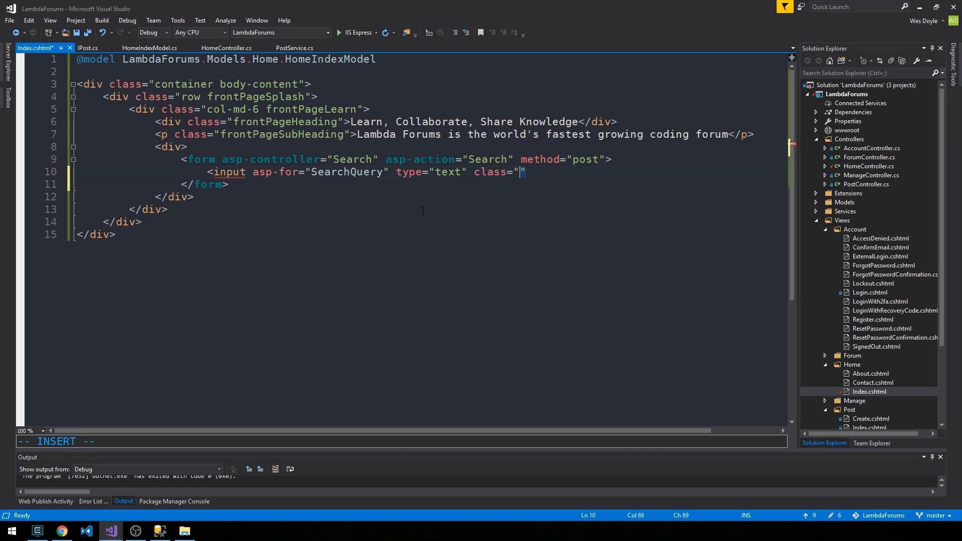
{"action": "type", "text": "homeSearch\""}
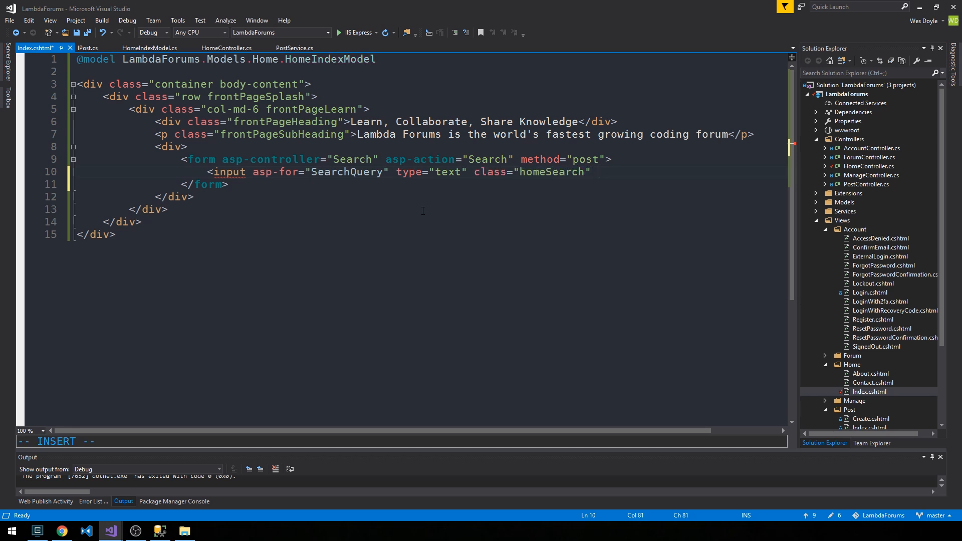
{"action": "type", "text": "plac"}
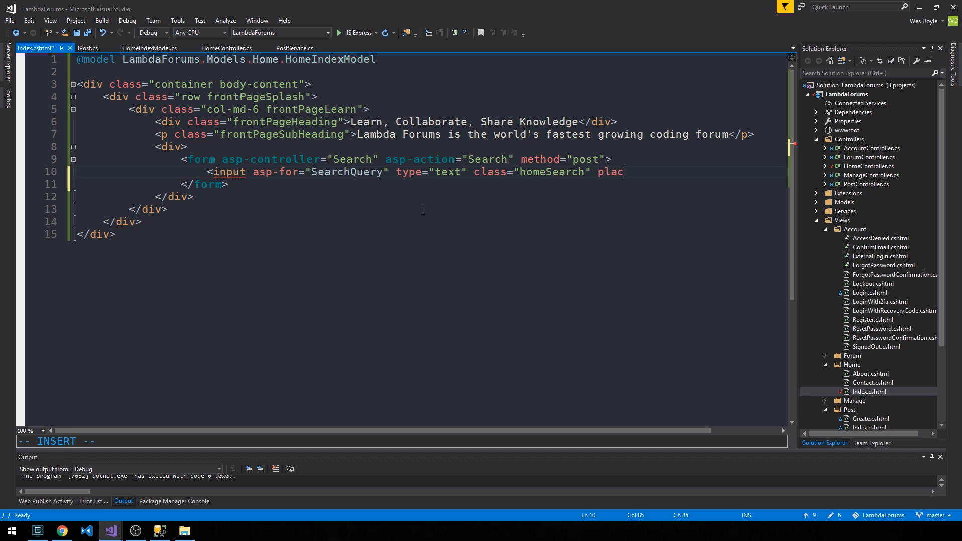
{"action": "type", "text": "eholder=\"\""}
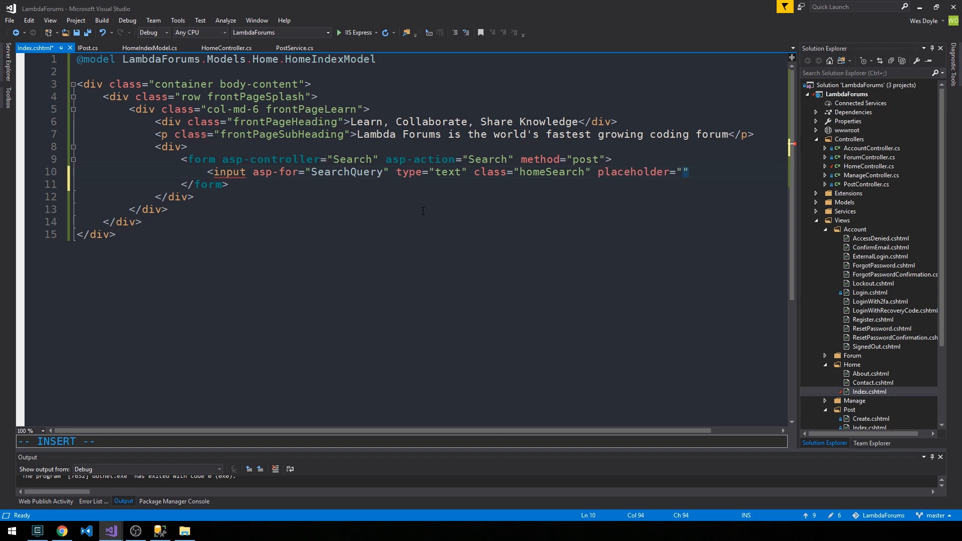
{"action": "type", "text": "Search..."}
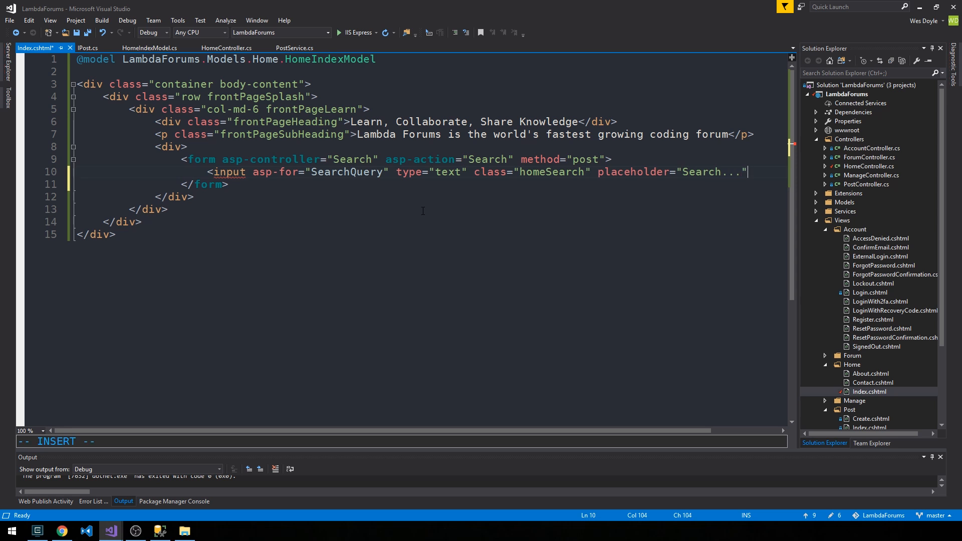
{"action": "type", "text": "/>"}
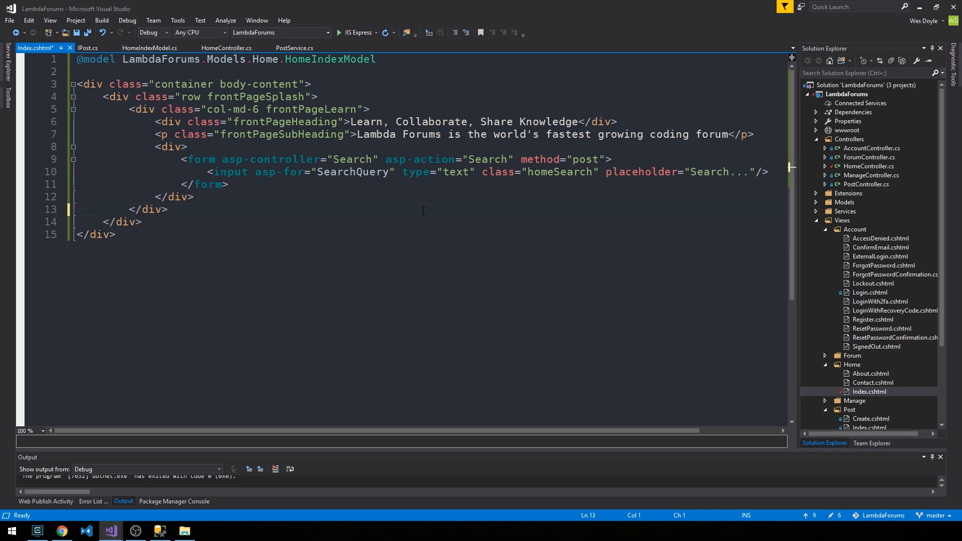
Add an empty, closed col-md-6 div after the frontPageLearn column.
{"action": "key", "text": "Enter"}
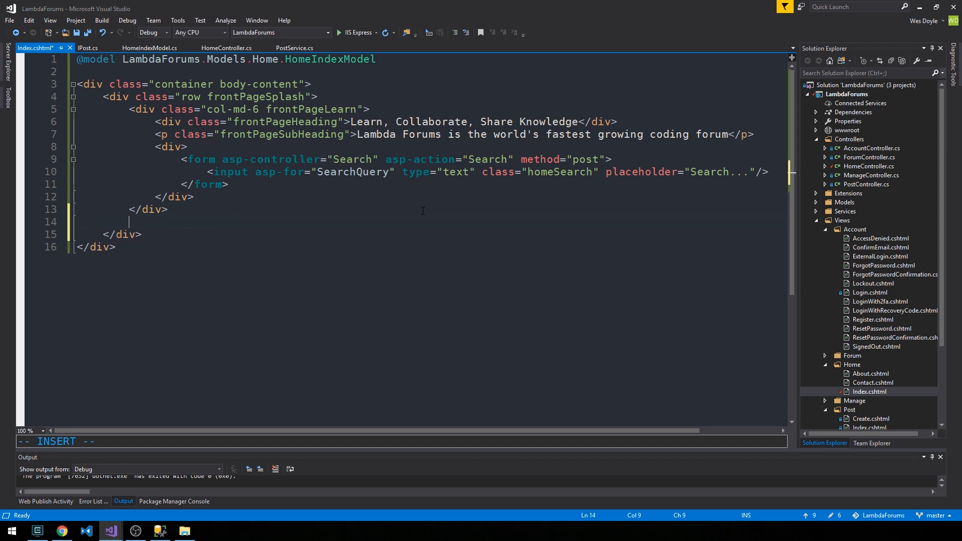
{"action": "type", "text": "<div"}
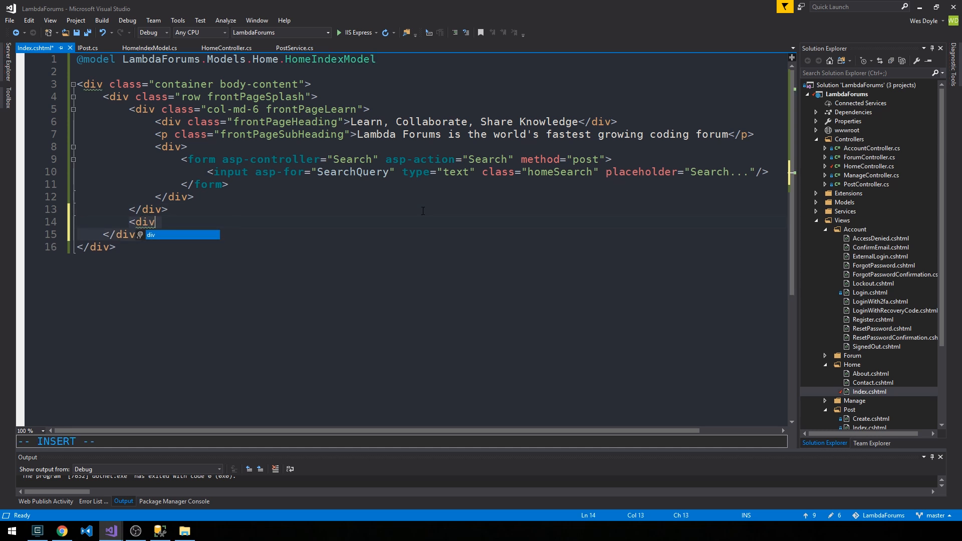
{"action": "type", "text": "class=\"col"}
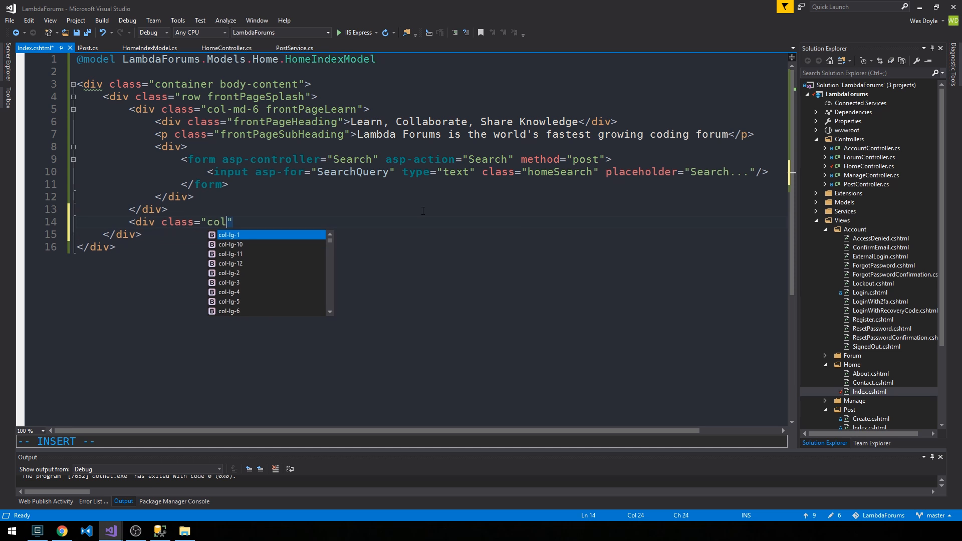
{"action": "type", "text": "md-6>"}
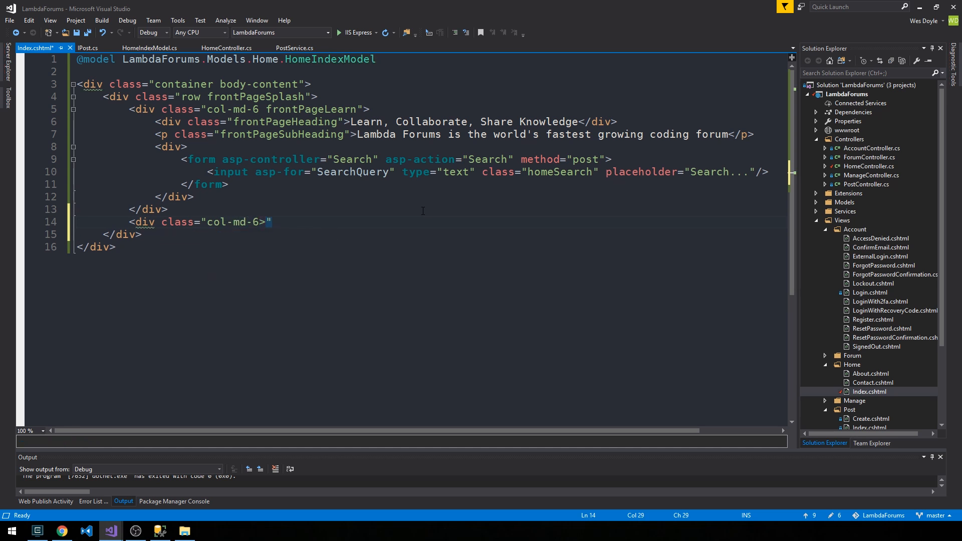
{"action": "type", "text": ","}
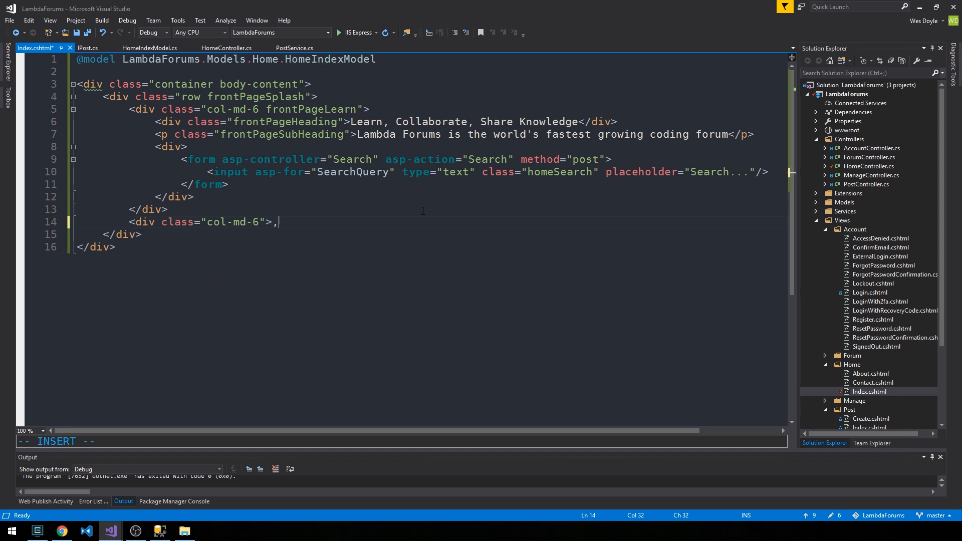
{"action": "type", "text": "</div>"}
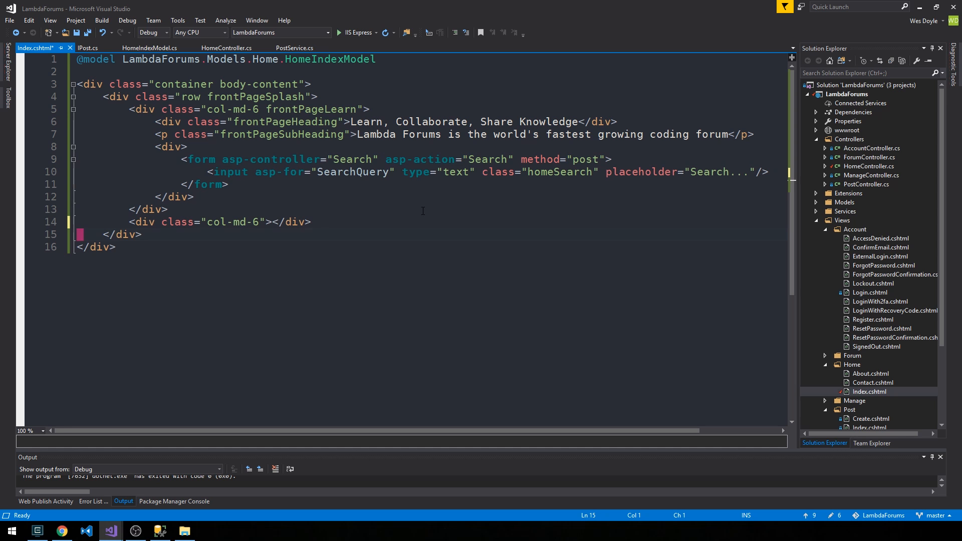
Add a 'row frontPageContent' div with an h3 id latestPosts reading 'Latest Posts'.
{"action": "type", "text": "<div"}
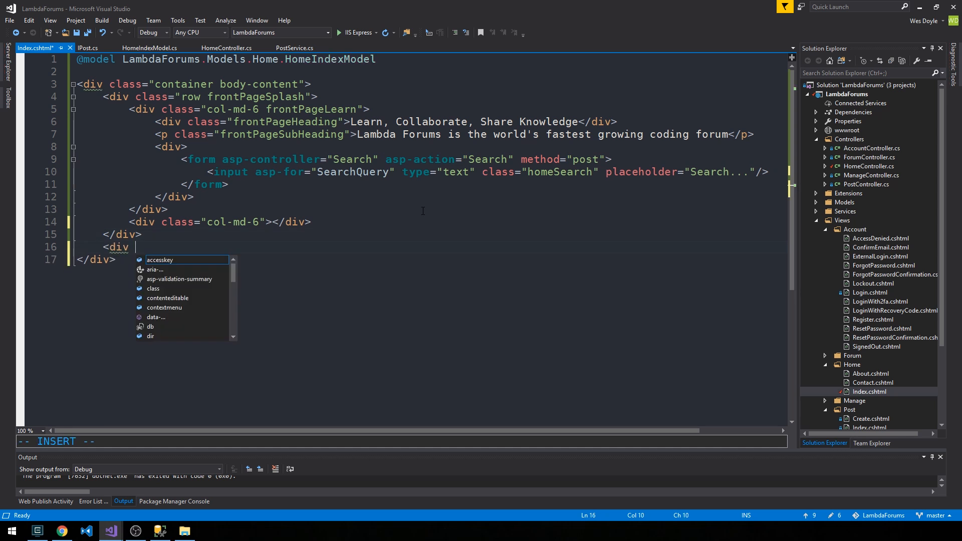
{"action": "type", "text": "class=\"\""}
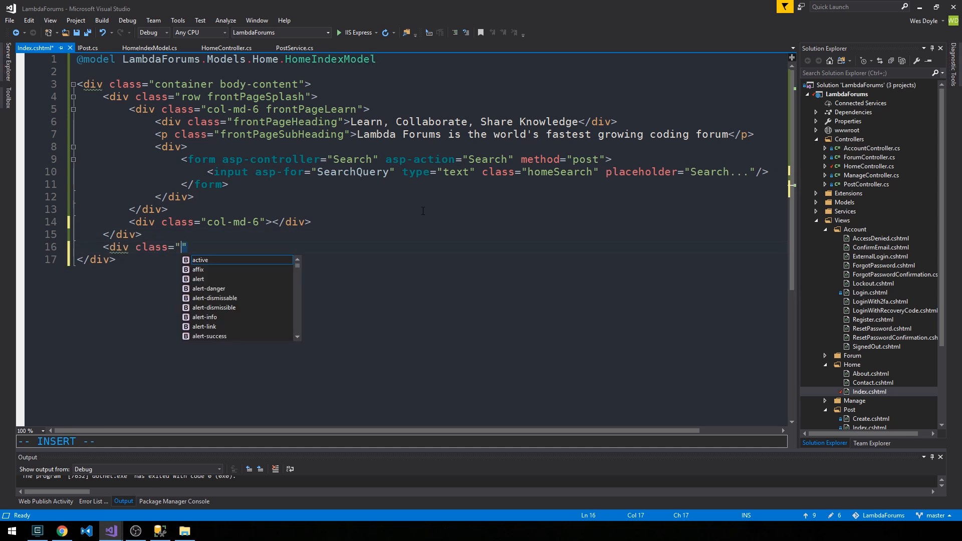
{"action": "type", "text": "row ftr"}
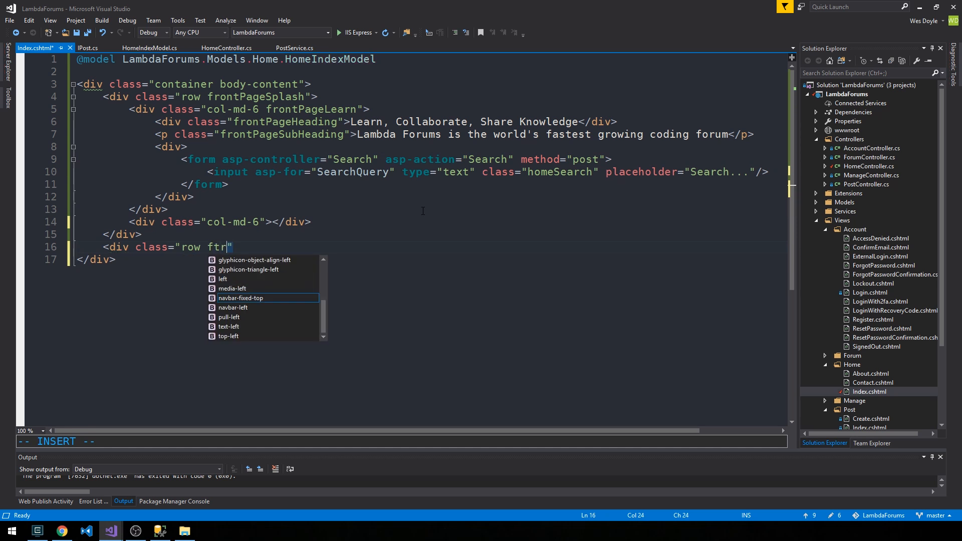
{"action": "type", "text": "frontPageContent"}
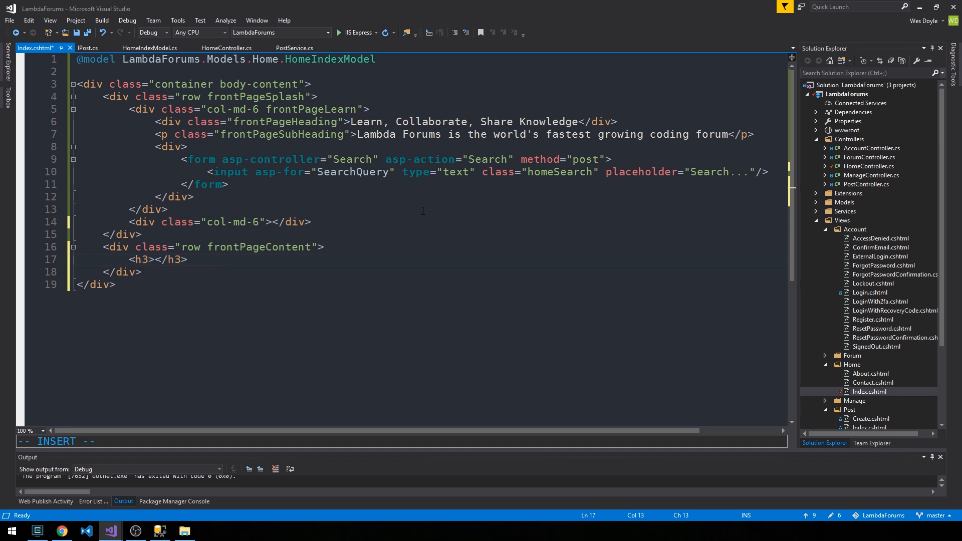
{"action": "type", "text": "id=\"la"}
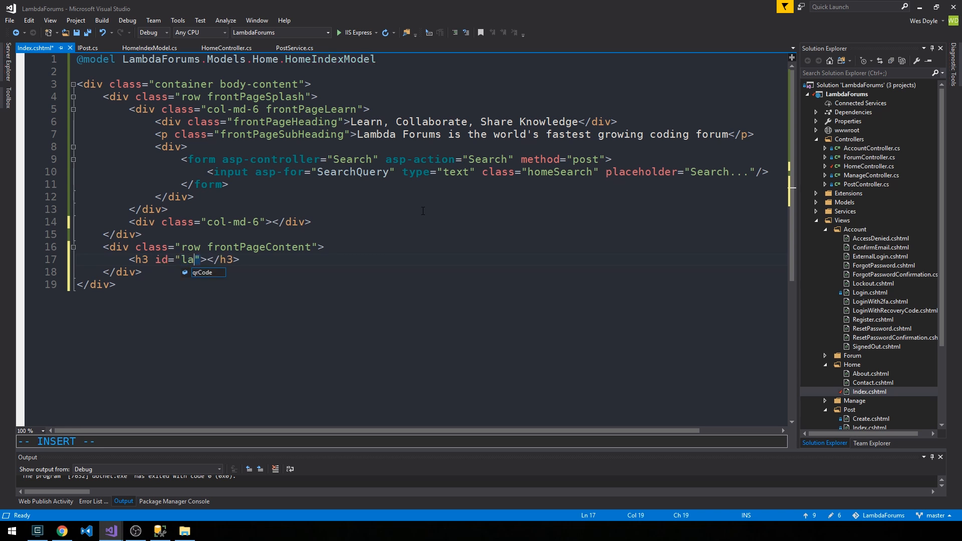
{"action": "type", "text": "testPosts"}
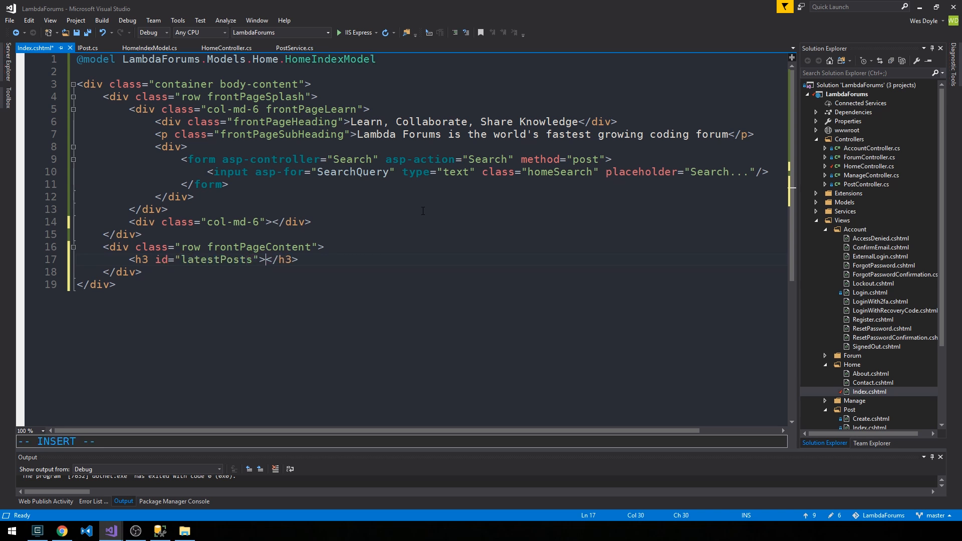
{"action": "type", "text": "Latest Posts"}
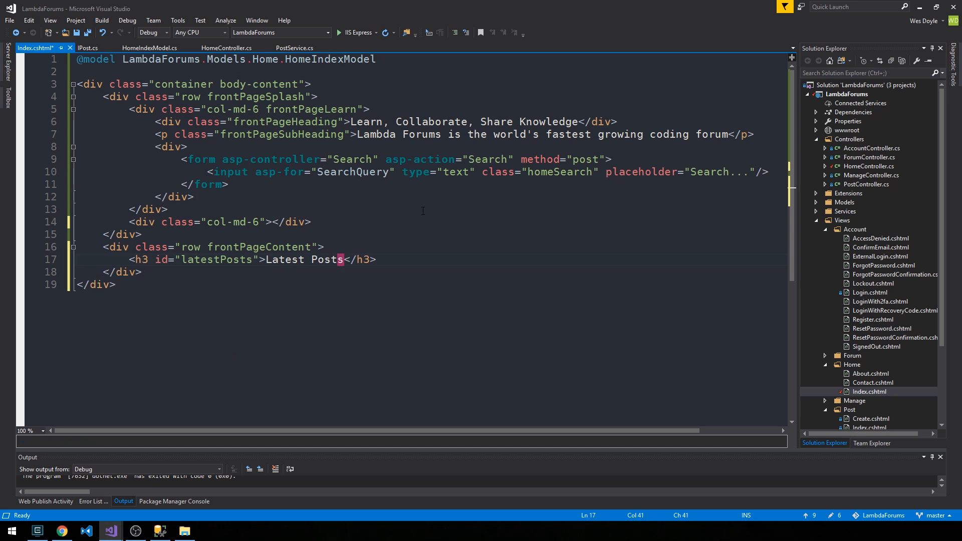
{"action": "type", "text": "<table"}
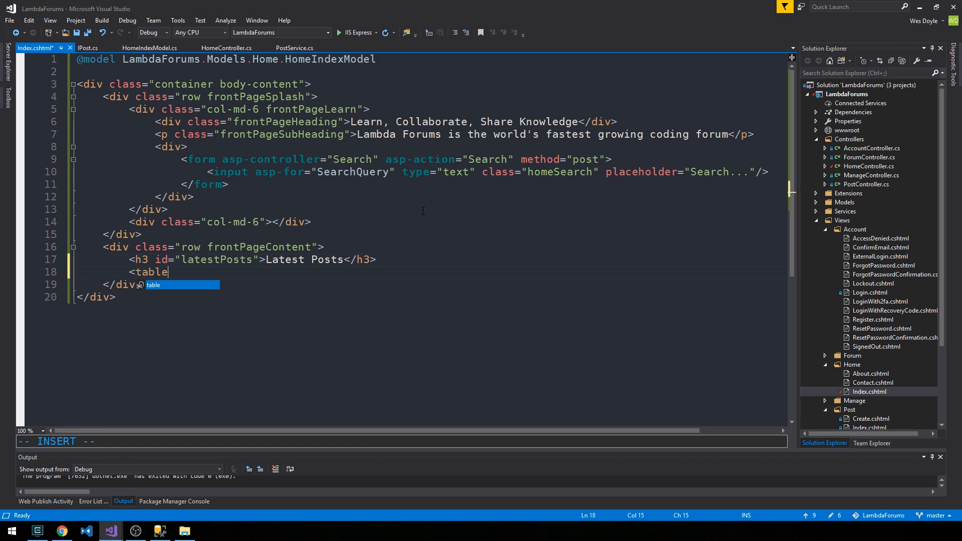
{"action": "type", "text": "class=\"table table-hover"}
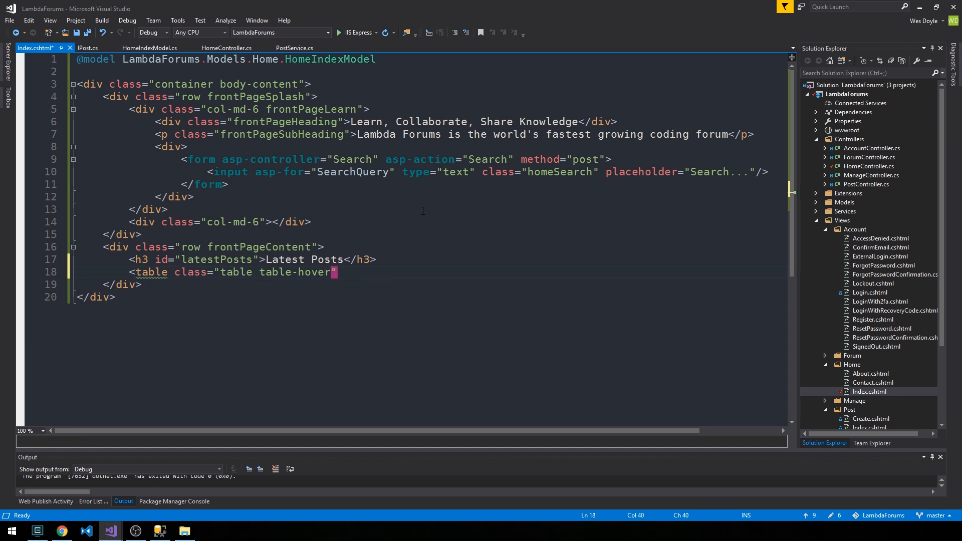
{"action": "type", "text": "id=\"la\""}
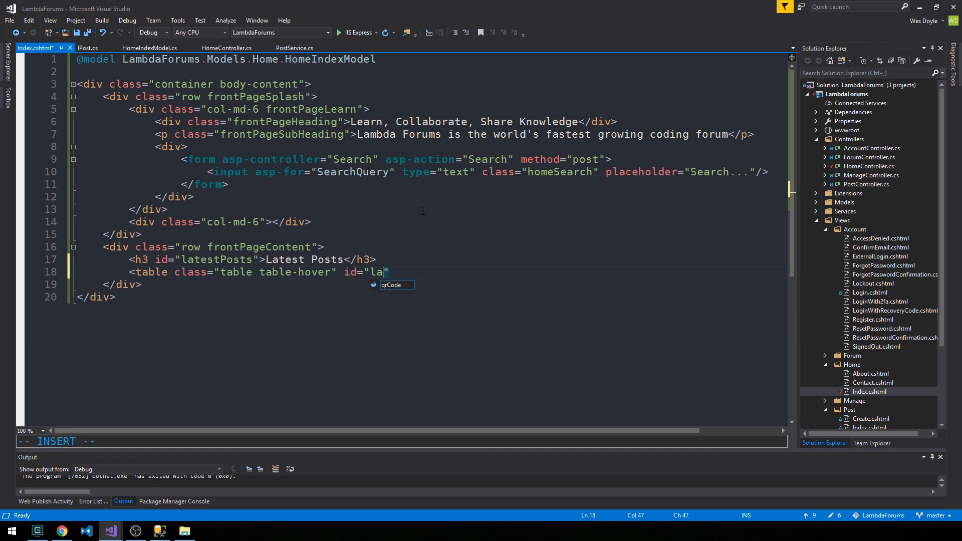
{"action": "type", "text": "testPostsTable"}
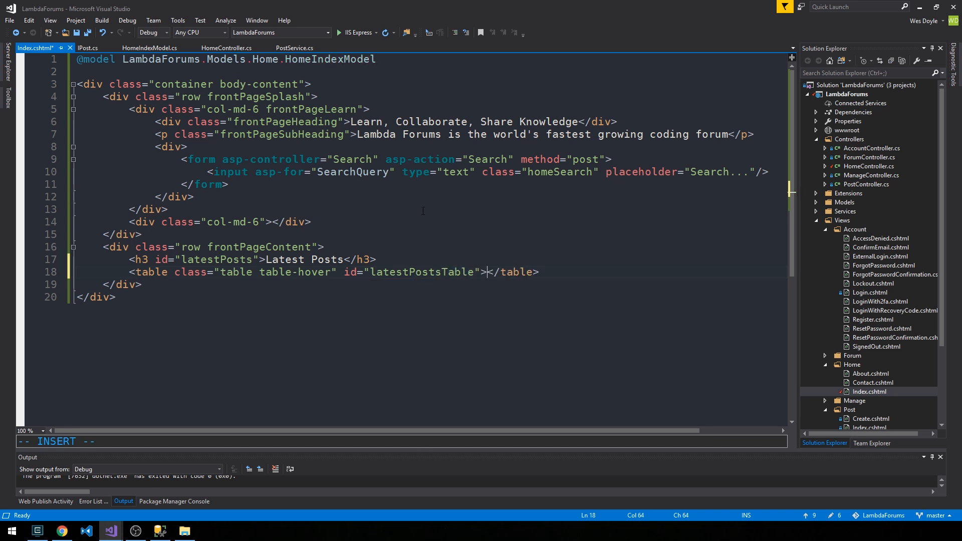
{"action": "key", "text": "Enter"}
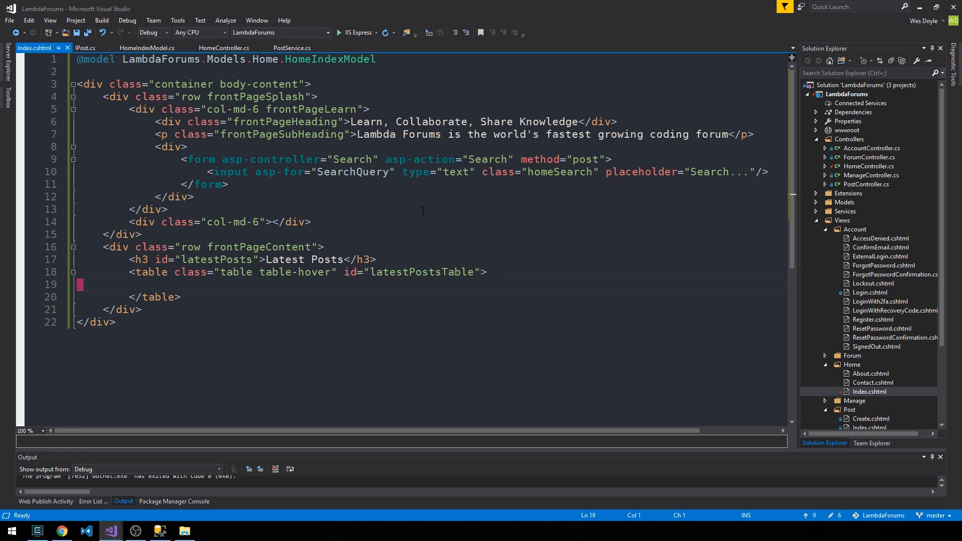
{"action": "key", "text": "Backspace"}
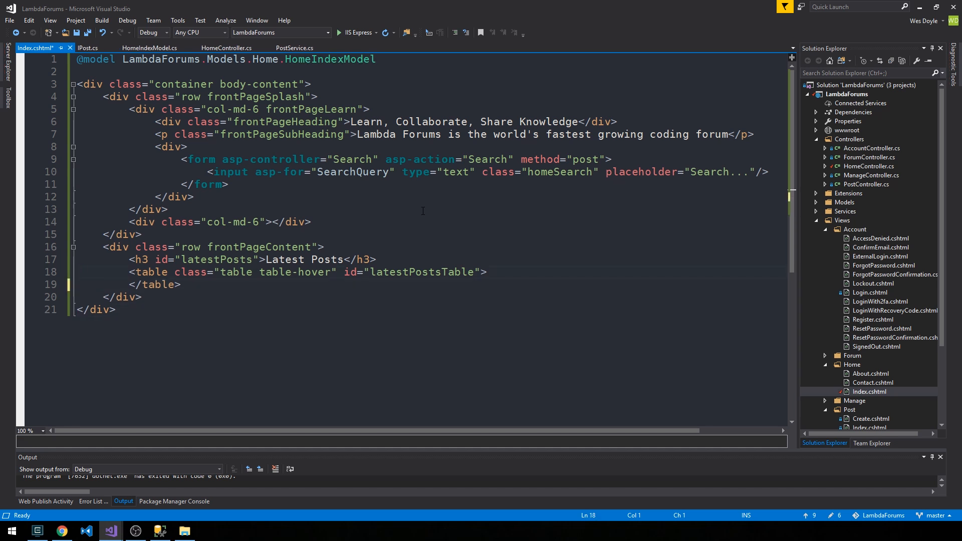
{"action": "type", "text": "<tbody>"}
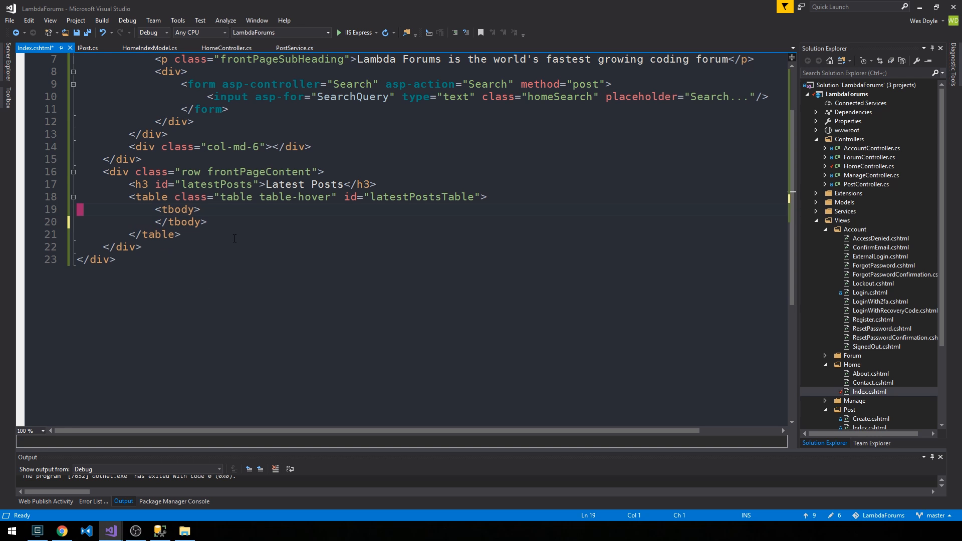
{"action": "type", "text": "@foreach"}
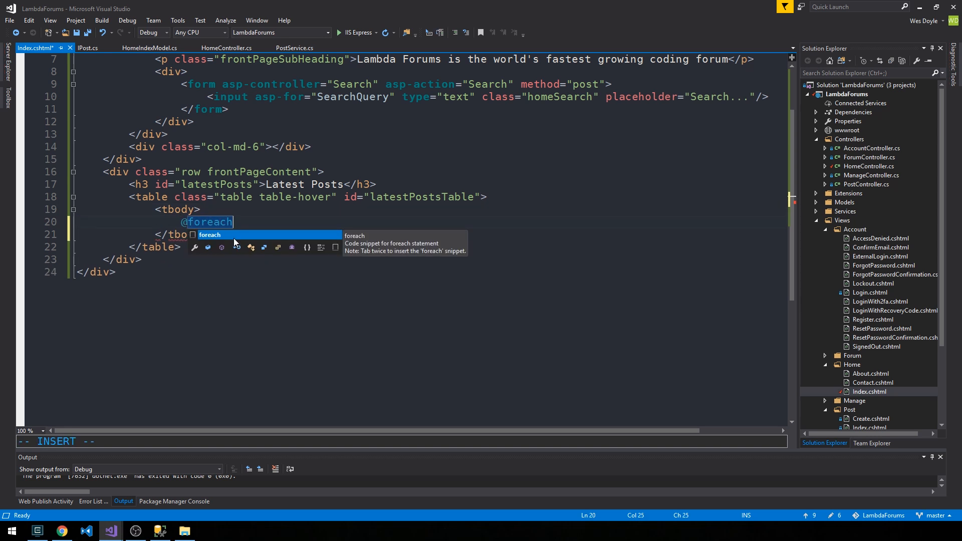
{"action": "type", "text": "(v)"}
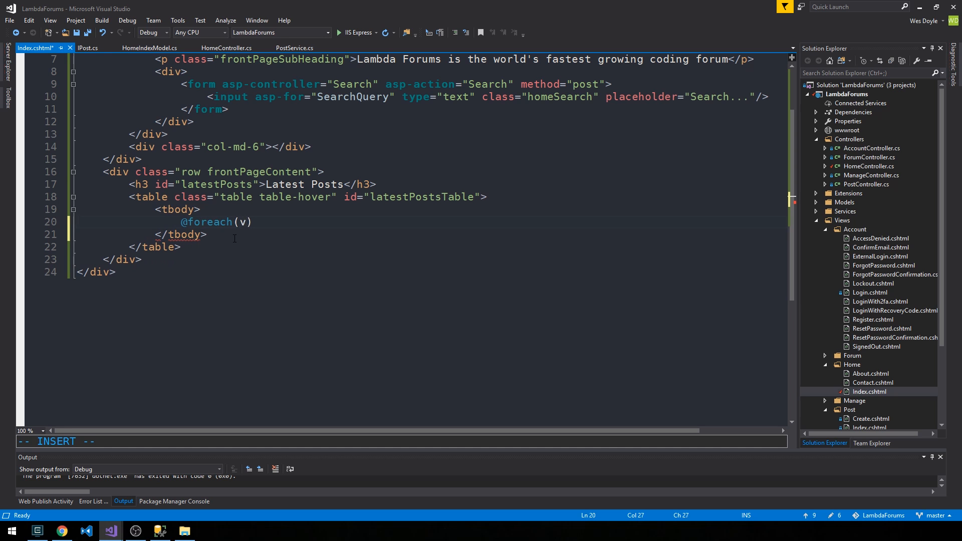
{"action": "type", "text": "var post in Model.LatestPosts"}
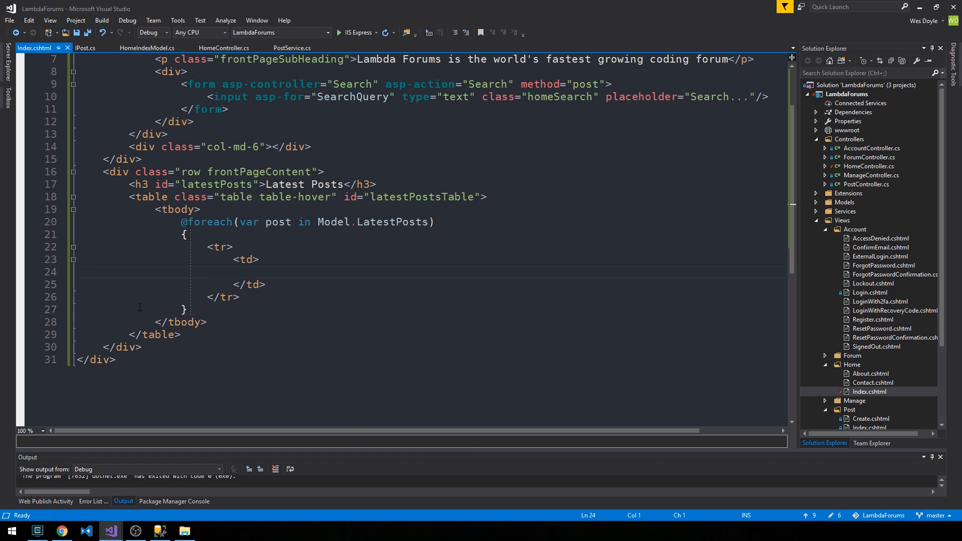
{"action": "type", "text": "<div"}
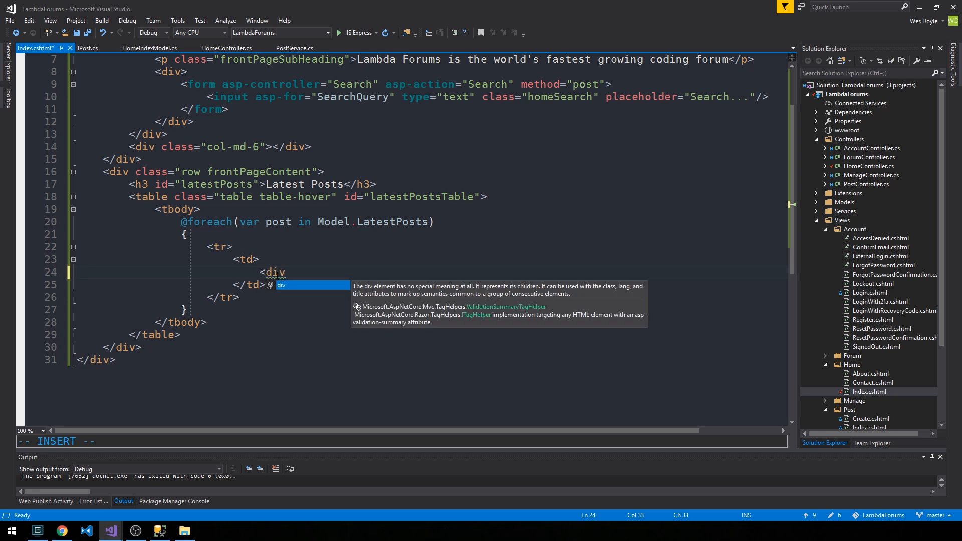
{"action": "type", "text": "class=\"fo"}
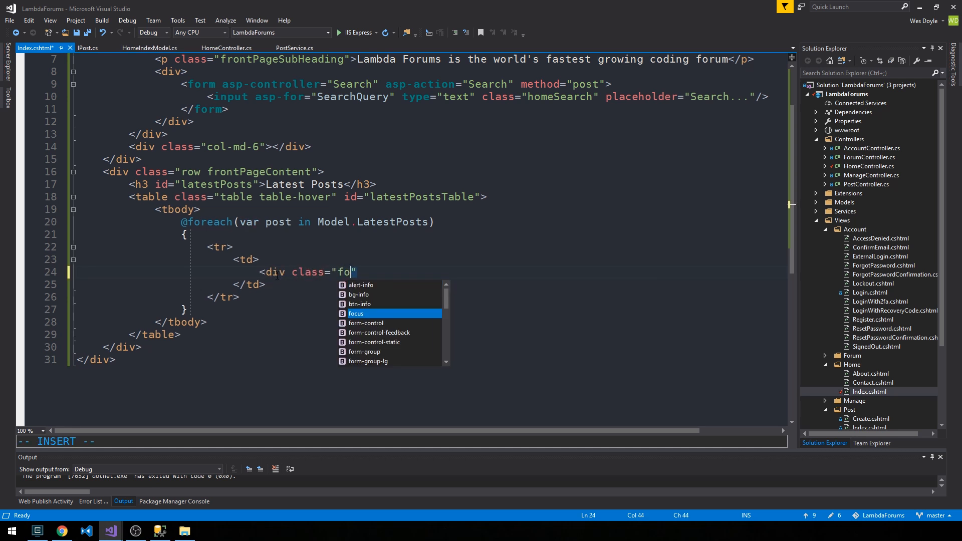
{"action": "type", "text": "rumLogo"}
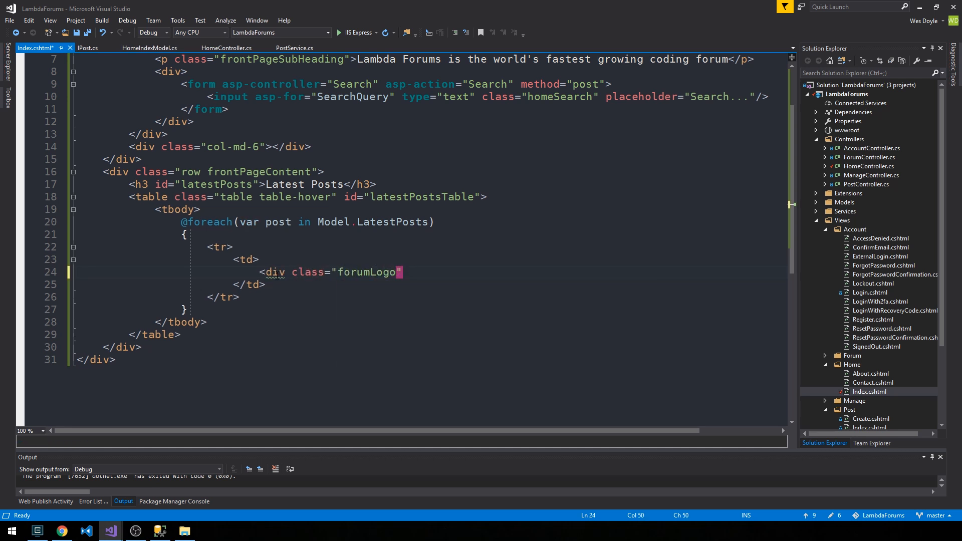
{"action": "type", "text": "styl"}
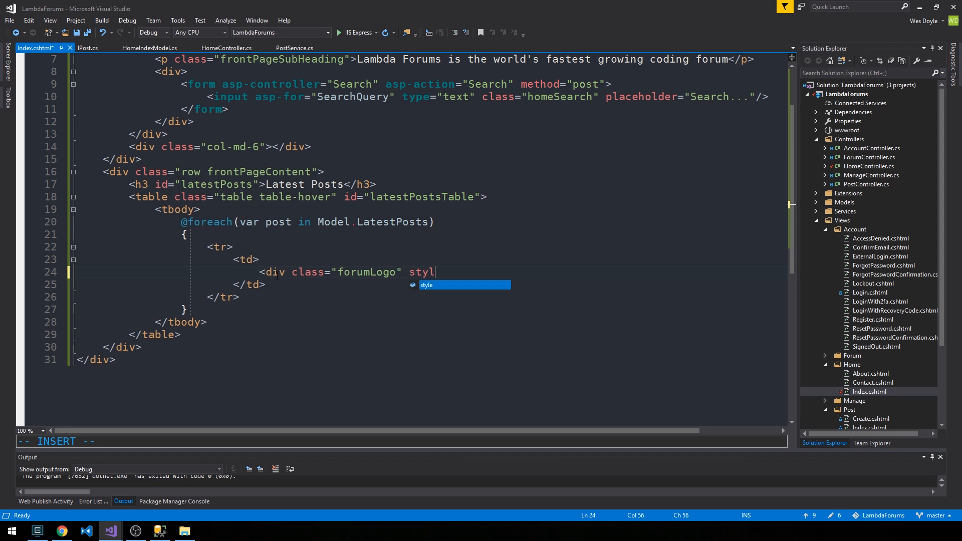
{"action": "type", "text": "e=\"\""}
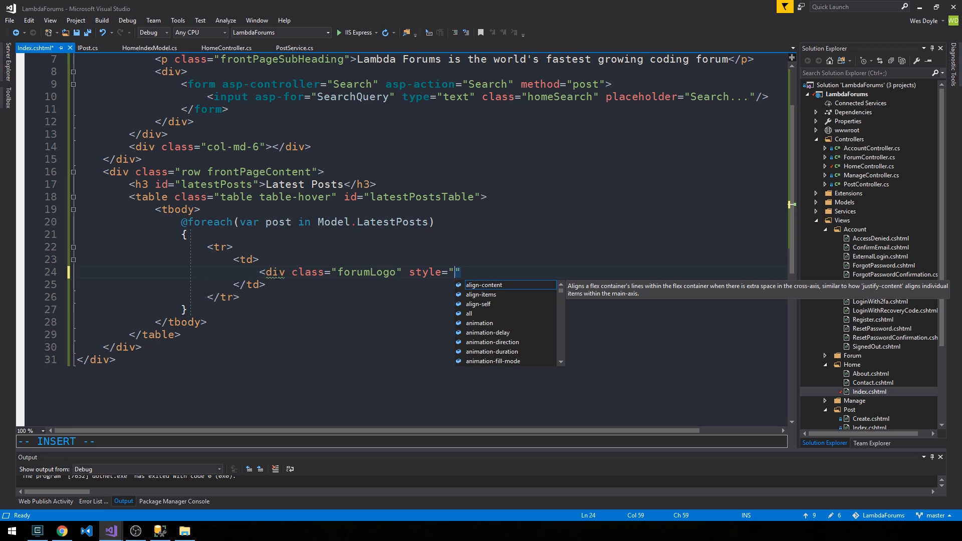
{"action": "type", "text": "backg"}
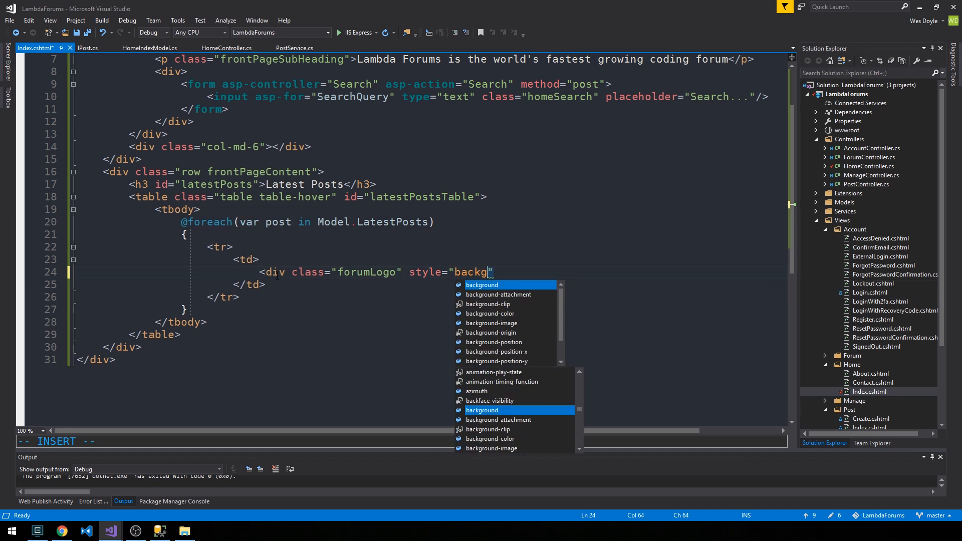
{"action": "type", "text": "round0"}
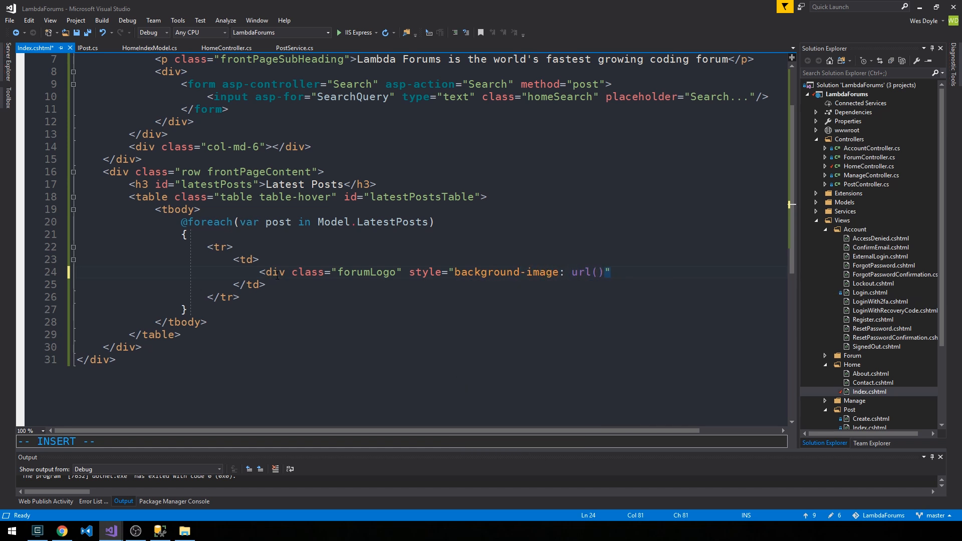
{"action": "type", "text": "@post.Forum"}
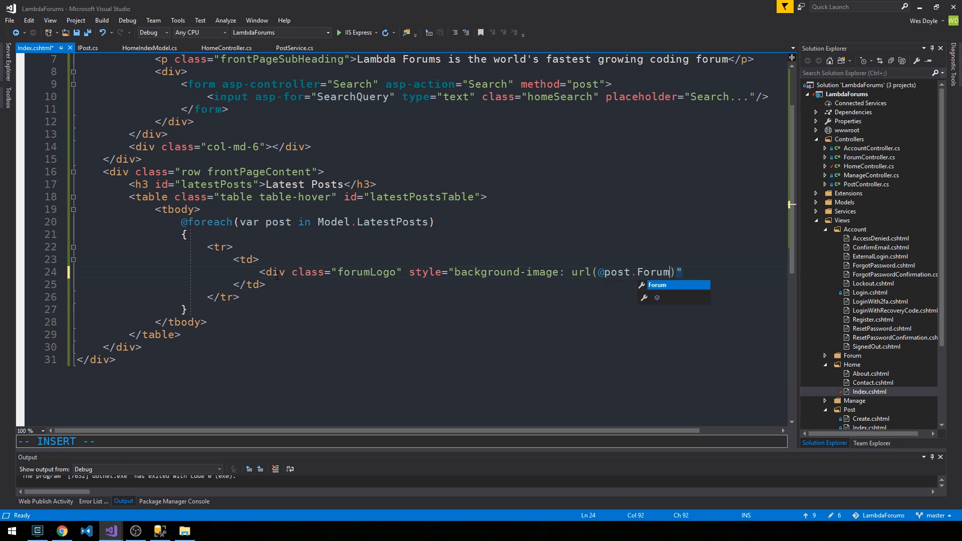
{"action": "type", "text": ".ImageUrl"}
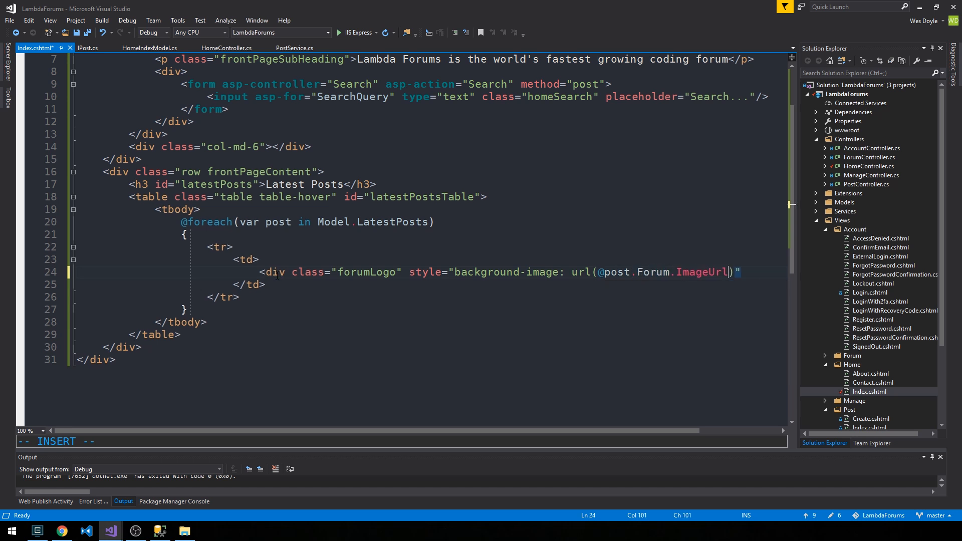
{"action": "double_click", "coordinate": [702, 273]}
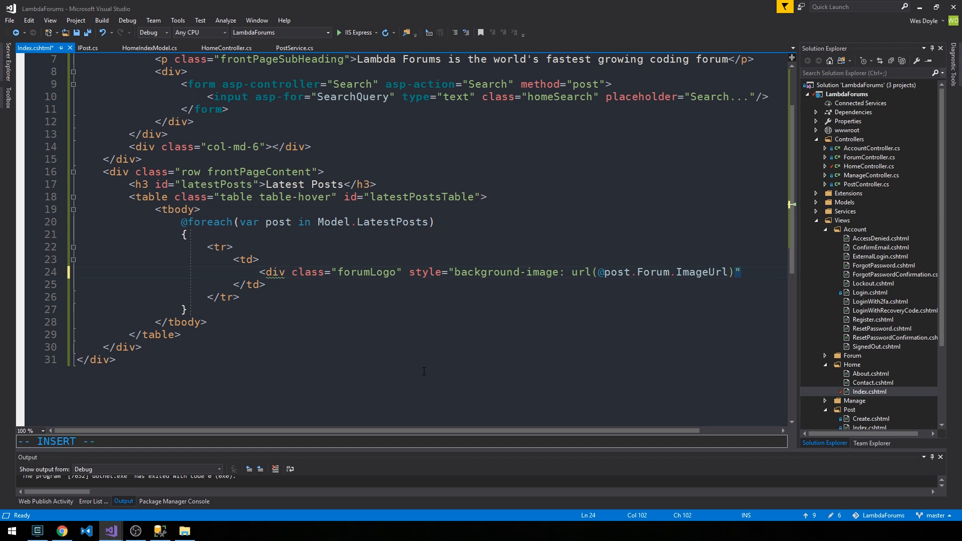
{"action": "type", "text": ";"}
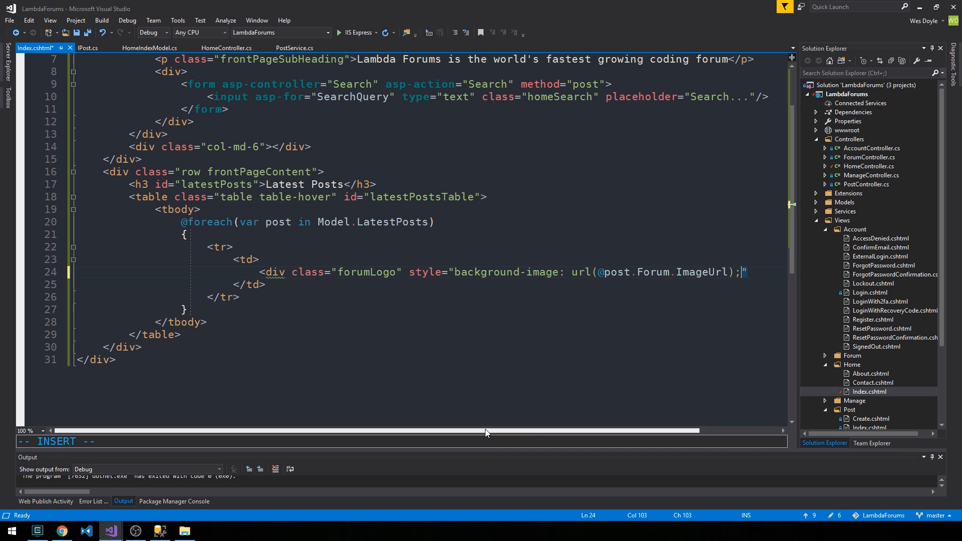
Append background-size=100% to the forumLogo style and start a new line.
{"action": "scroll", "scroll_direction": "left", "scroll_amount": 3}
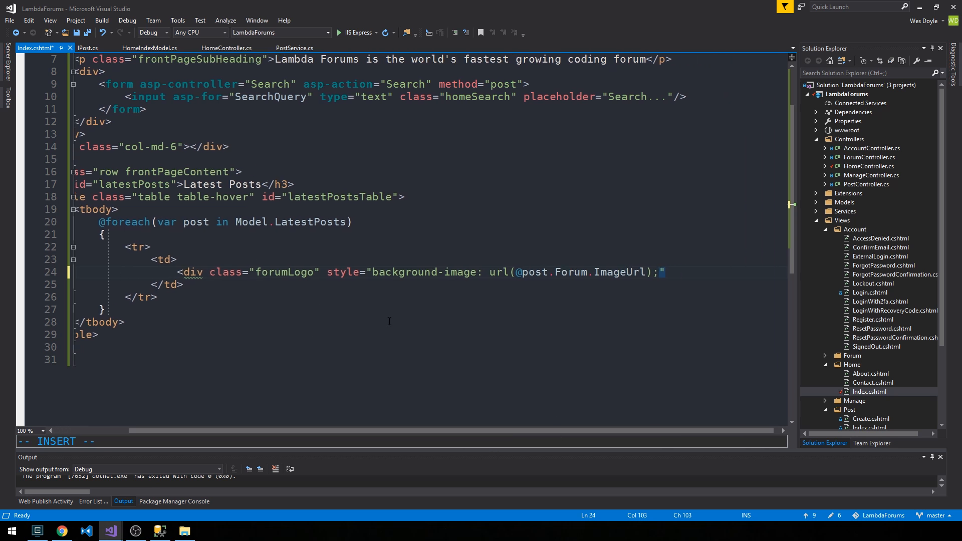
{"action": "type", "text": "b"}
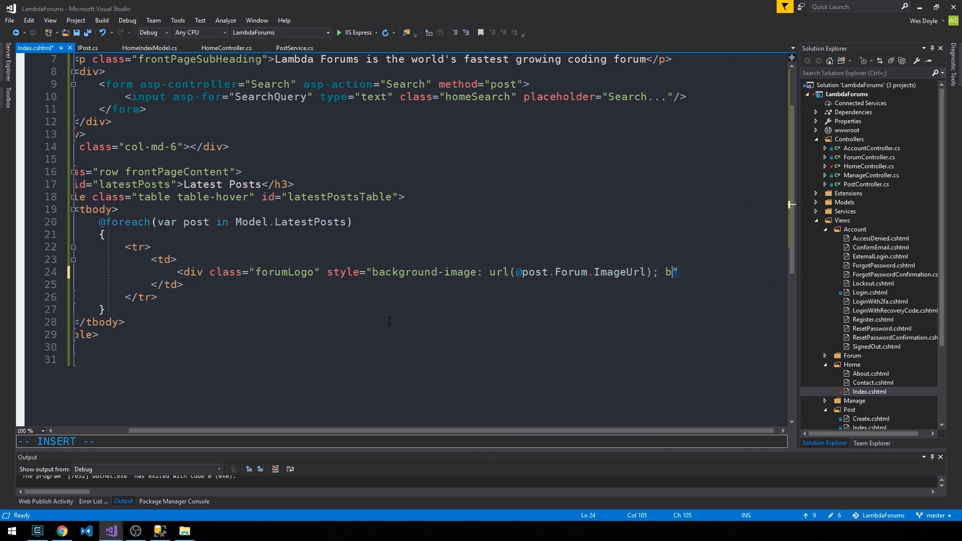
{"action": "type", "text": "ackground-"}
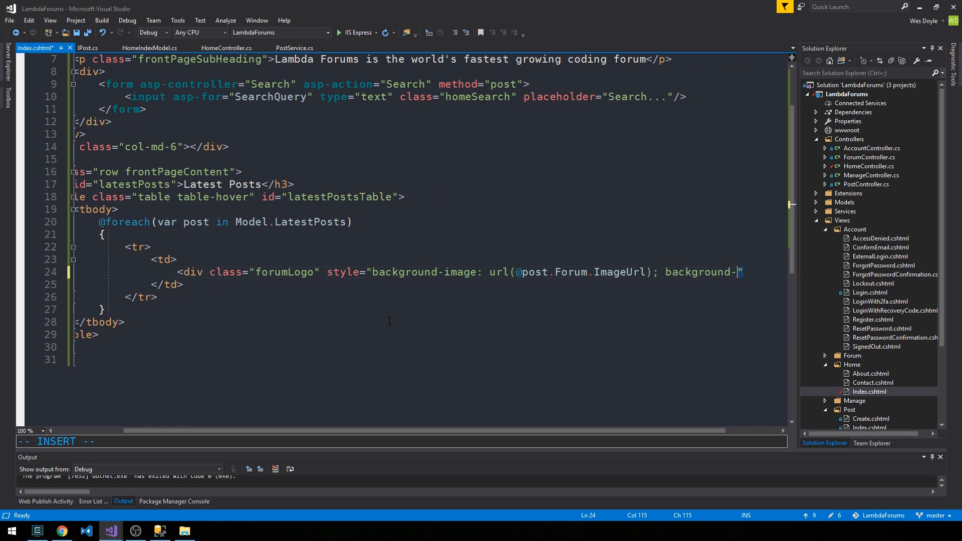
{"action": "type", "text": "size=10"}
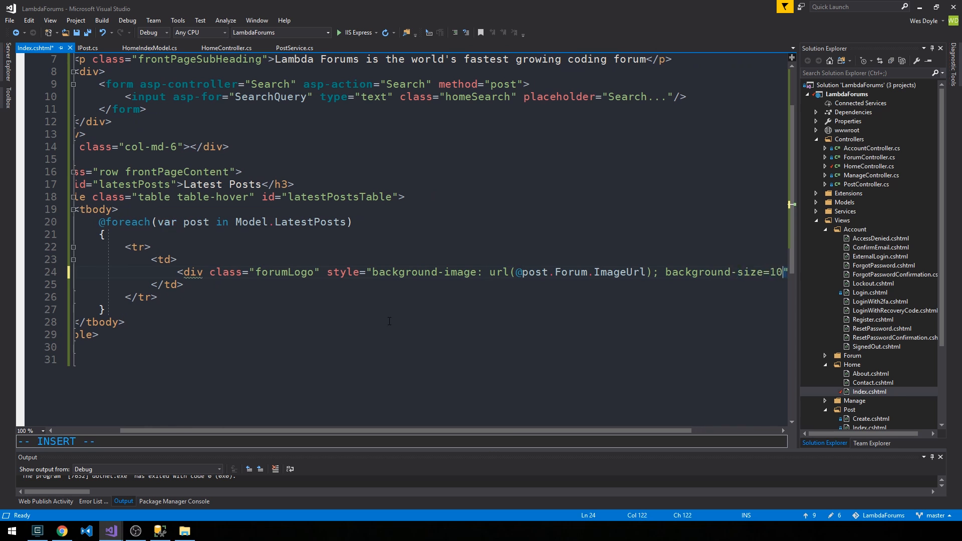
{"action": "type", "text": "0%"}
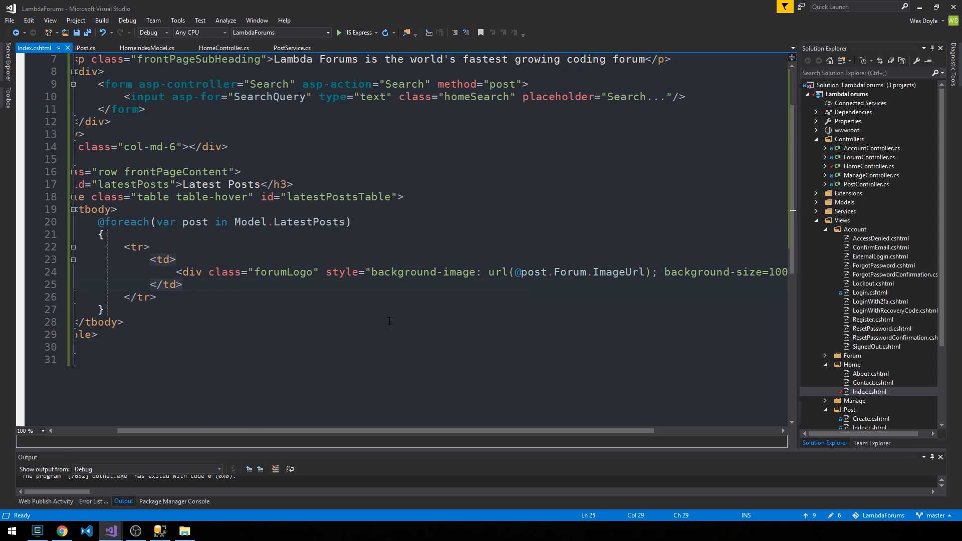
{"action": "key", "text": "Enter"}
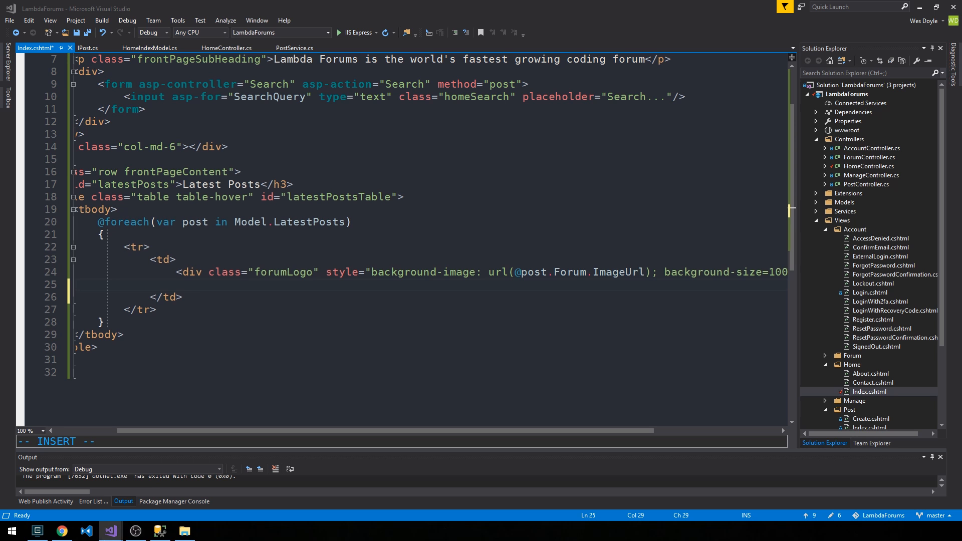
{"action": "type", "text": "<div class=\"postTitle\">"}
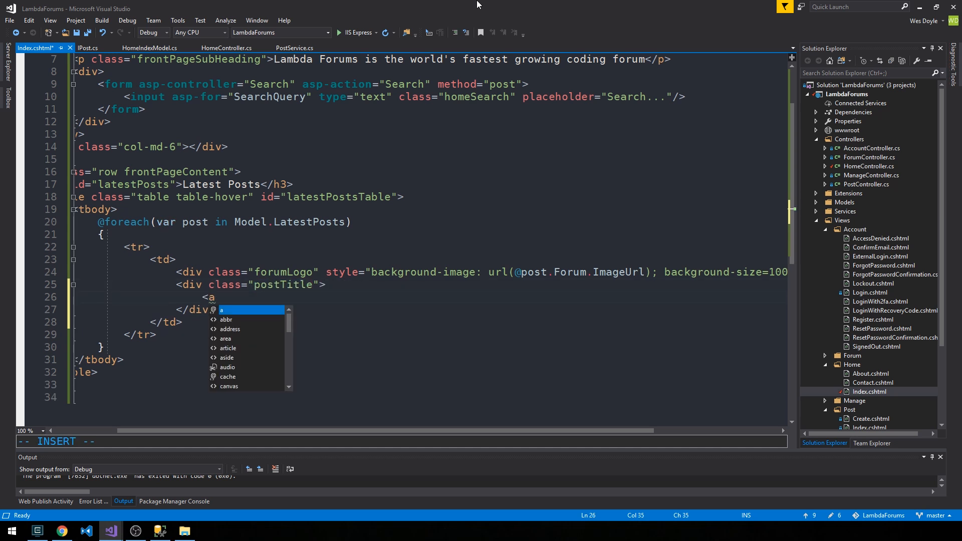
{"action": "type", "text": "asp"}
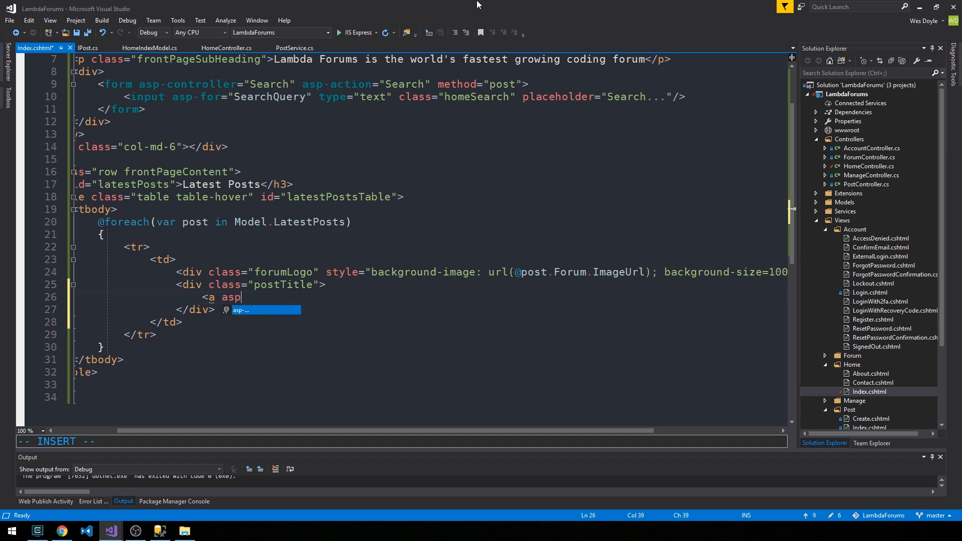
{"action": "type", "text": "-controller=\""}
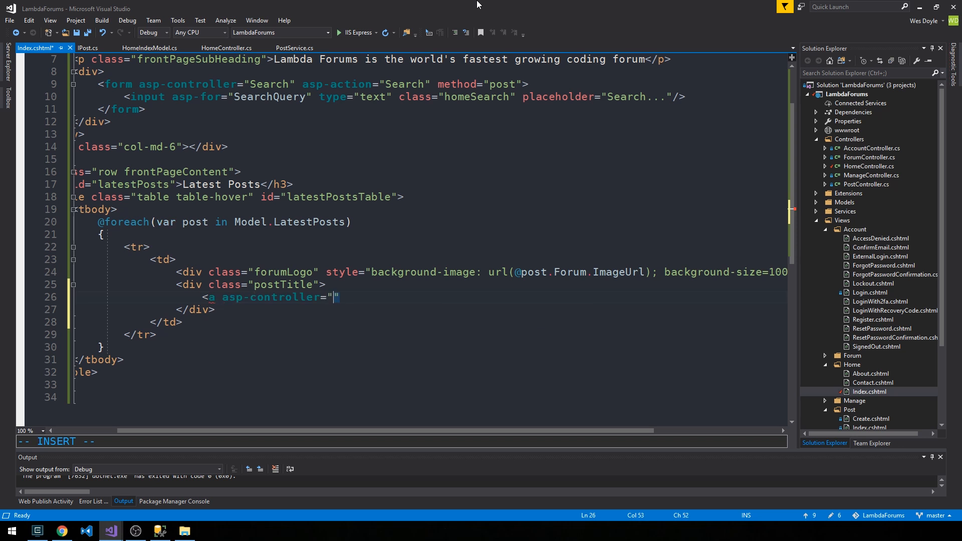
{"action": "type", "text": "Post"}
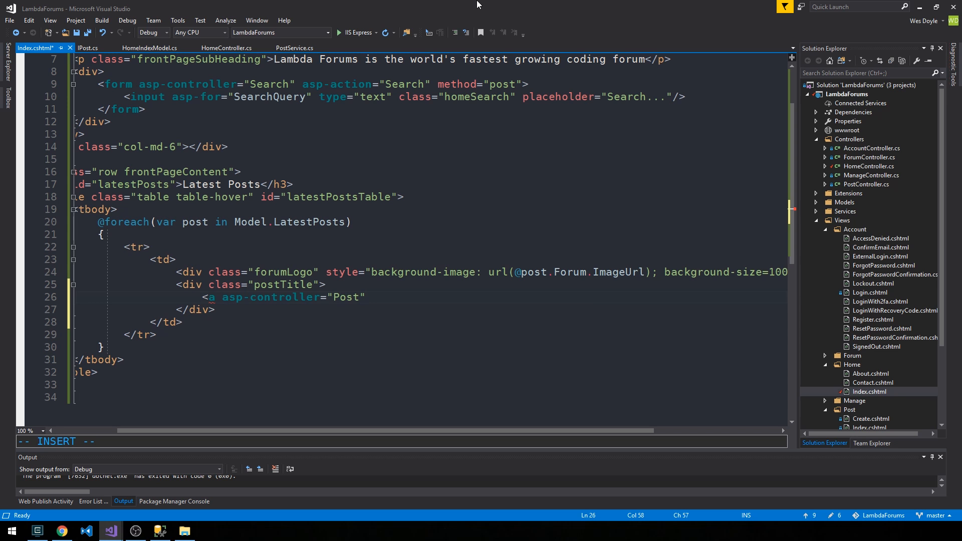
{"action": "type", "text": "asp-action"}
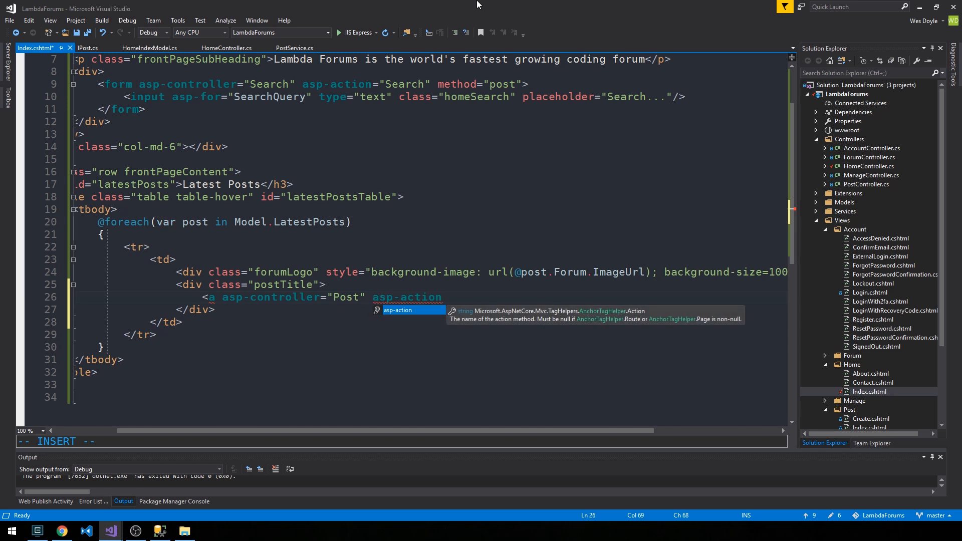
{"action": "type", "text": "=\"Index\""}
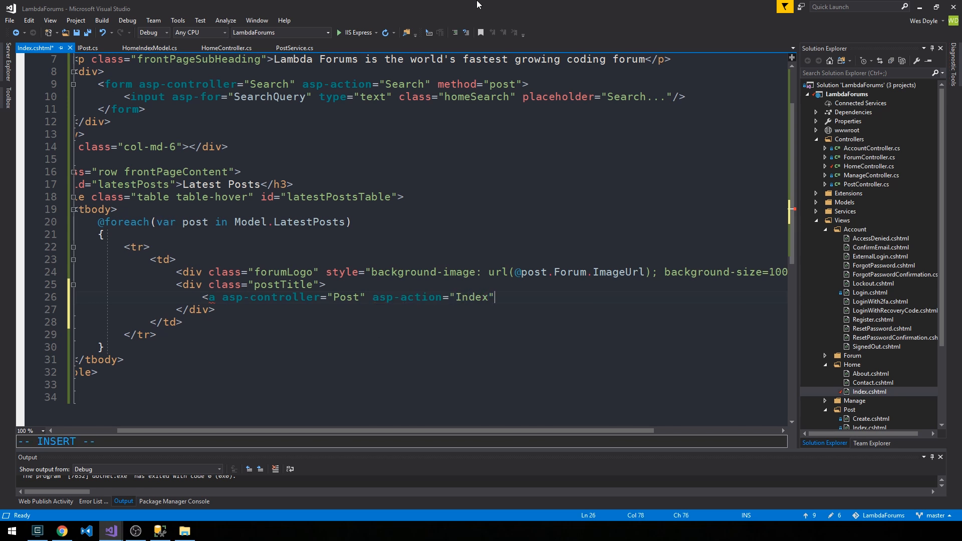
{"action": "type", "text": "asp-route-r"}
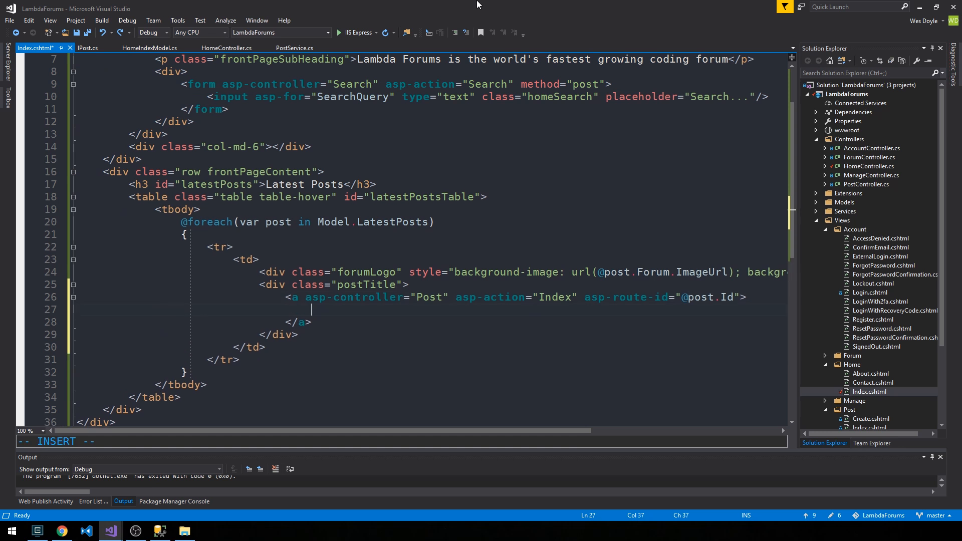
{"action": "type", "text": "@post.t"}
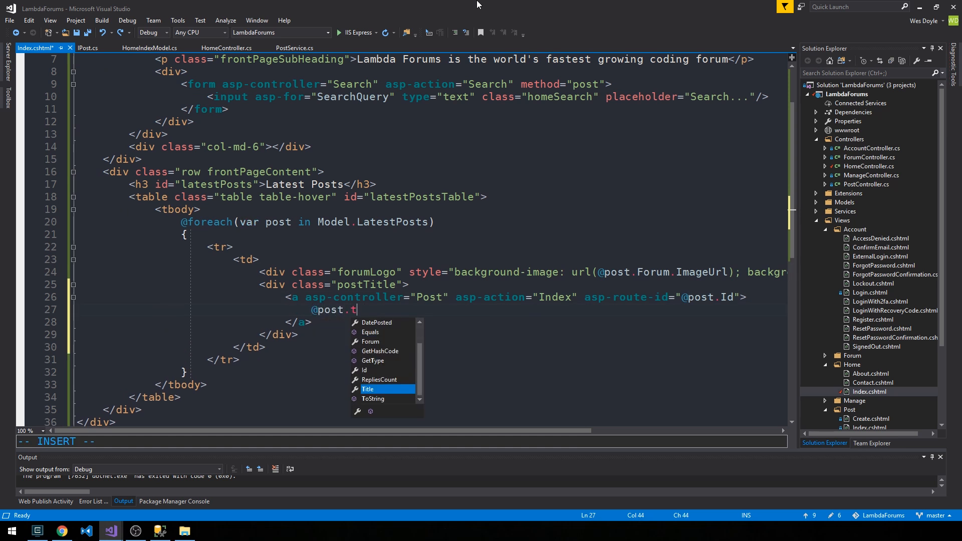
{"action": "key", "text": "Tab"}
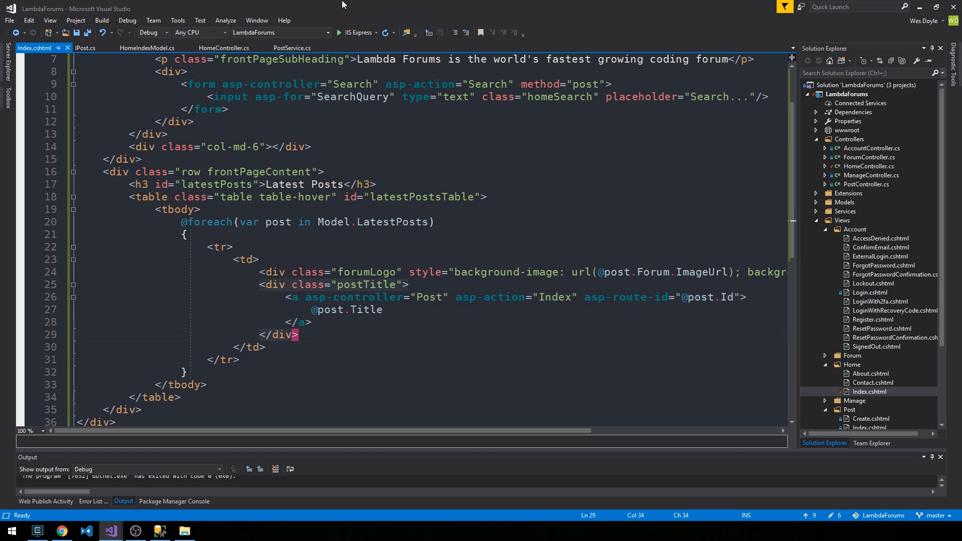
Add a postSubTitle div showing '1 Reply', 'No Replies', or RepliesCount with 'Replies'.
{"action": "type", "text": "<div"}
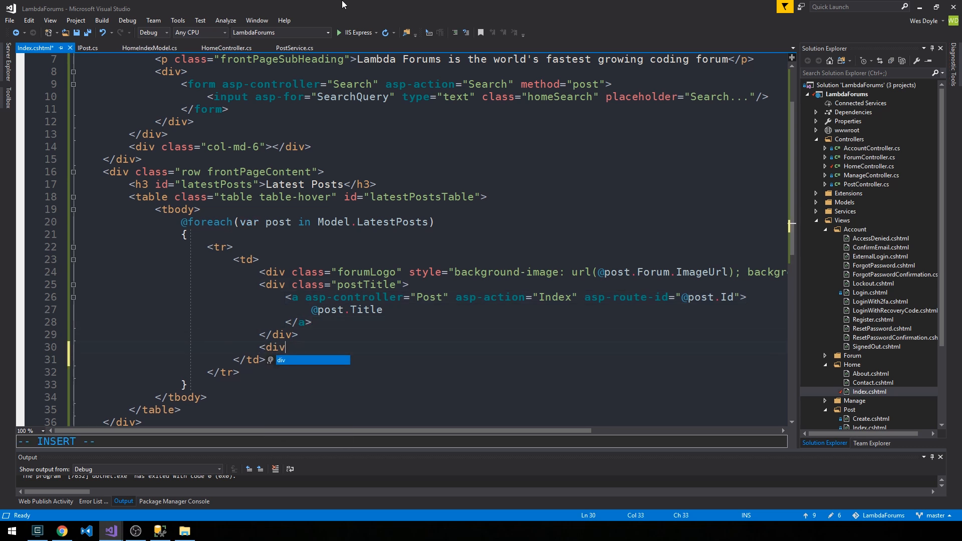
{"action": "type", "text": "class=\"postSu"}
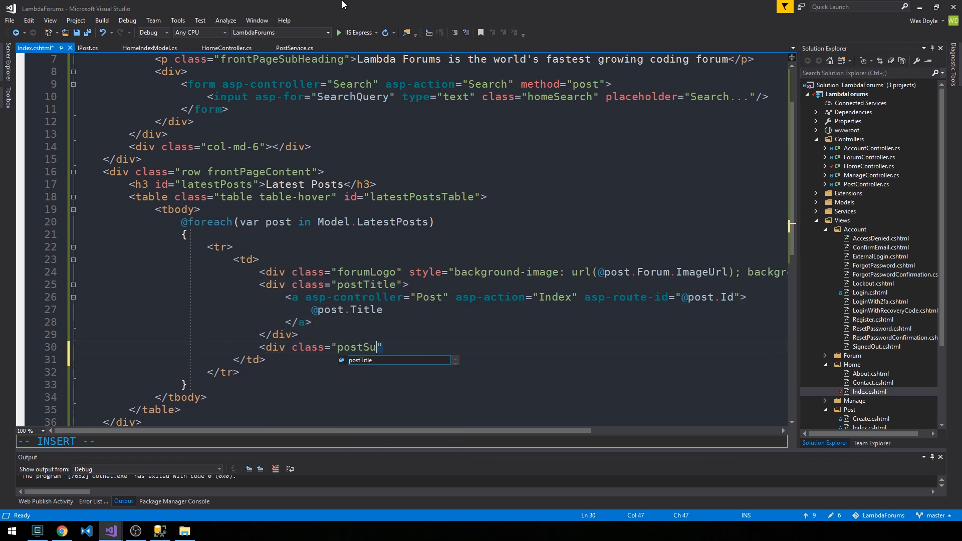
{"action": "type", "text": "bTitle"}
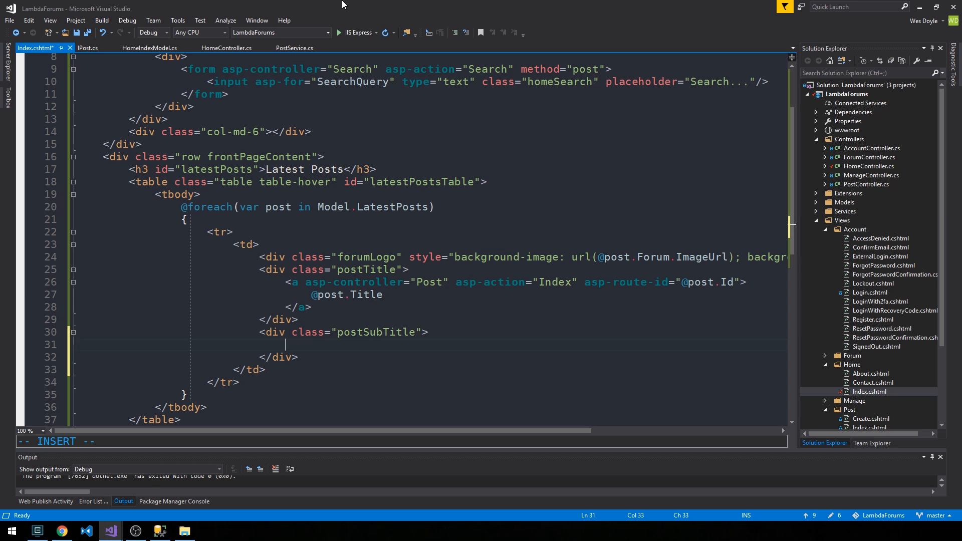
{"action": "type", "text": "@if"}
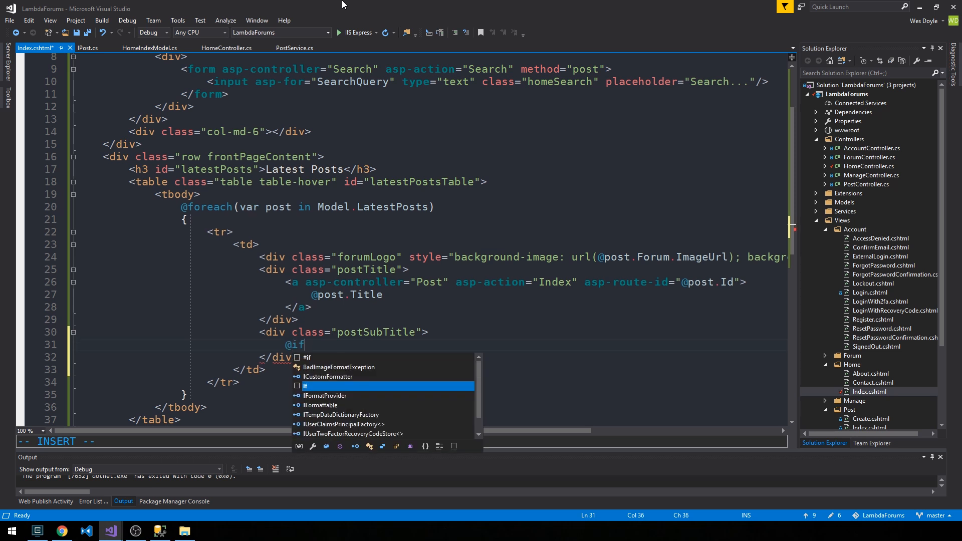
{"action": "type", "text": "(@"}
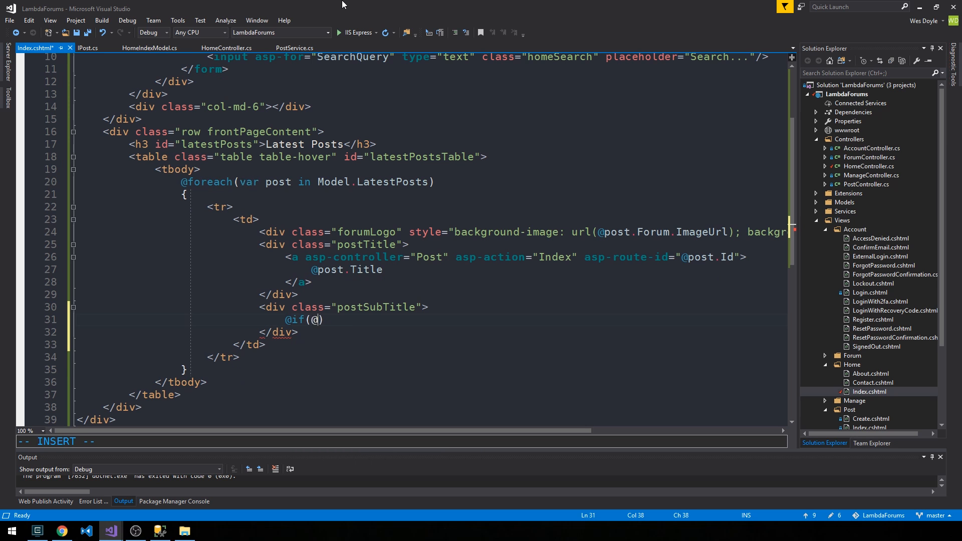
{"action": "type", "text": "post.RepliesCount == 1"}
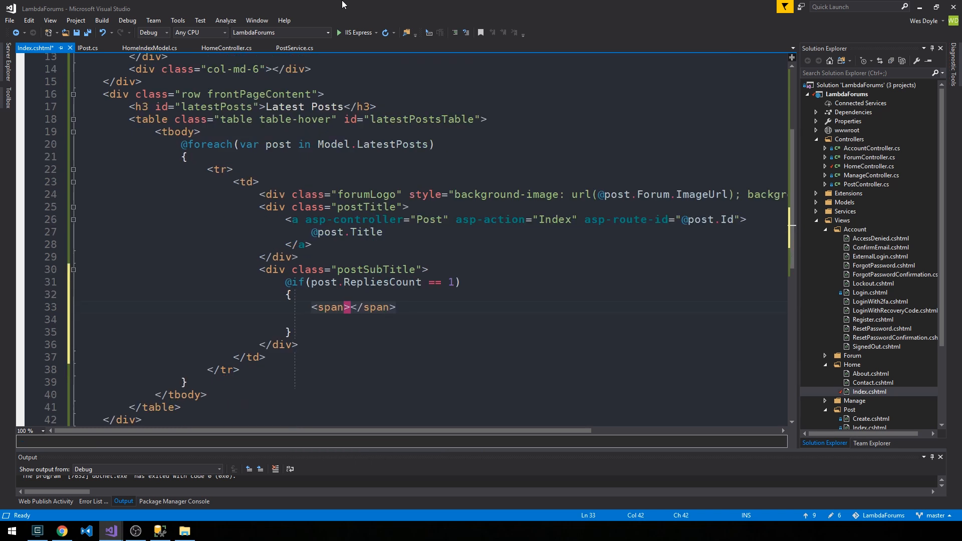
{"action": "type", "text": "@post"}
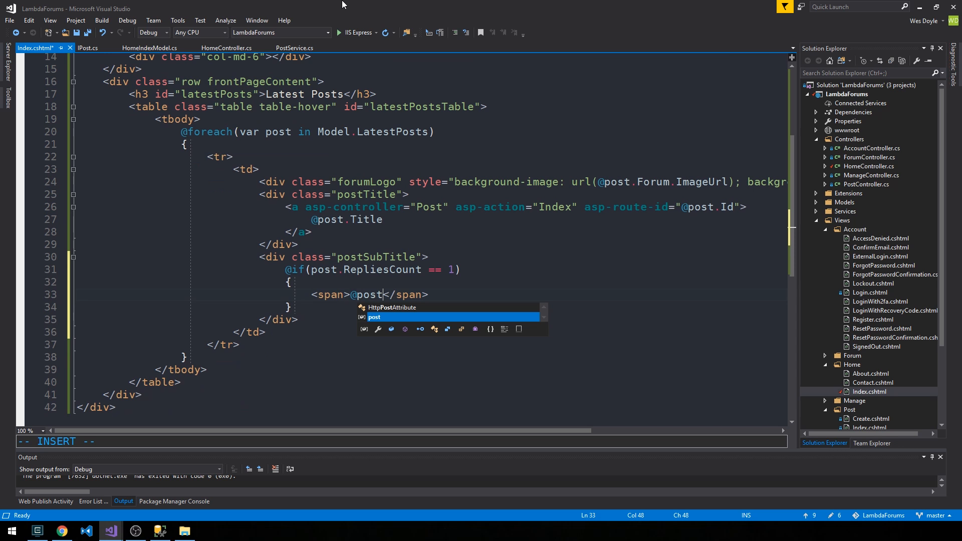
{"action": "type", "text": ".RepliesCount"}
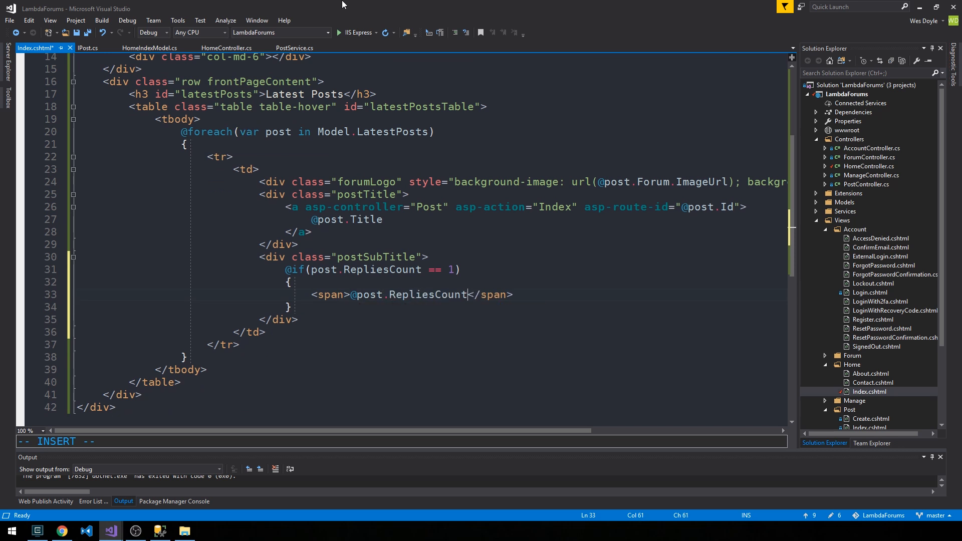
{"action": "type", "text": "Reply"}
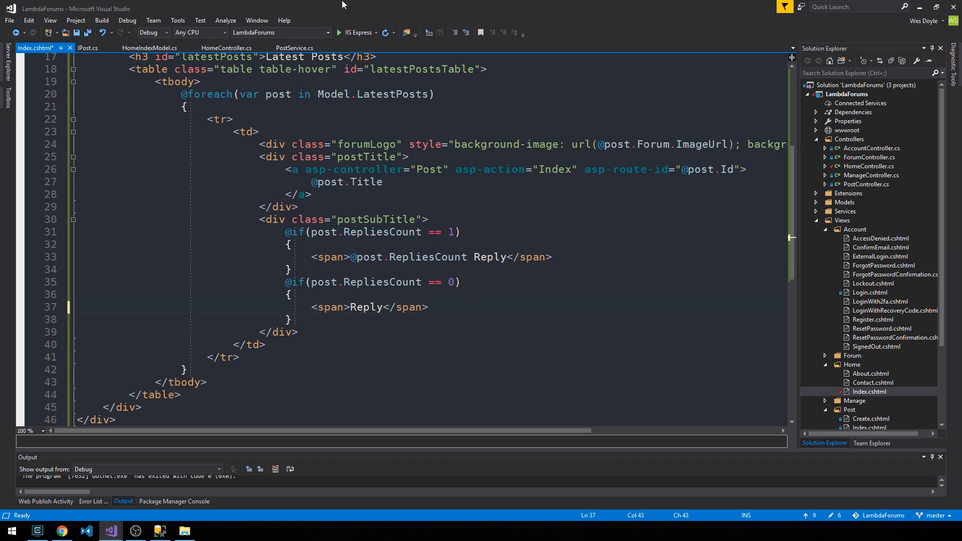
{"action": "type", "text": "No Replies"}
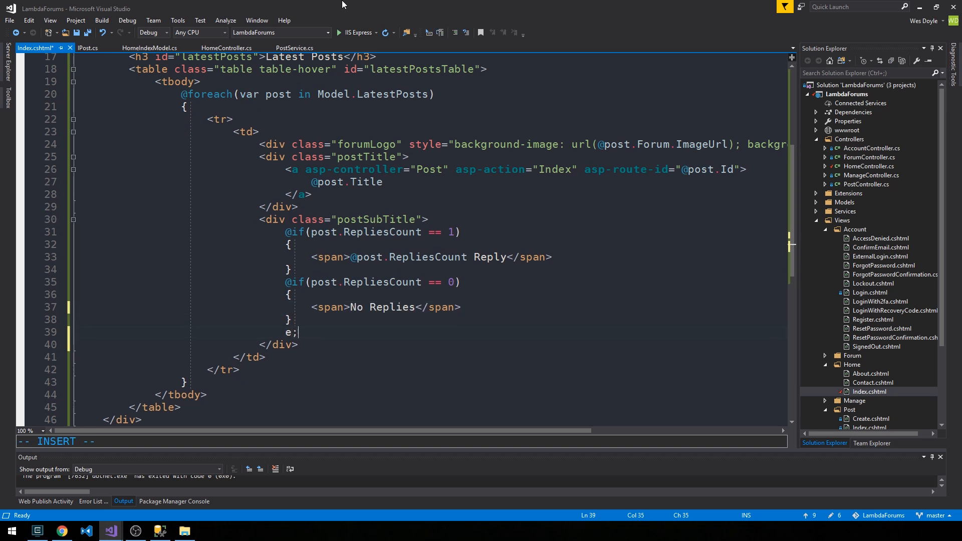
{"action": "type", "text": "else{"}
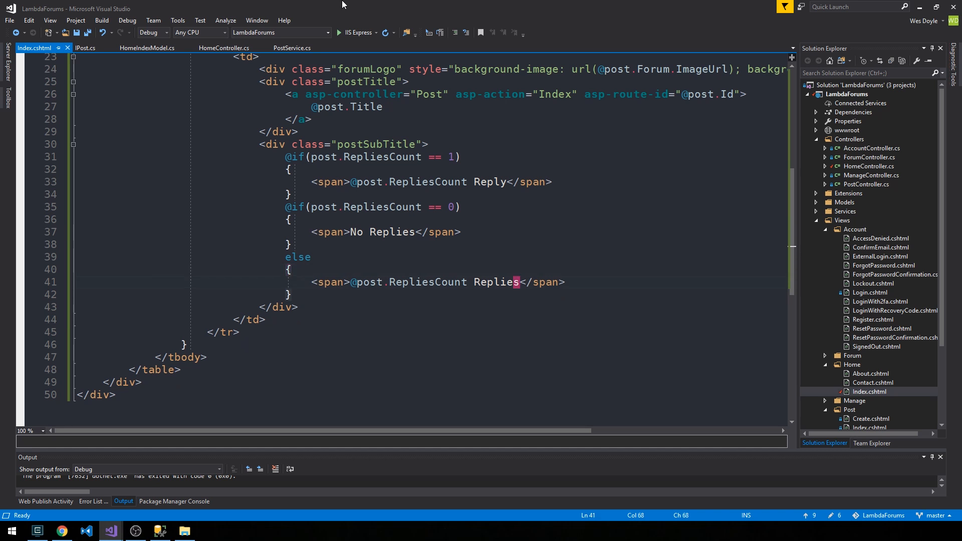
Add a span with class postUser to the post's cell.
{"action": "type", "text": "<span clas"}
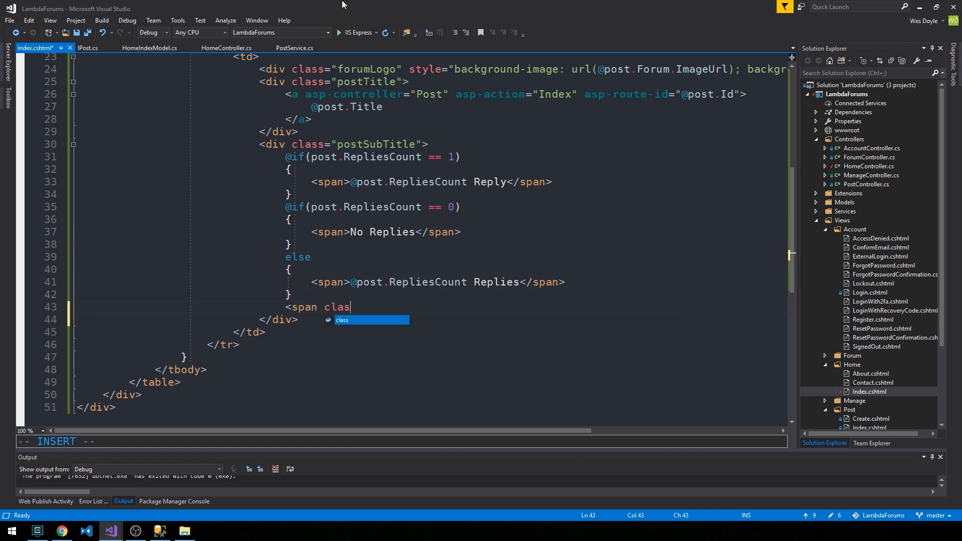
{"action": "type", "text": "=\"post\""}
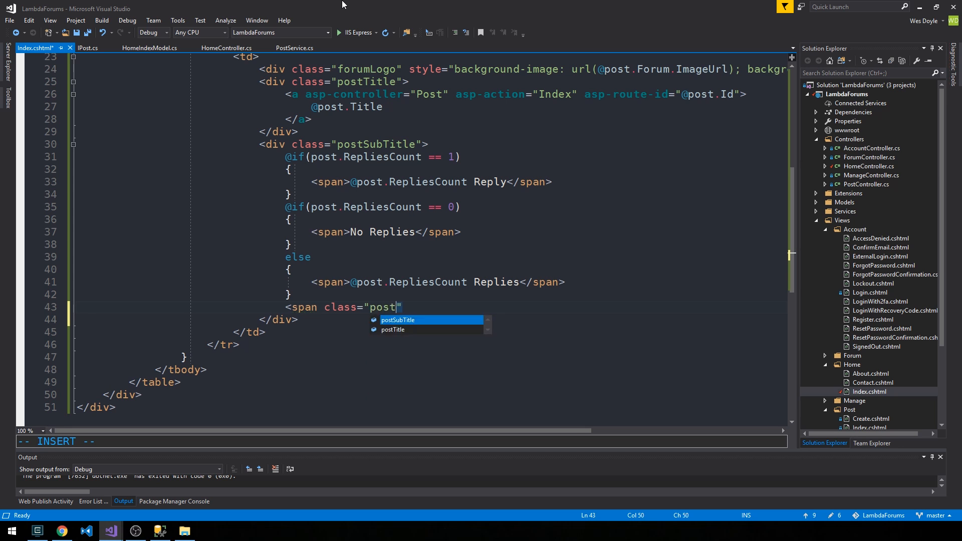
{"action": "type", "text": "User\"></span>"}
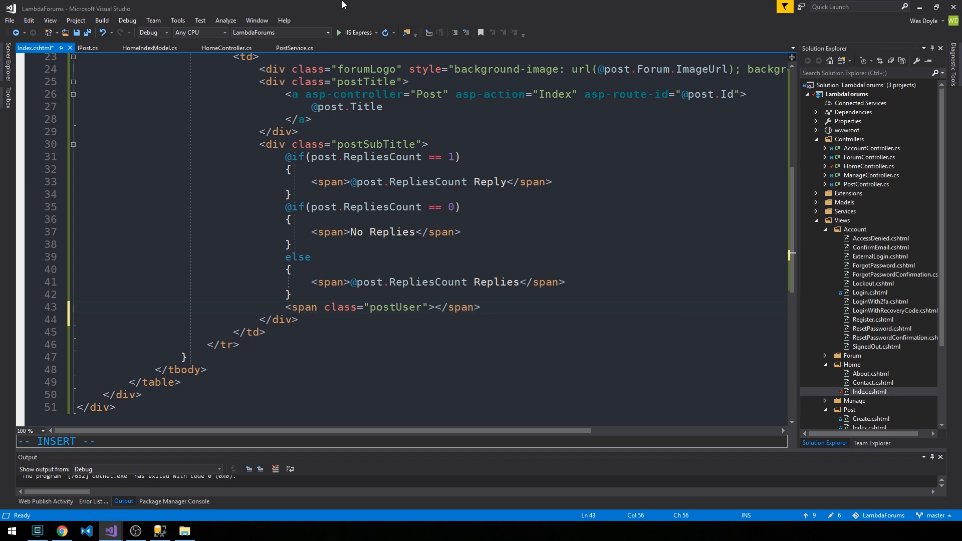
{"action": "type", "text": "<>"}
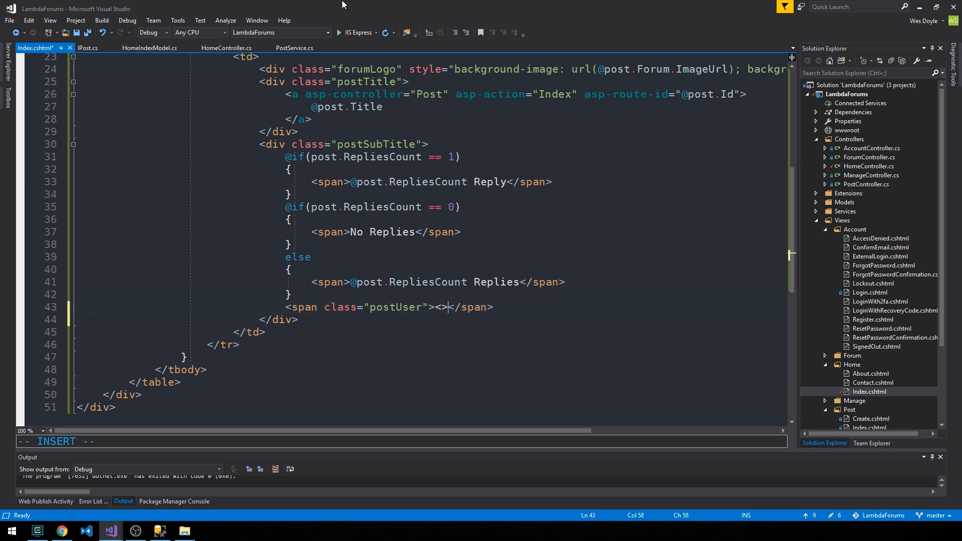
{"action": "type", "text": "<a asp"}
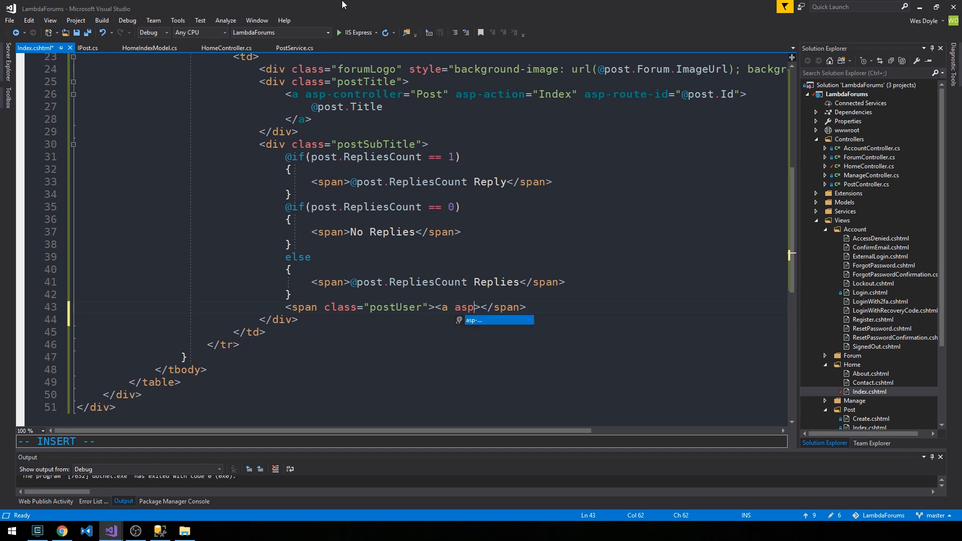
{"action": "type", "text": "-con"}
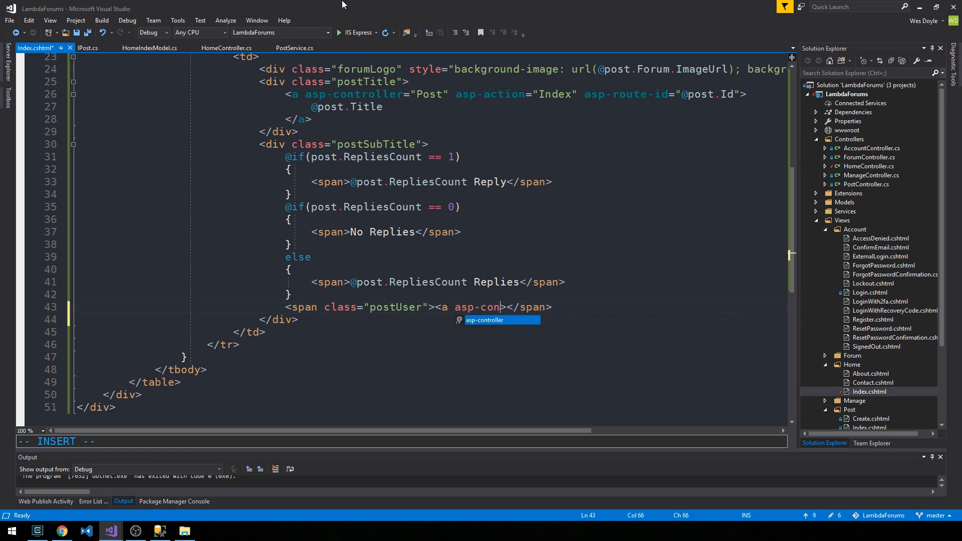
{"action": "key", "text": "Tab"}
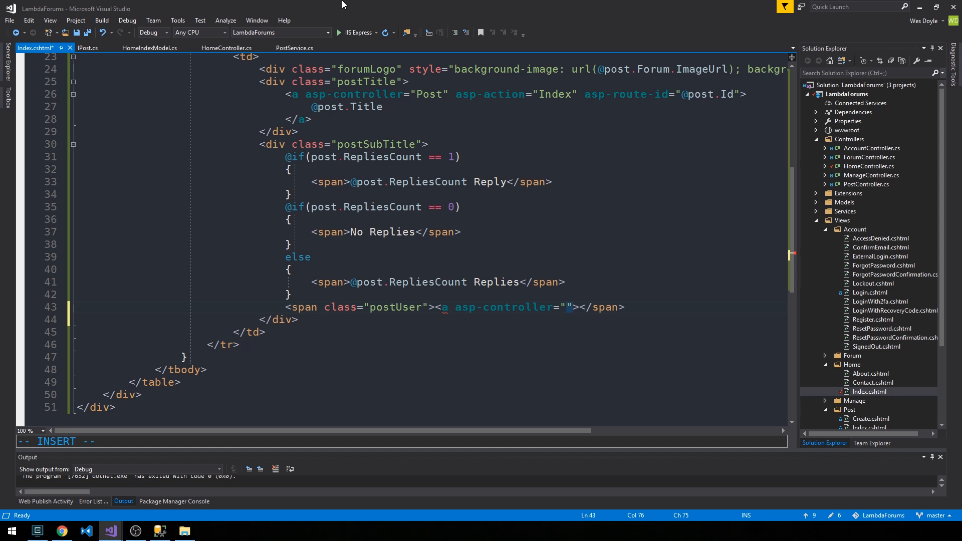
{"action": "type", "text": "Profile"}
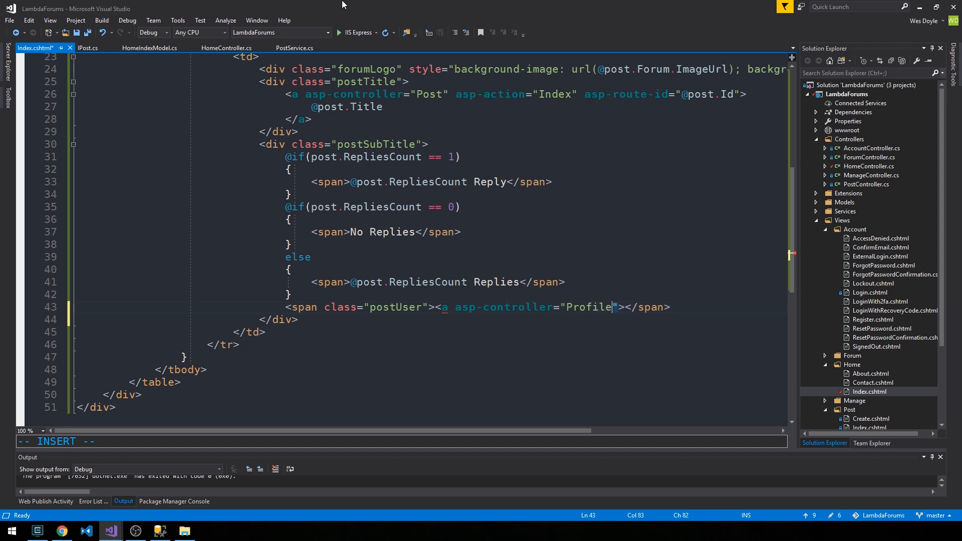
{"action": "type", "text": "asp-action=\""}
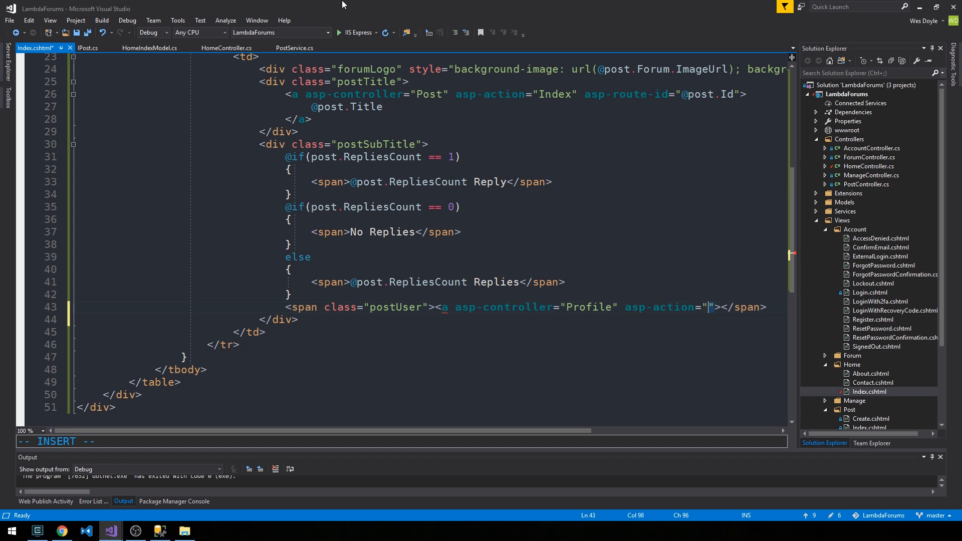
{"action": "type", "text": "Detail"}
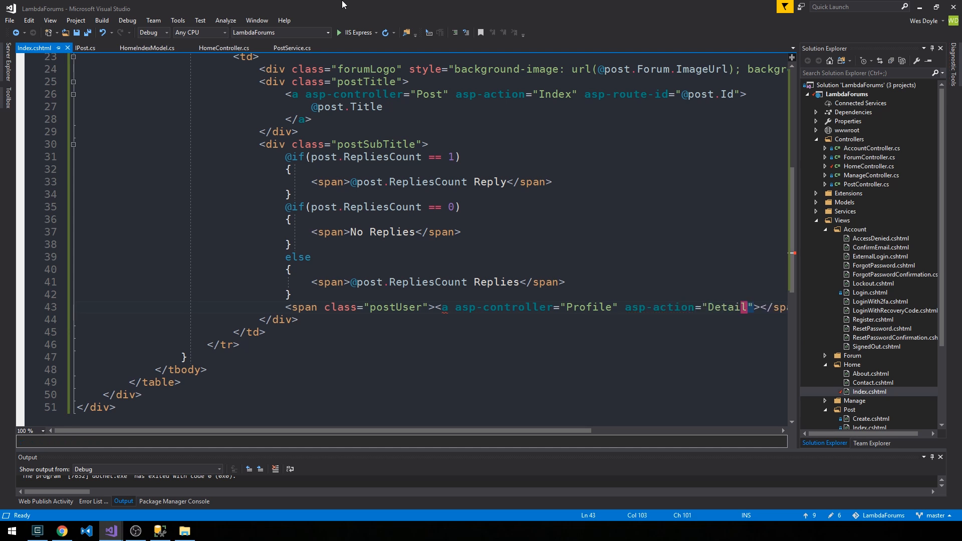
{"action": "mouse_move", "coordinate": [559, 493]}
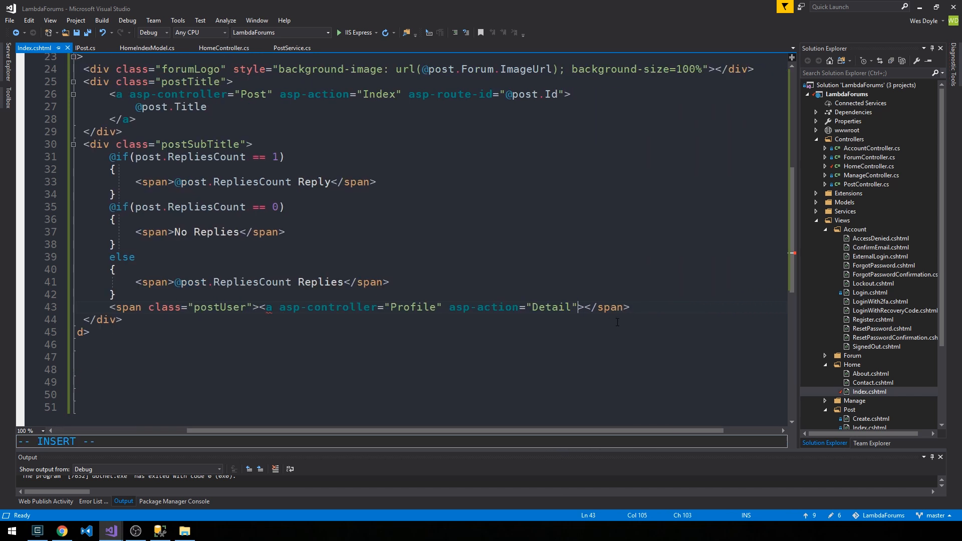
{"action": "type", "text": "asp-route-id"}
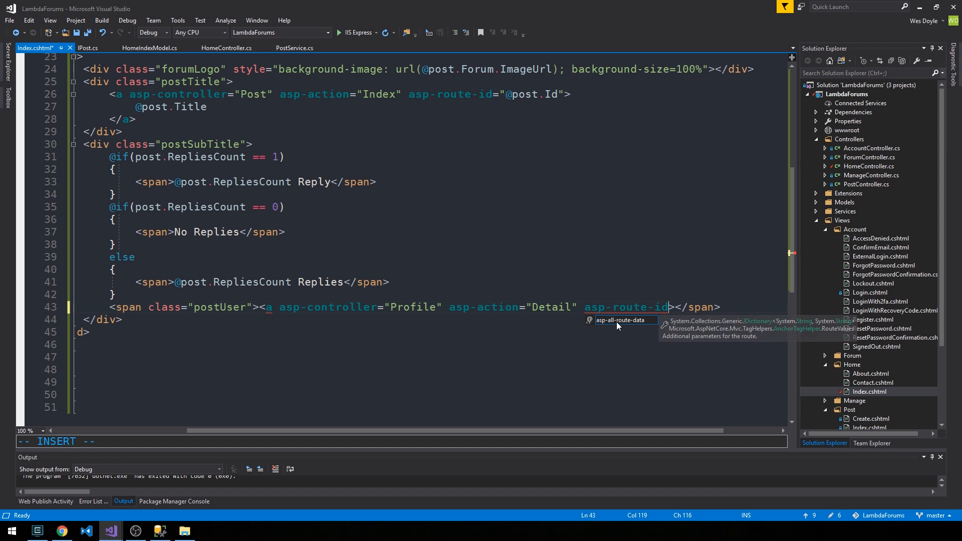
{"action": "type", "text": "=\"@post.AuthorId"}
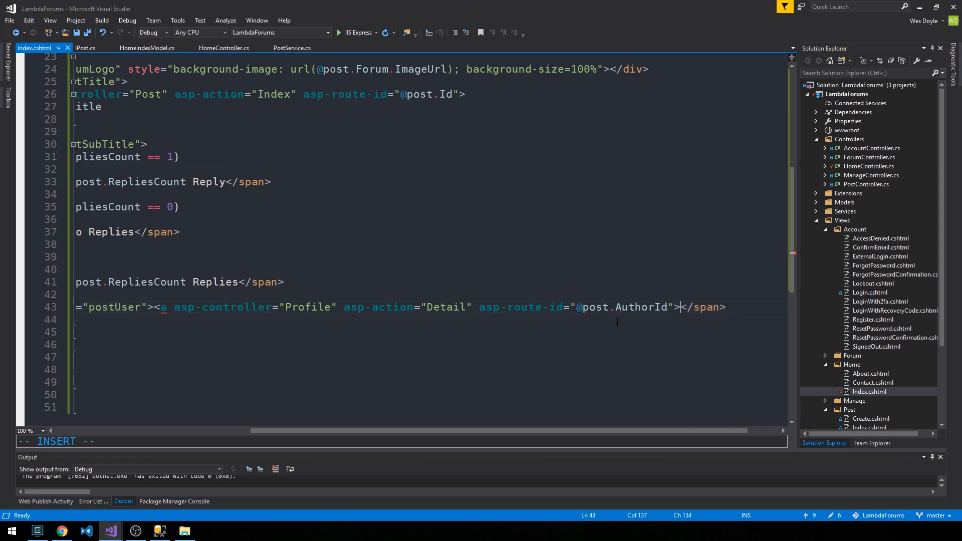
{"action": "type", "text": "@"}
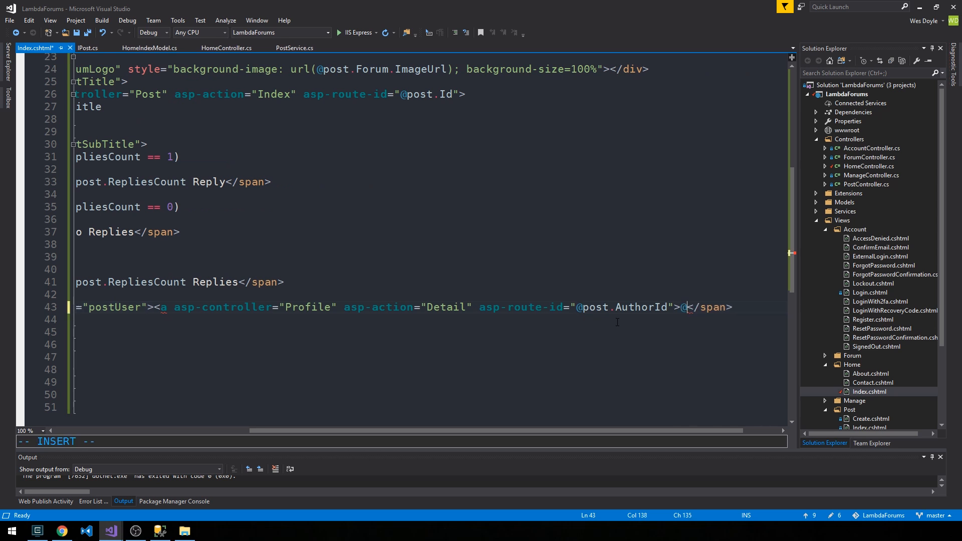
{"action": "type", "text": "post.Authou"}
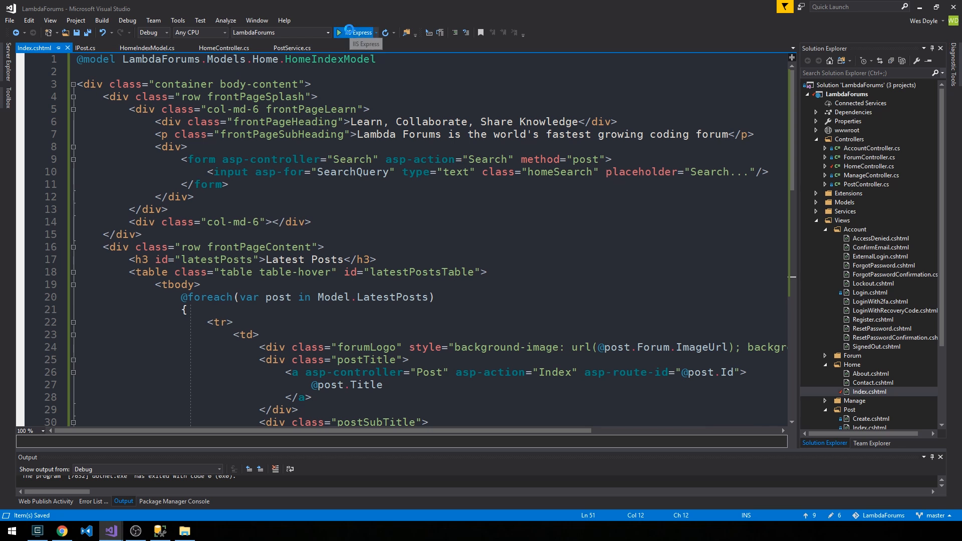
Run the site with IIS Express, hitting the HomeController constructor InvalidOperationException.
{"action": "left_click", "coordinate": [336, 32]}
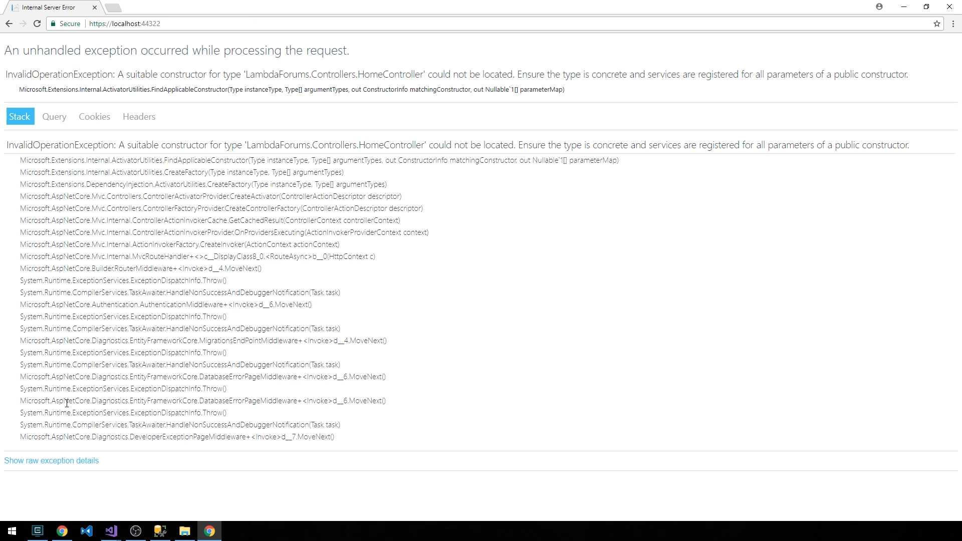
{"action": "mouse_move", "coordinate": [51, 350]}
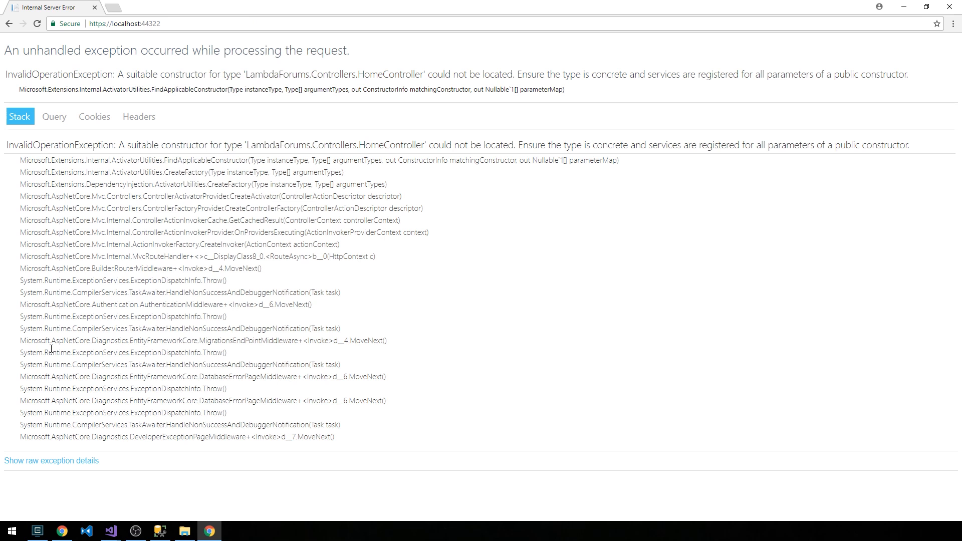
{"action": "mouse_move", "coordinate": [107, 89]}
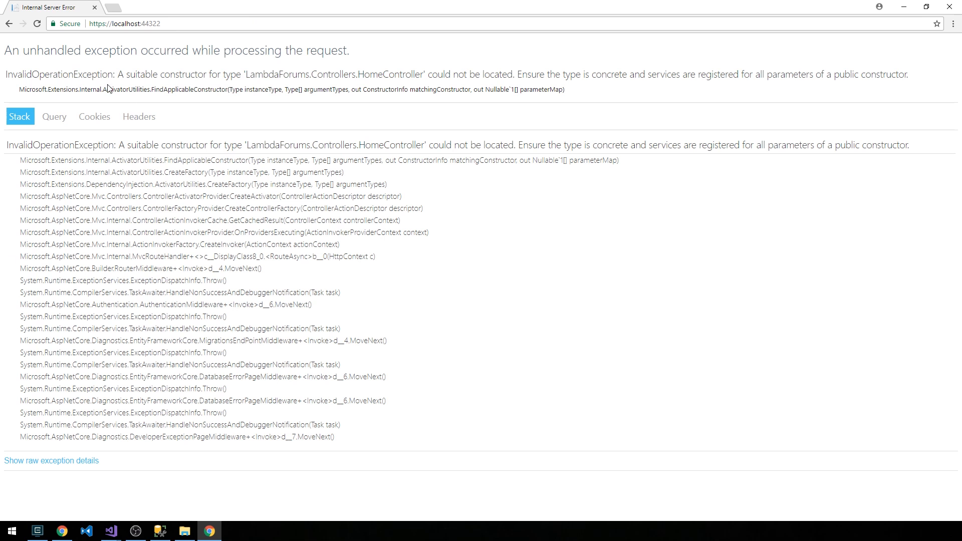
{"action": "mouse_move", "coordinate": [287, 105]}
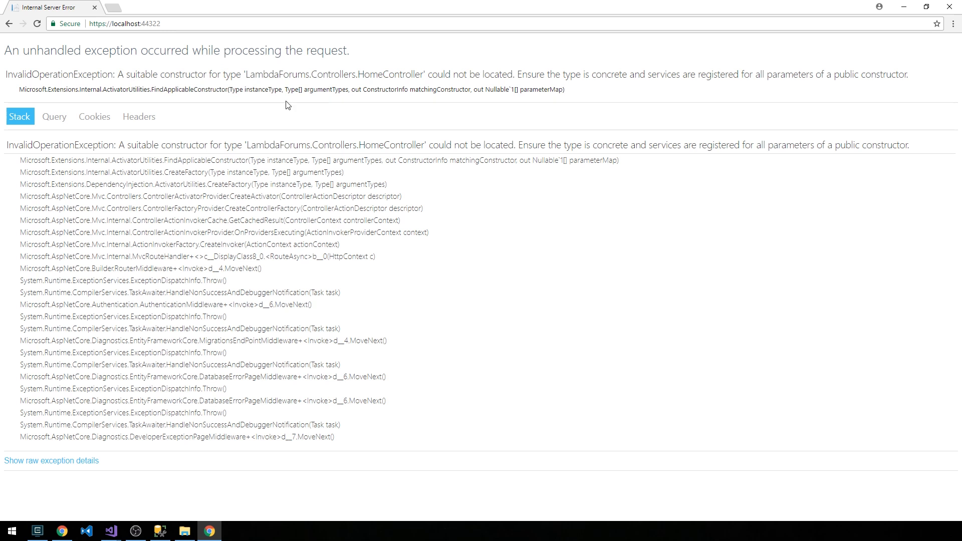
{"action": "mouse_move", "coordinate": [694, 108]}
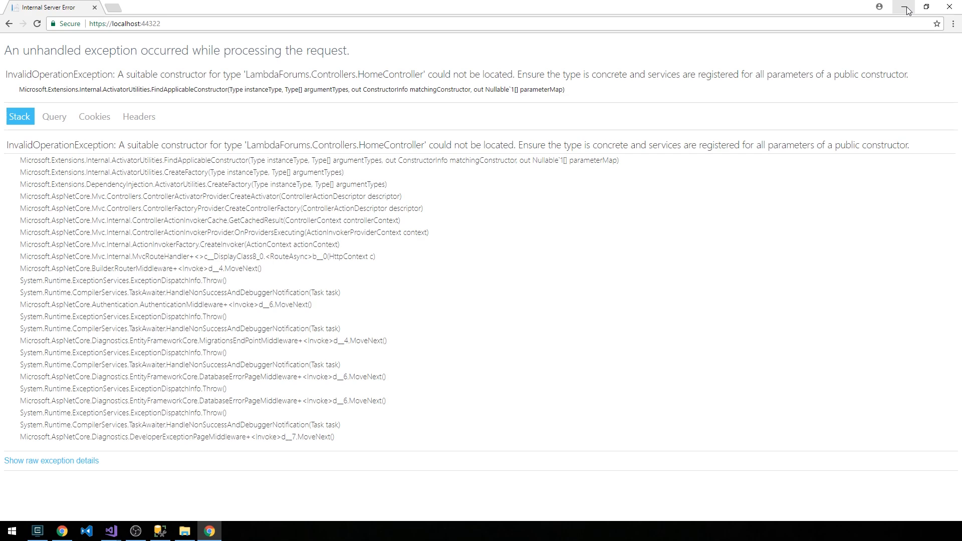
Close the browser, stop debugging, and make the HomeController constructor public.
{"action": "left_click", "coordinate": [104, 531]}
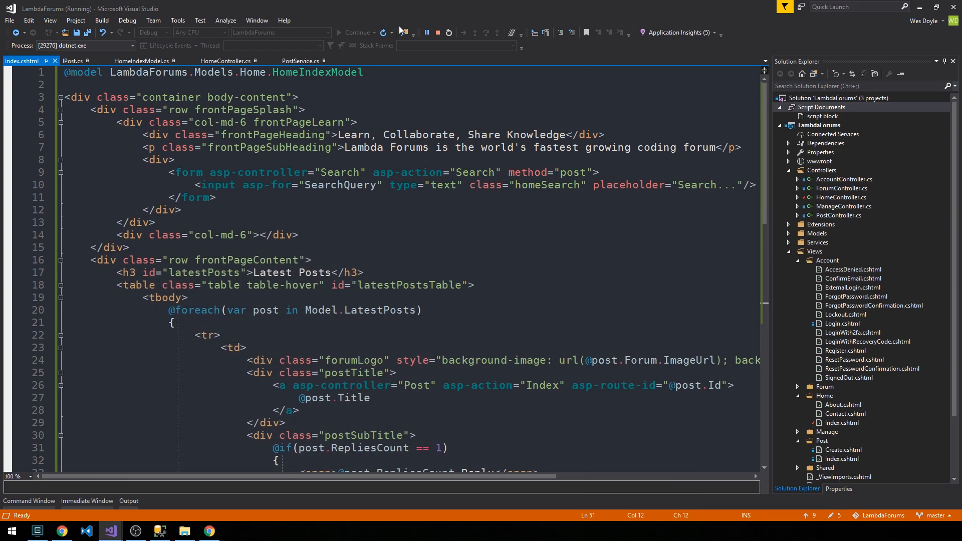
{"action": "left_click", "coordinate": [447, 32]}
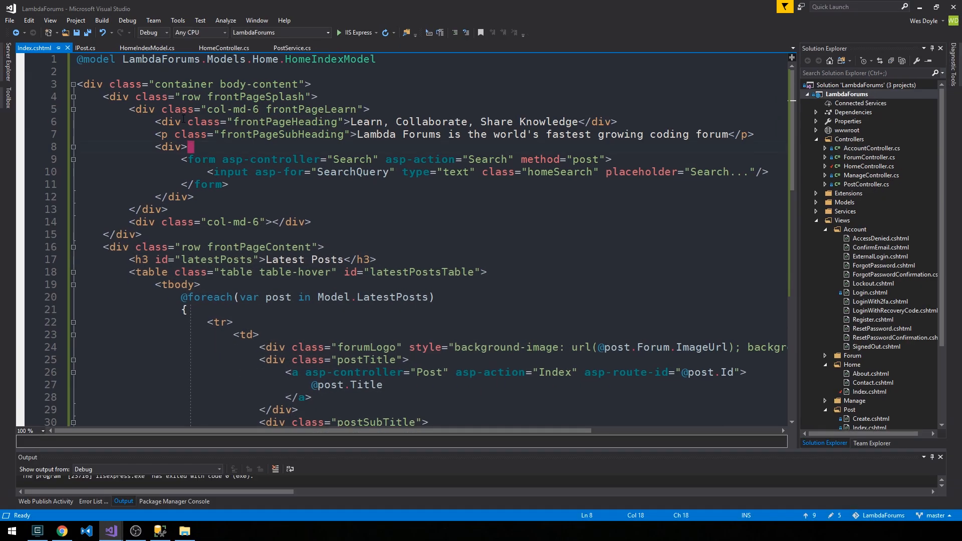
{"action": "left_click", "coordinate": [224, 48]}
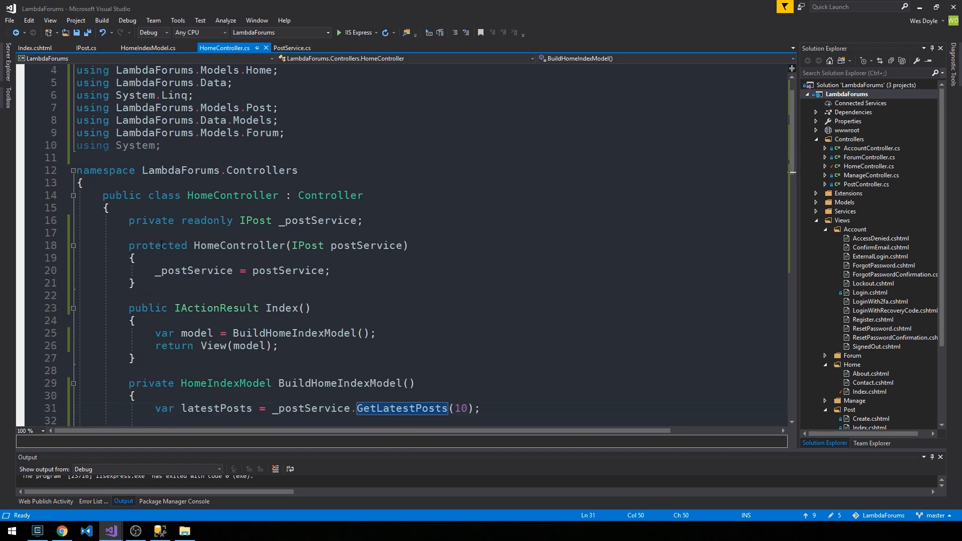
{"action": "type", "text": "p"}
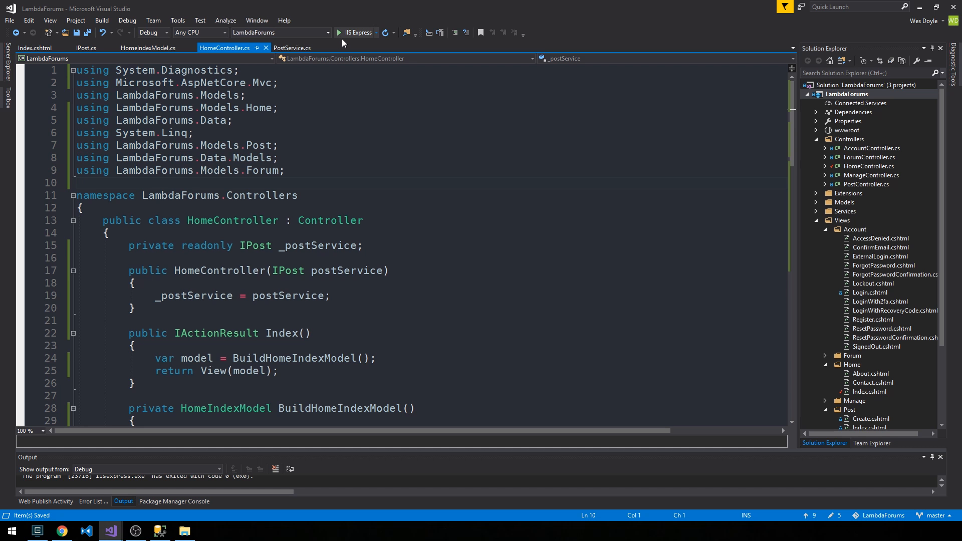
Rerun the app, hit NotImplementedException in PostService.GetAll, then stop debugging.
{"action": "left_click", "coordinate": [340, 32]}
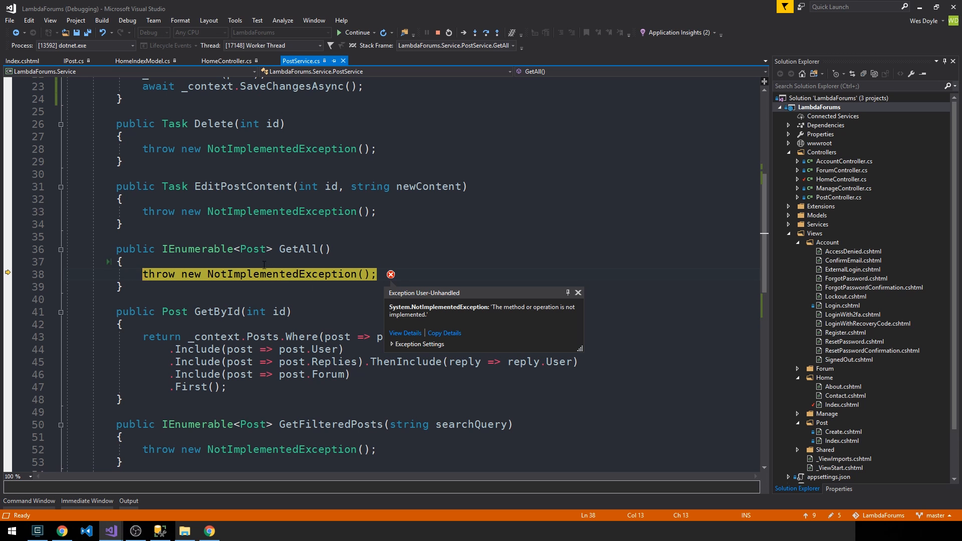
{"action": "mouse_move", "coordinate": [334, 112]}
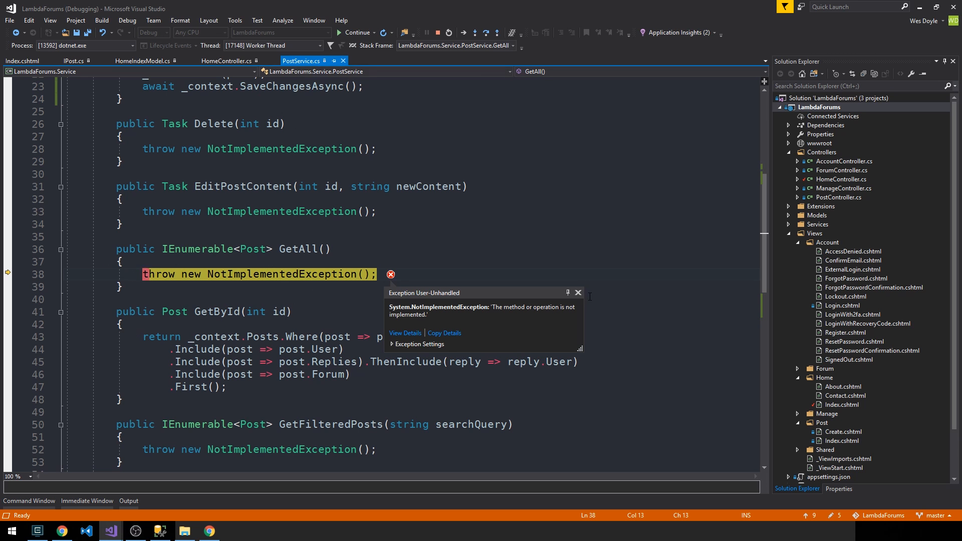
{"action": "left_click", "coordinate": [441, 31]}
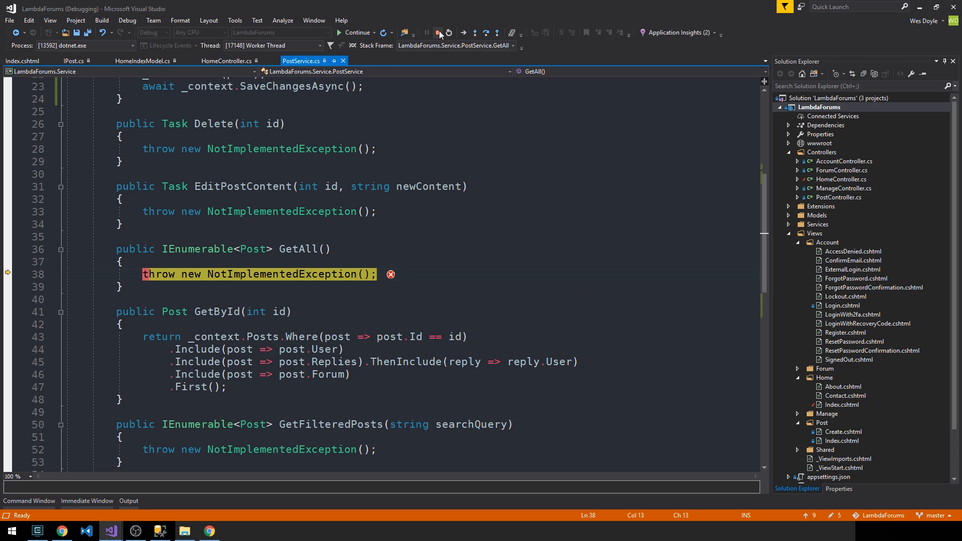
{"action": "left_click", "coordinate": [441, 32]}
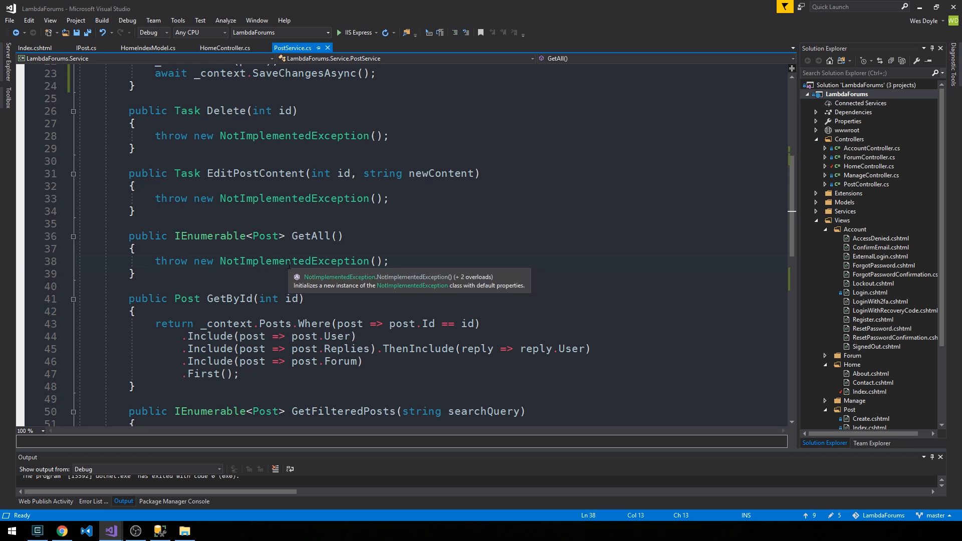
{"action": "mouse_move", "coordinate": [505, 263]}
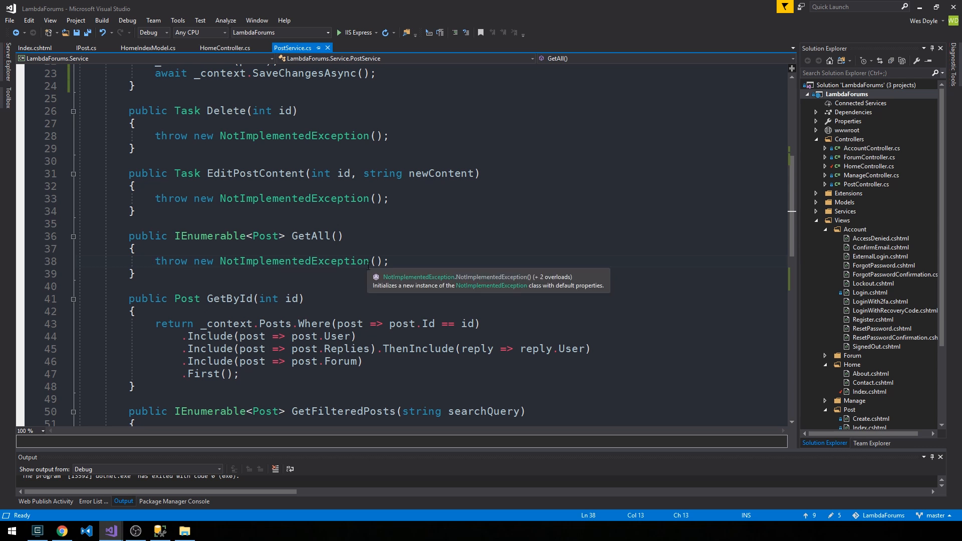
{"action": "mouse_move", "coordinate": [212, 248]}
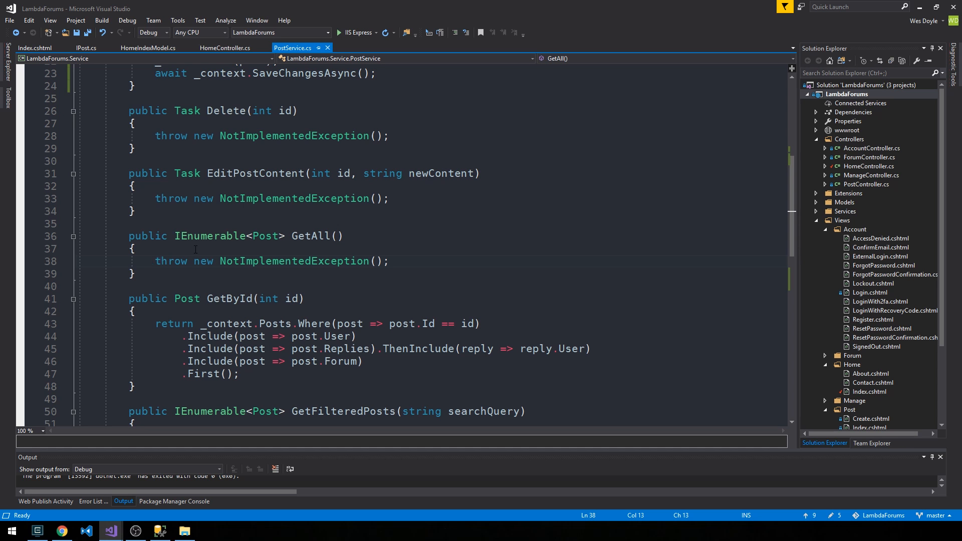
{"action": "scroll", "scroll_direction": "up", "scroll_amount": 3}
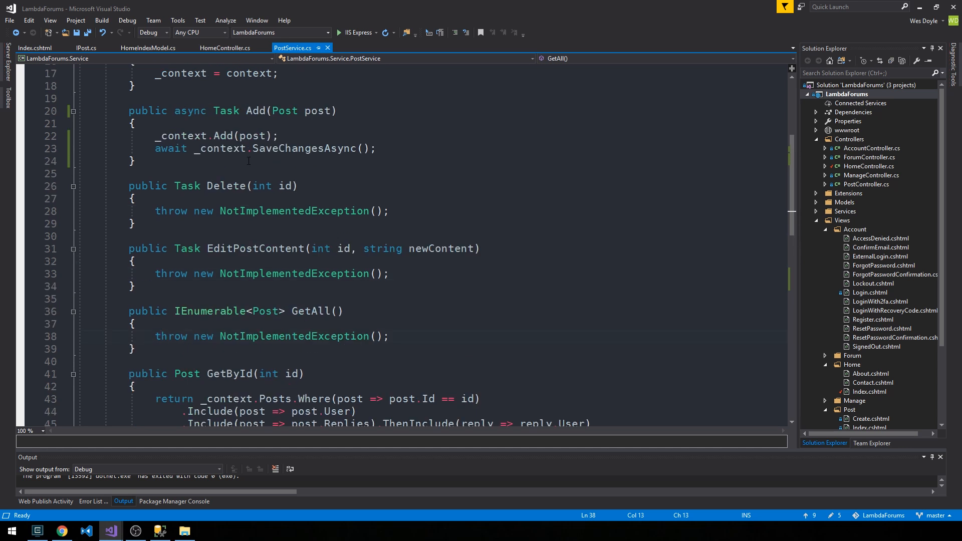